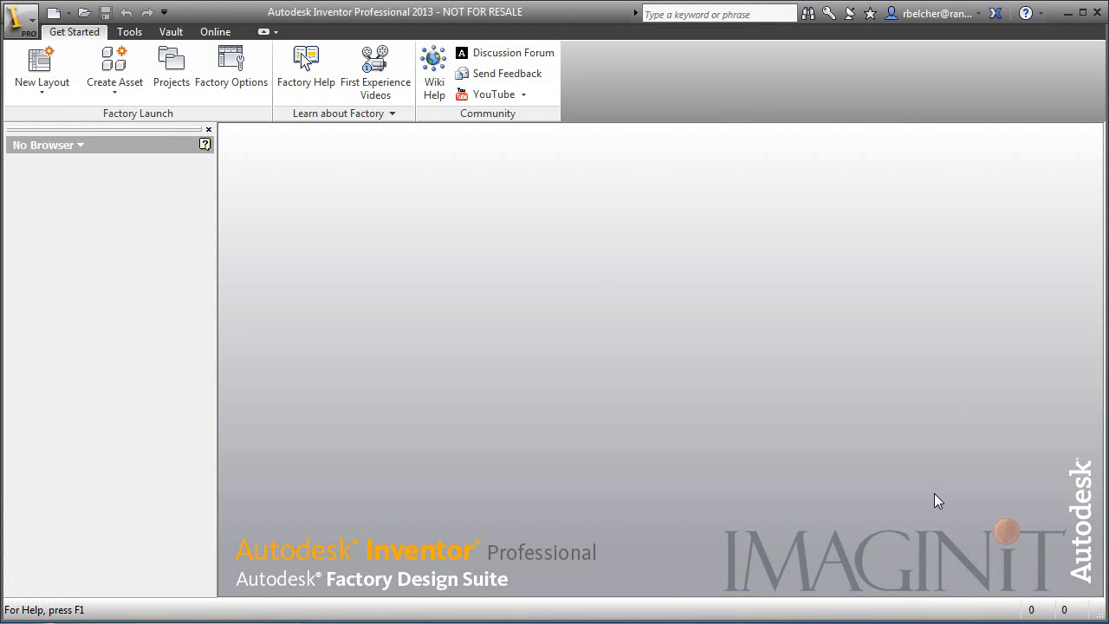
{"action": "mouse_move", "coordinate": [172, 168]}
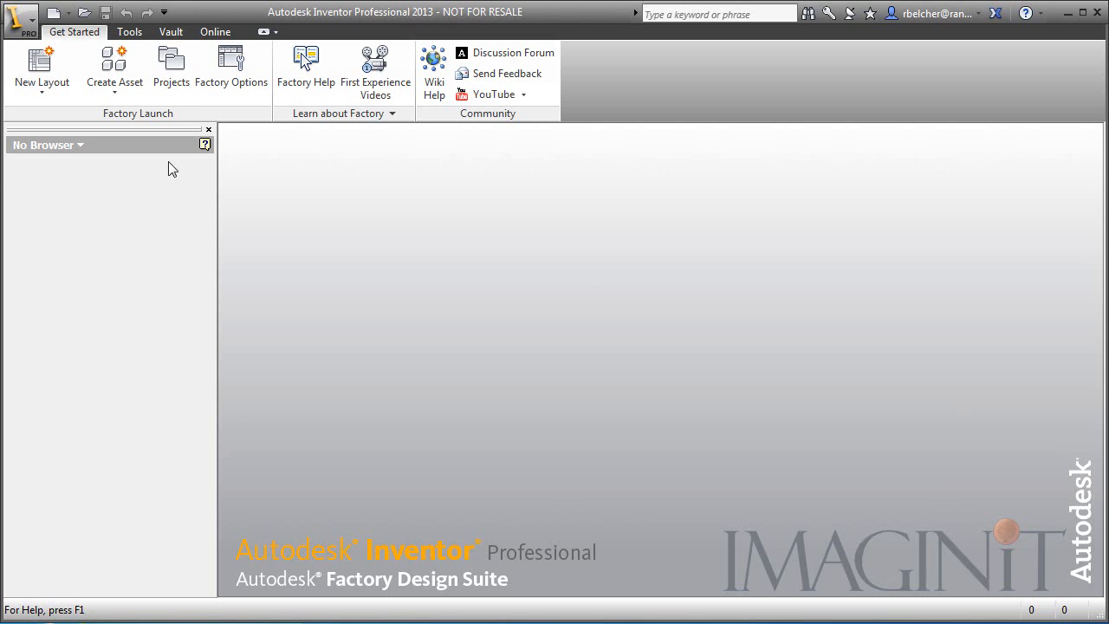
{"action": "mouse_move", "coordinate": [182, 78]}
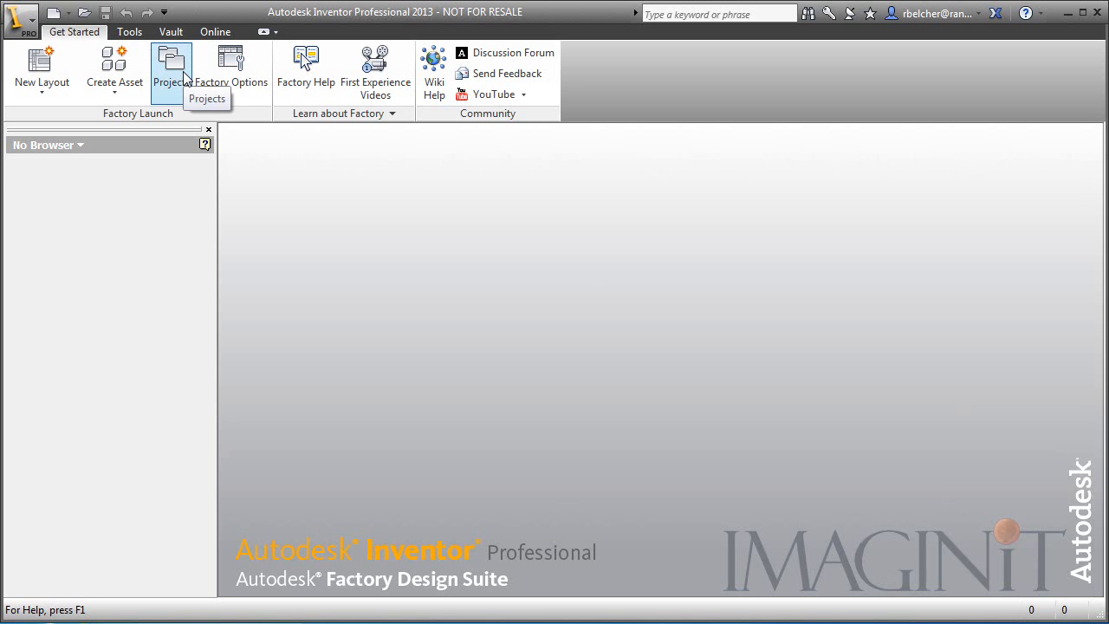
{"action": "mouse_move", "coordinate": [183, 78]}
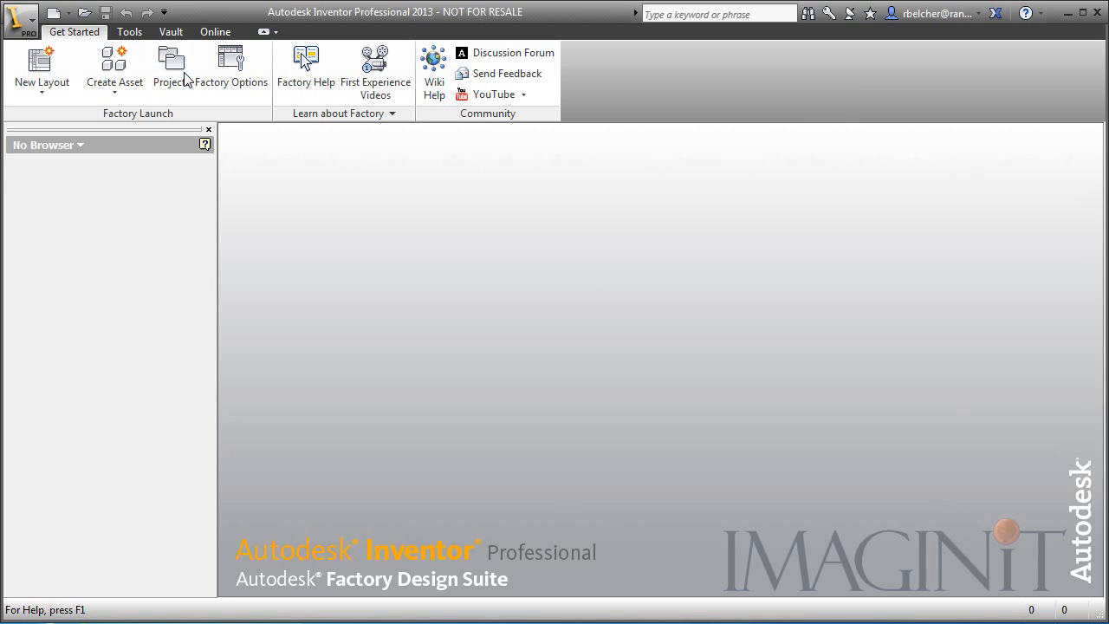
Review the Content Center libraries configured for the Practice Components project, then cancel without changes.
{"action": "left_click", "coordinate": [169, 66]}
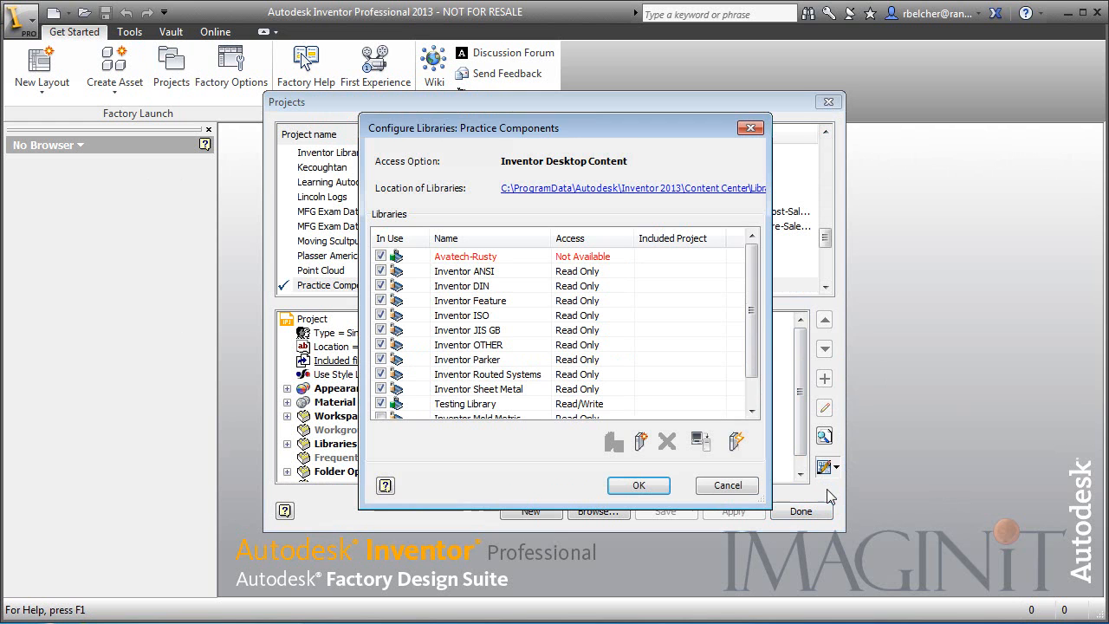
{"action": "scroll", "scroll_direction": "down", "scroll_amount": 3}
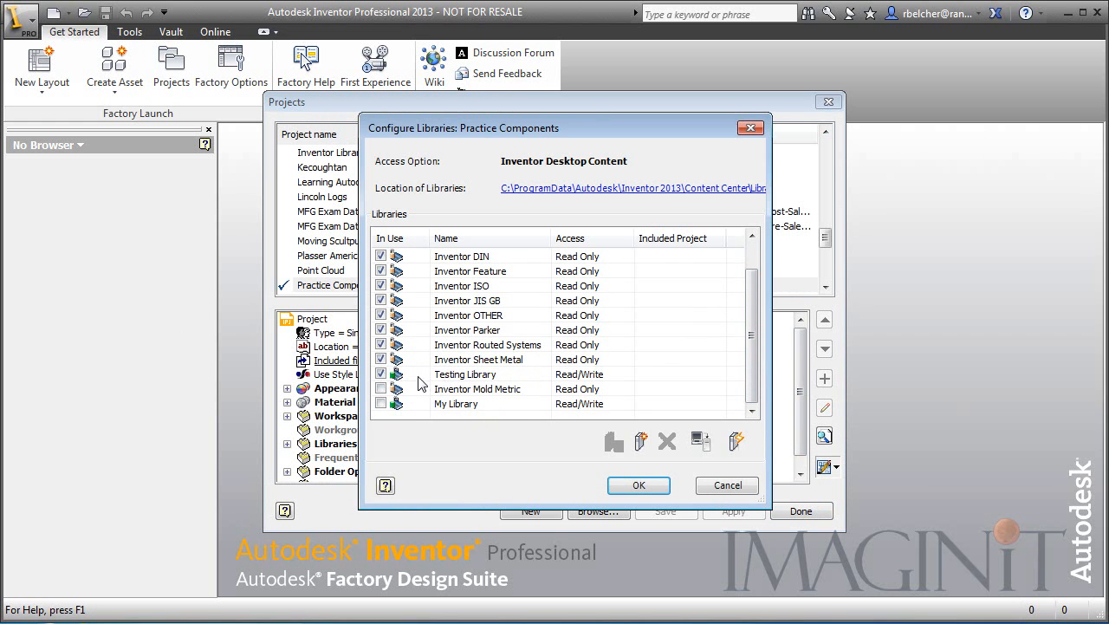
{"action": "mouse_move", "coordinate": [469, 388]}
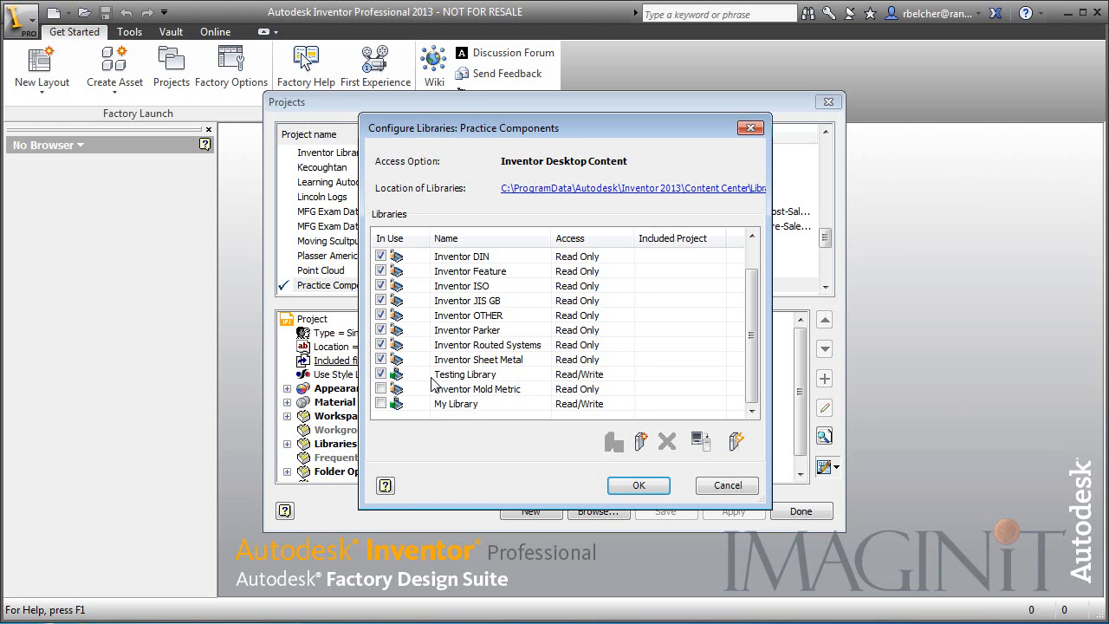
{"action": "mouse_move", "coordinate": [641, 442]}
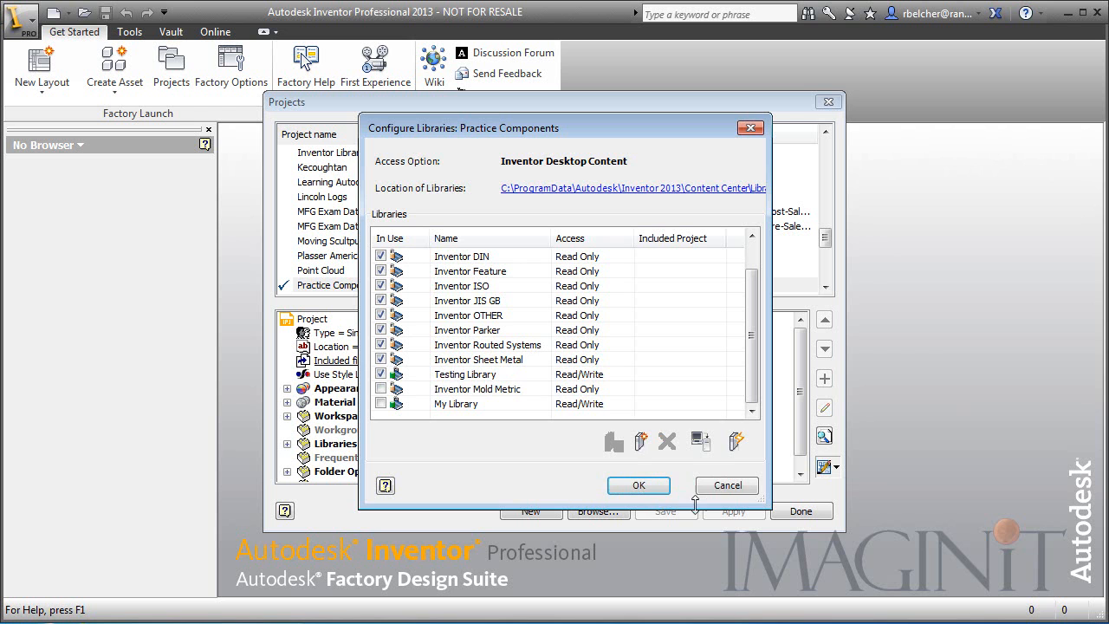
{"action": "left_click", "coordinate": [637, 485]}
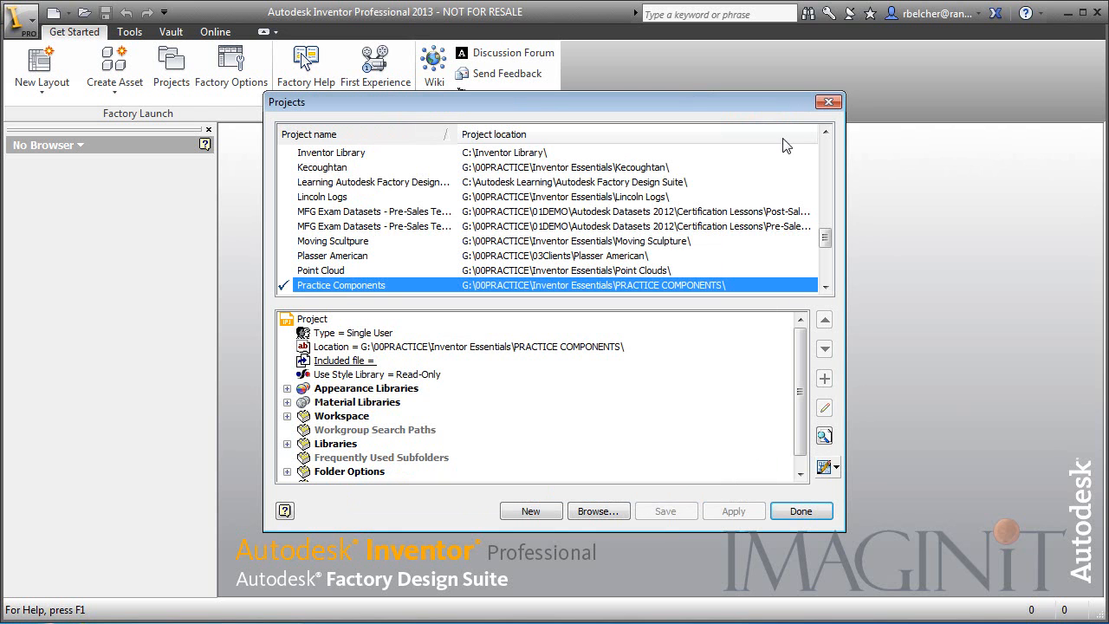
Start a new part sketch and draw a rectangle around the origin.
{"action": "left_click", "coordinate": [800, 509]}
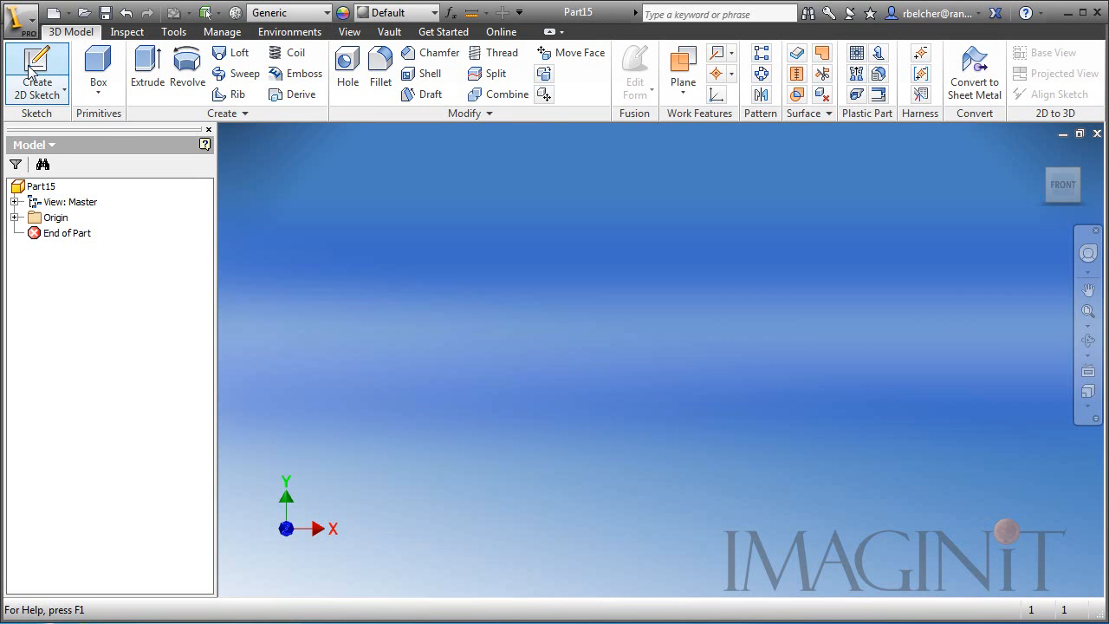
{"action": "left_click", "coordinate": [37, 73]}
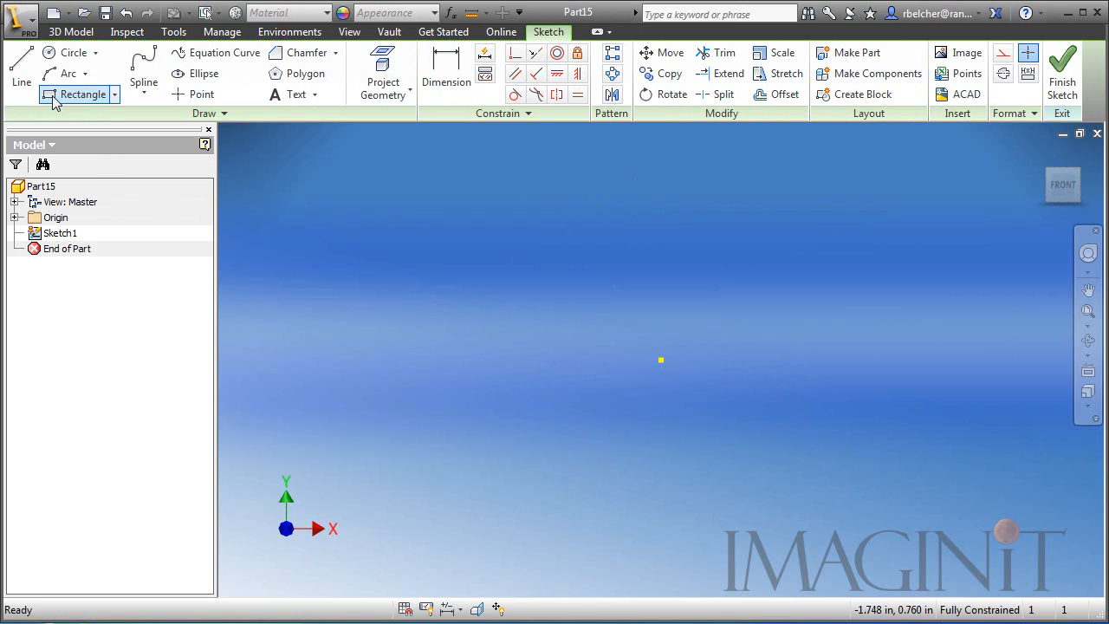
{"action": "left_click", "coordinate": [84, 94]}
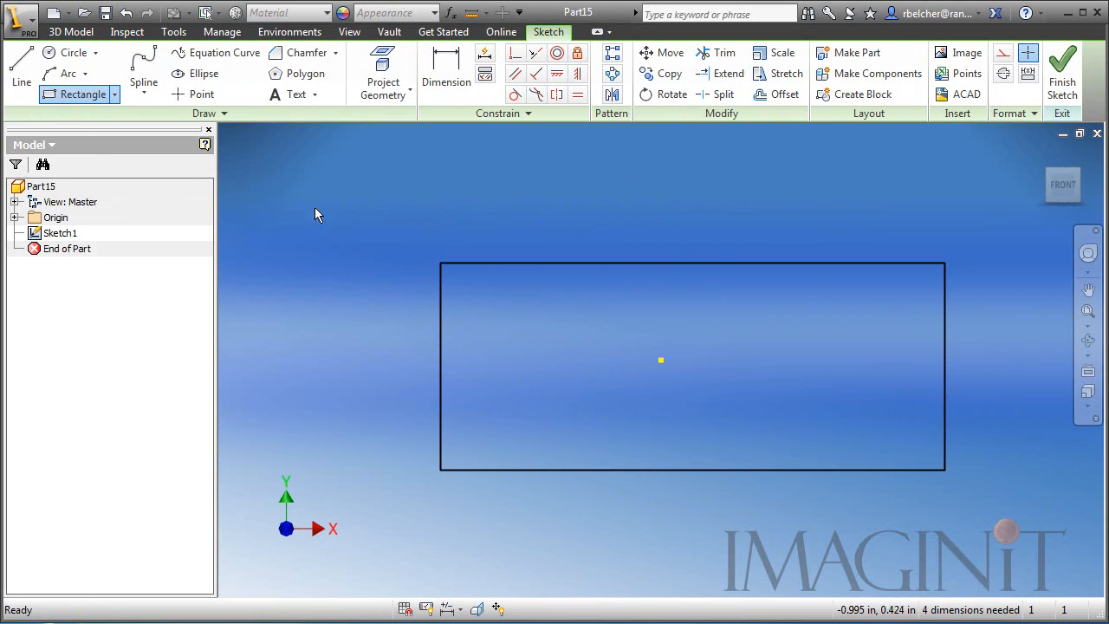
Chamfer all four corners of the rectangle by .125.
{"action": "left_click", "coordinate": [301, 51]}
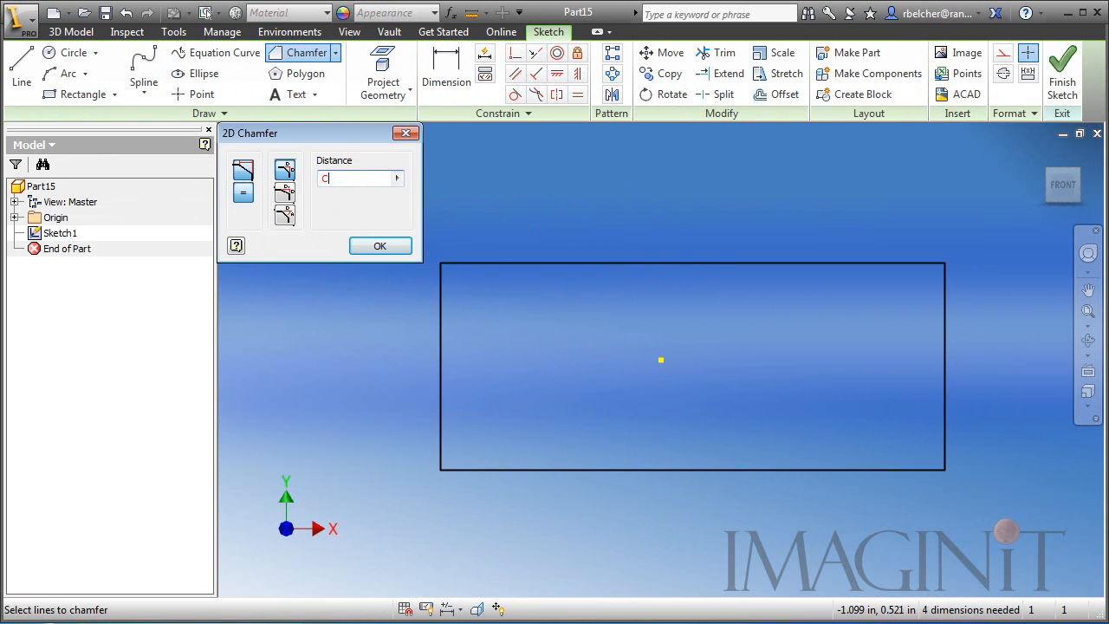
{"action": "type", "text": "hamfer ="}
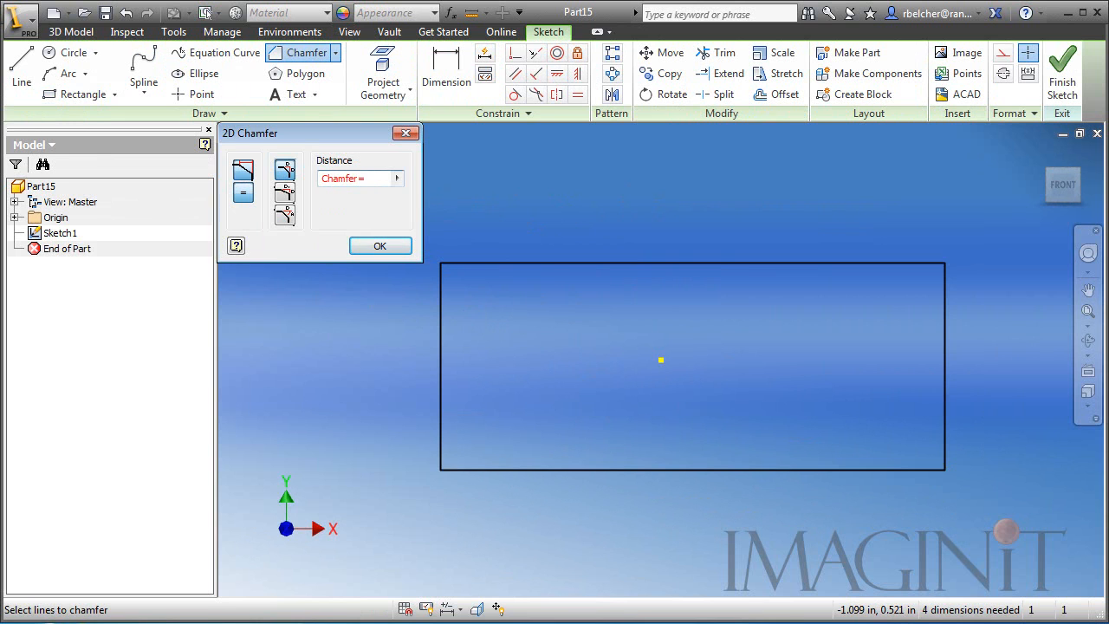
{"action": "type", "text": "1."}
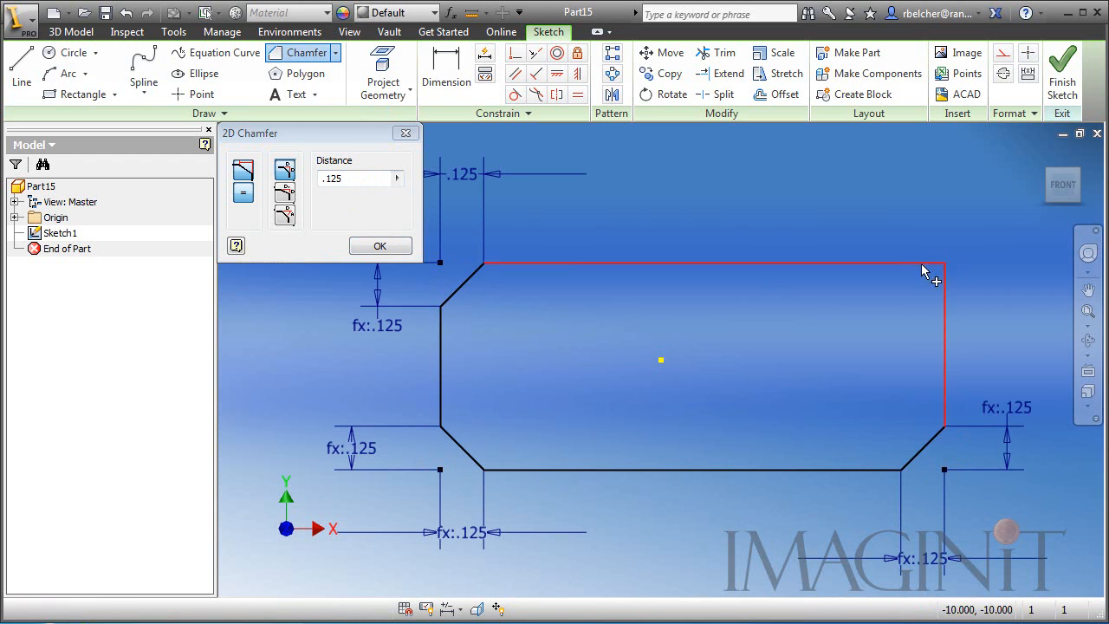
{"action": "left_click", "coordinate": [379, 246]}
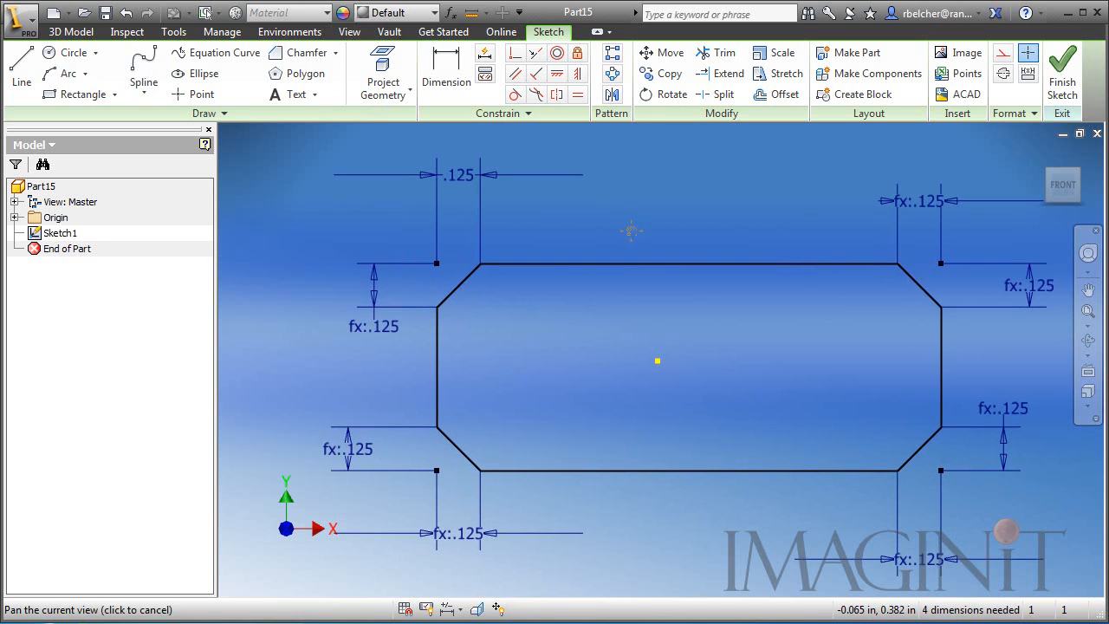
{"action": "left_click", "coordinate": [558, 94]}
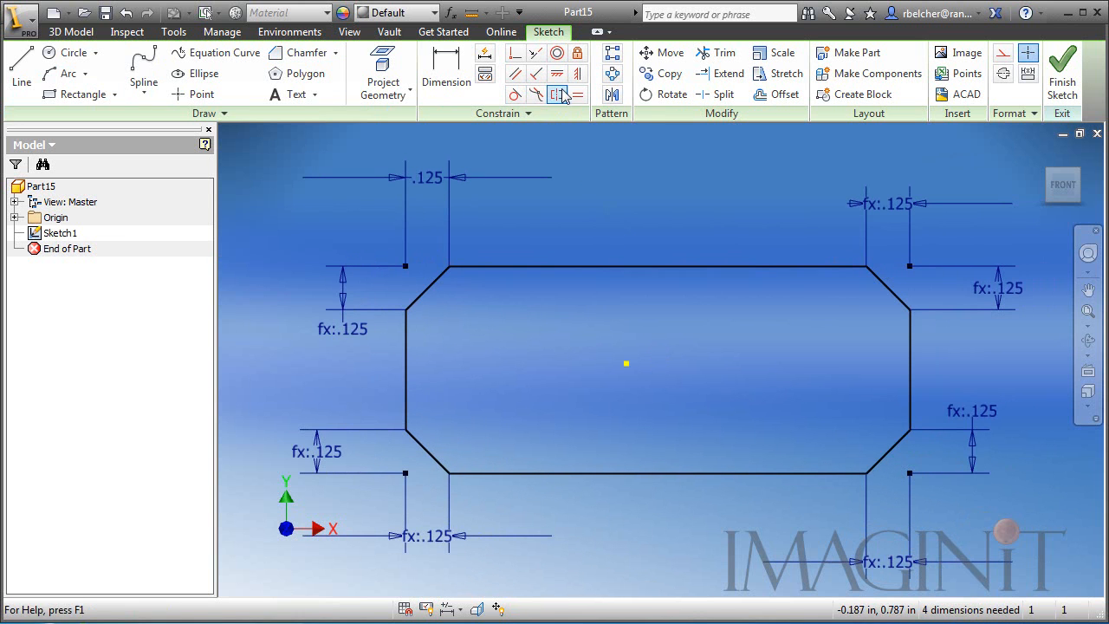
Dimension the top edge with a Width parameter equal to 4.
{"action": "left_click", "coordinate": [575, 73]}
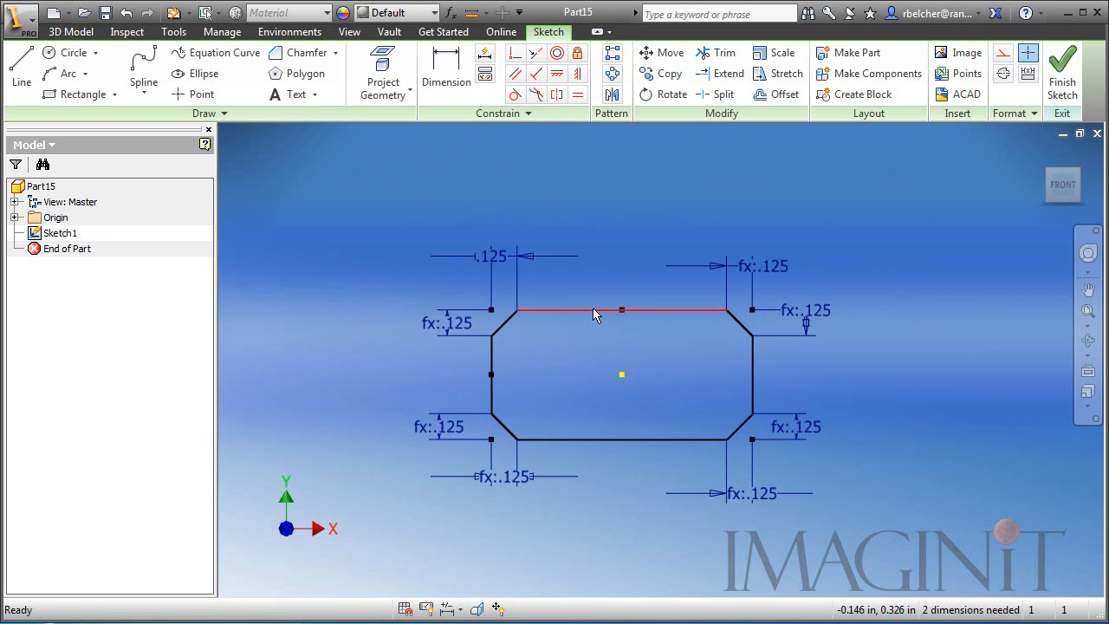
{"action": "left_click", "coordinate": [447, 66]}
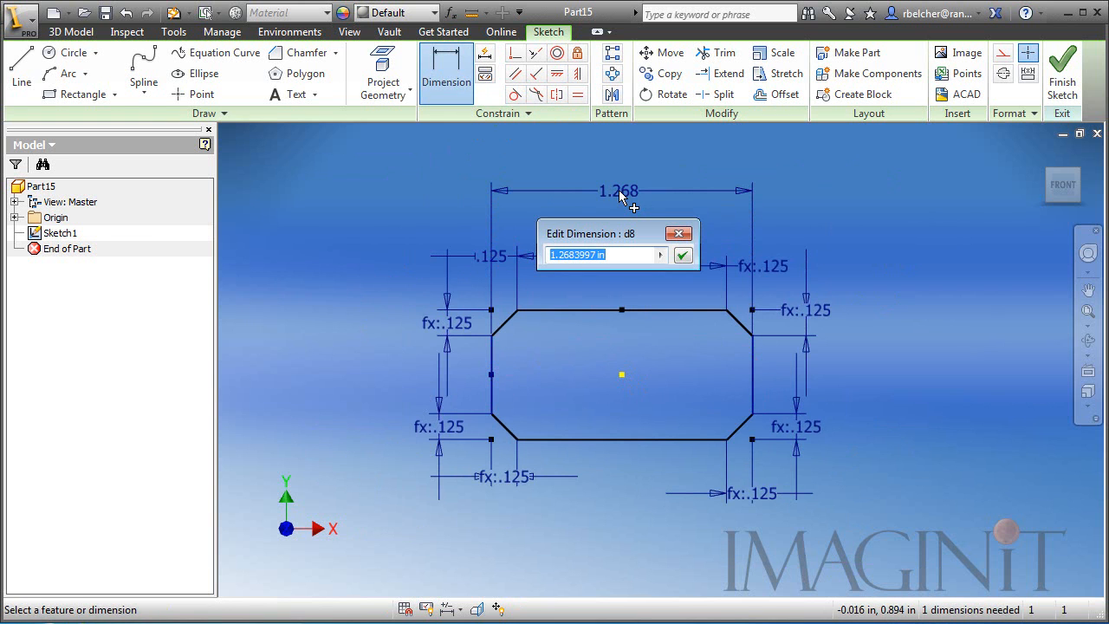
{"action": "type", "text": "Width"}
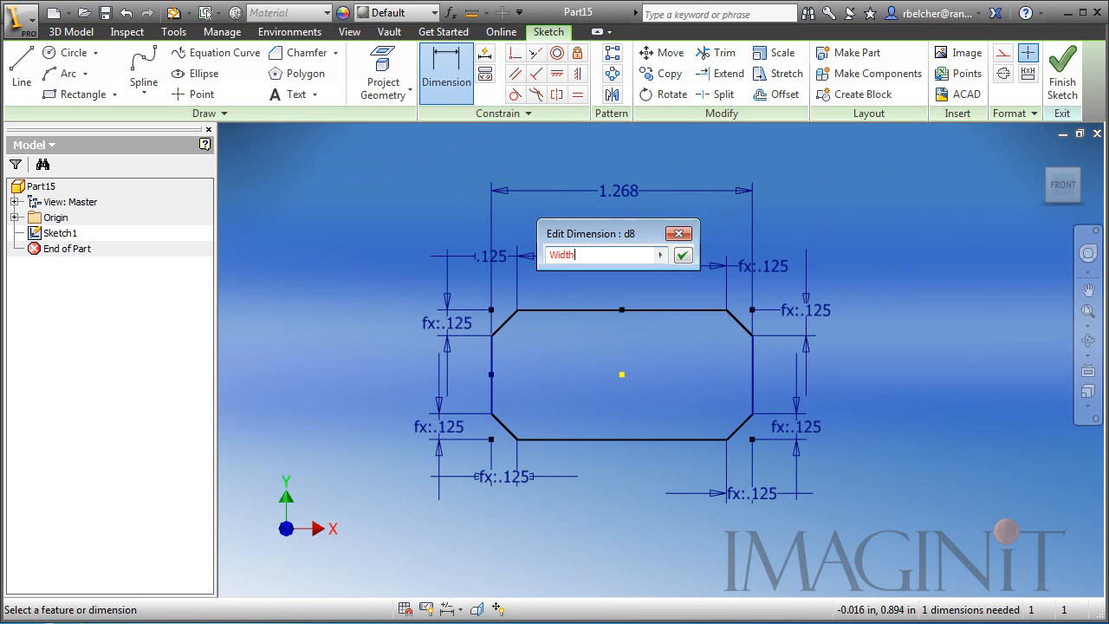
{"action": "type", "text": "=4"}
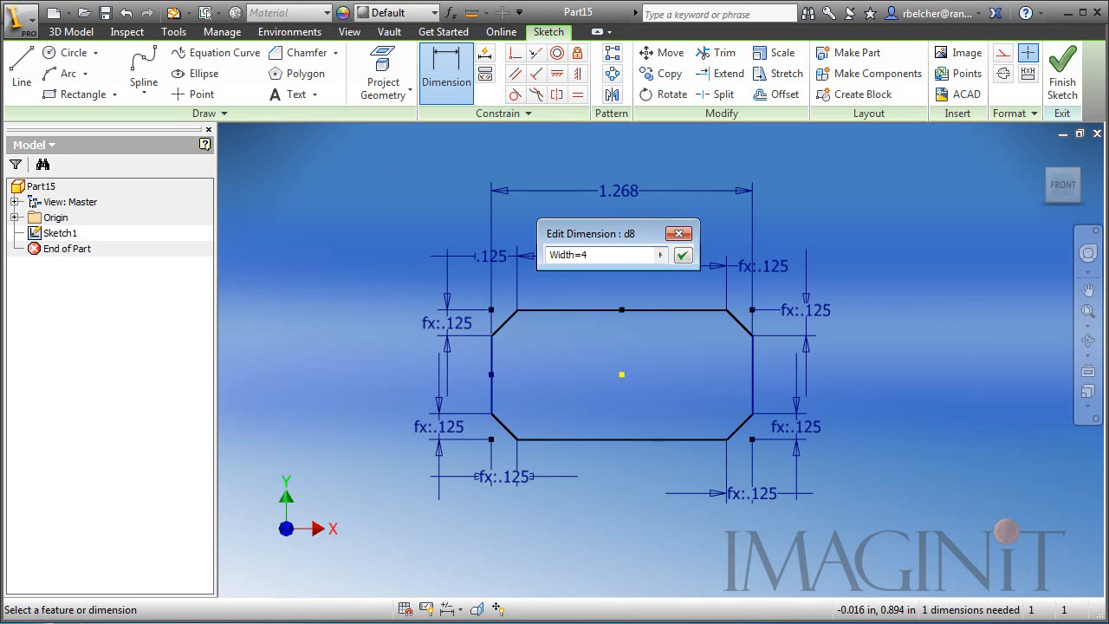
{"action": "left_click", "coordinate": [683, 255]}
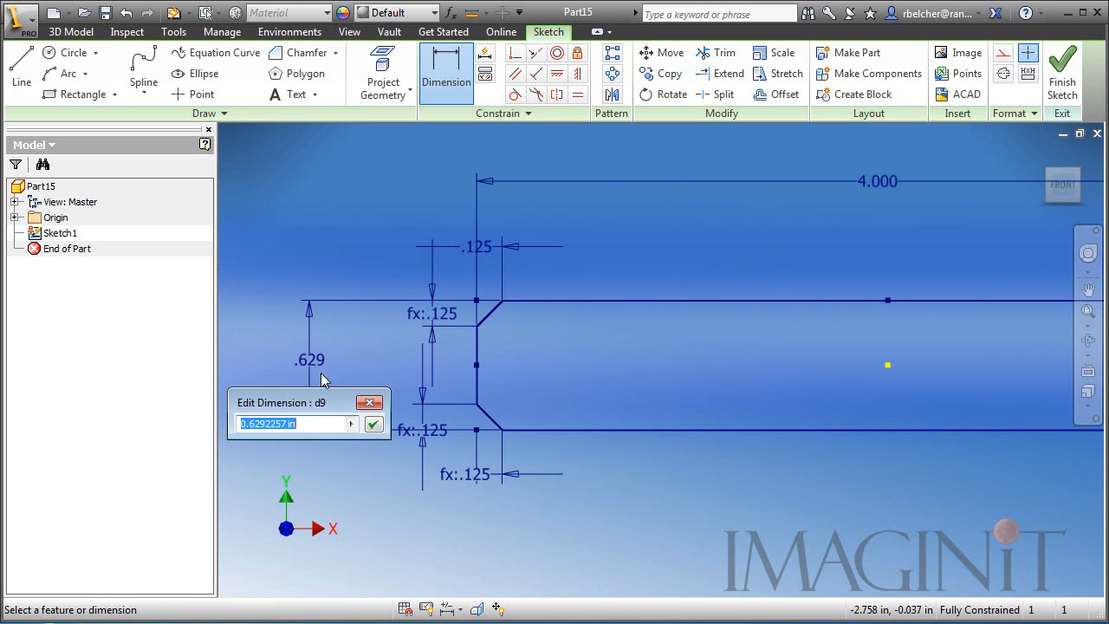
Dimension the profile height as Thk and finish the sketch.
{"action": "type", "text": "Thk"}
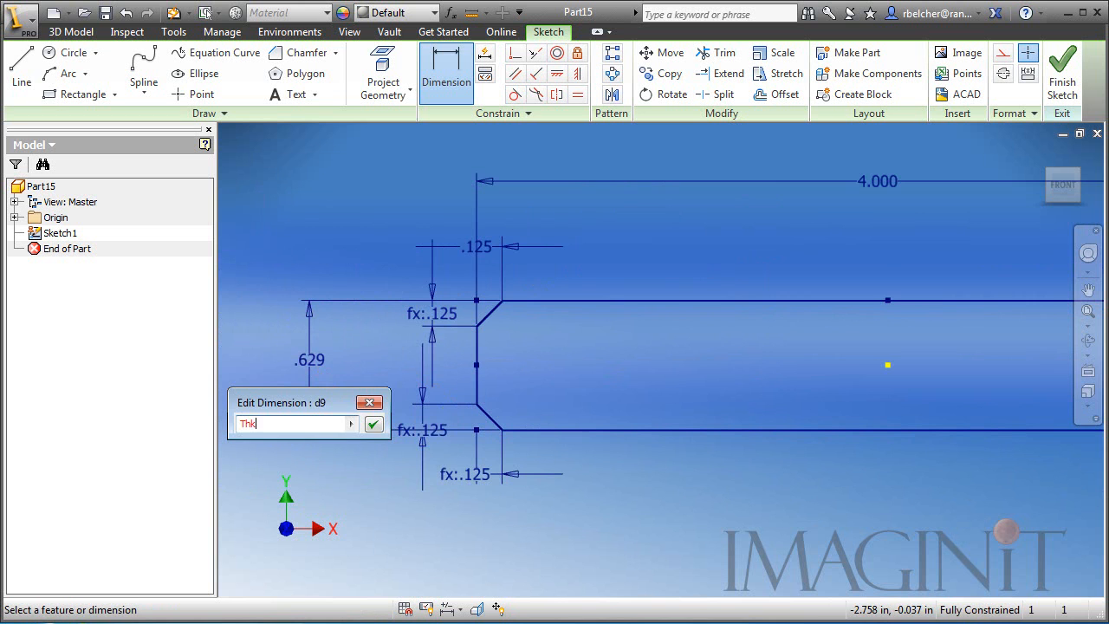
{"action": "left_click", "coordinate": [373, 423]}
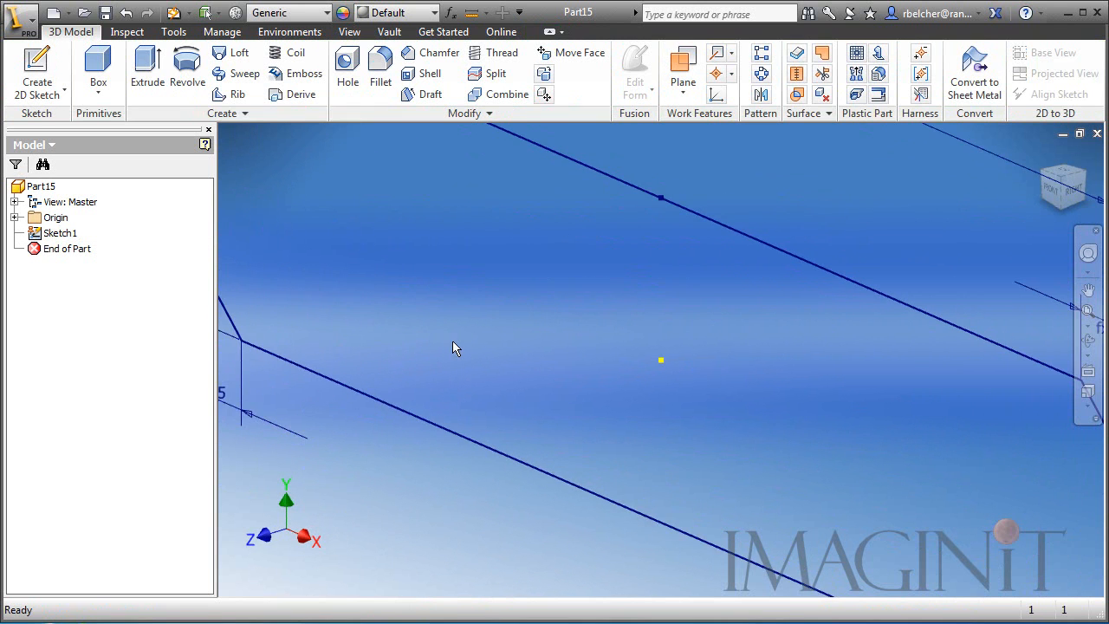
Extrude the chamfered profile by a Length=1 distance into a solid bar.
{"action": "left_click", "coordinate": [147, 71]}
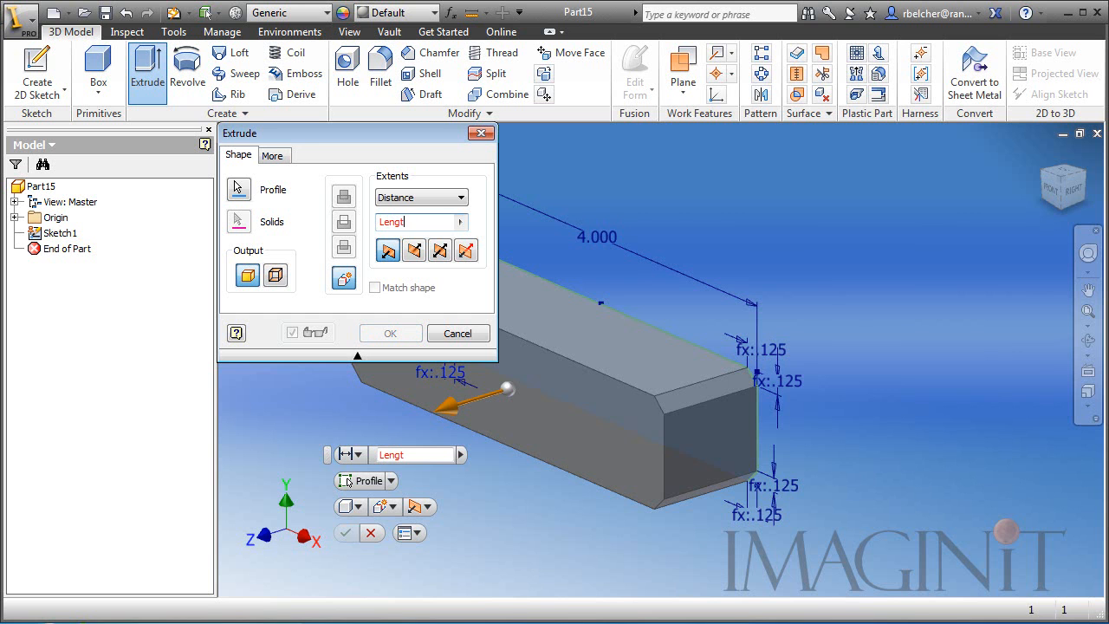
{"action": "type", "text": "Length=1"}
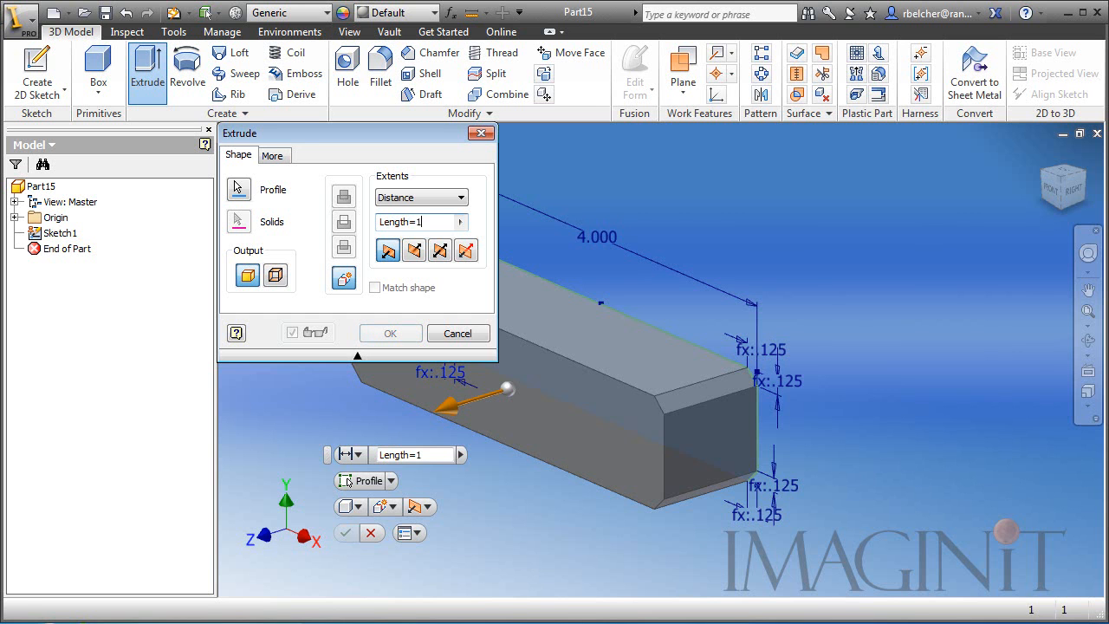
{"action": "left_click", "coordinate": [390, 333]}
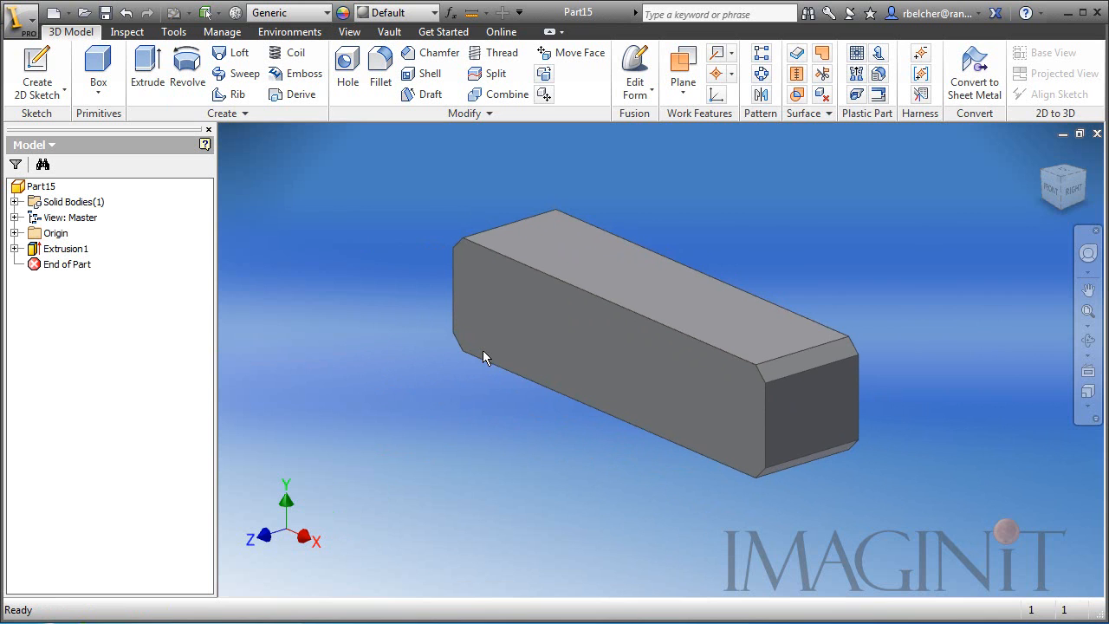
{"action": "left_click", "coordinate": [485, 357]}
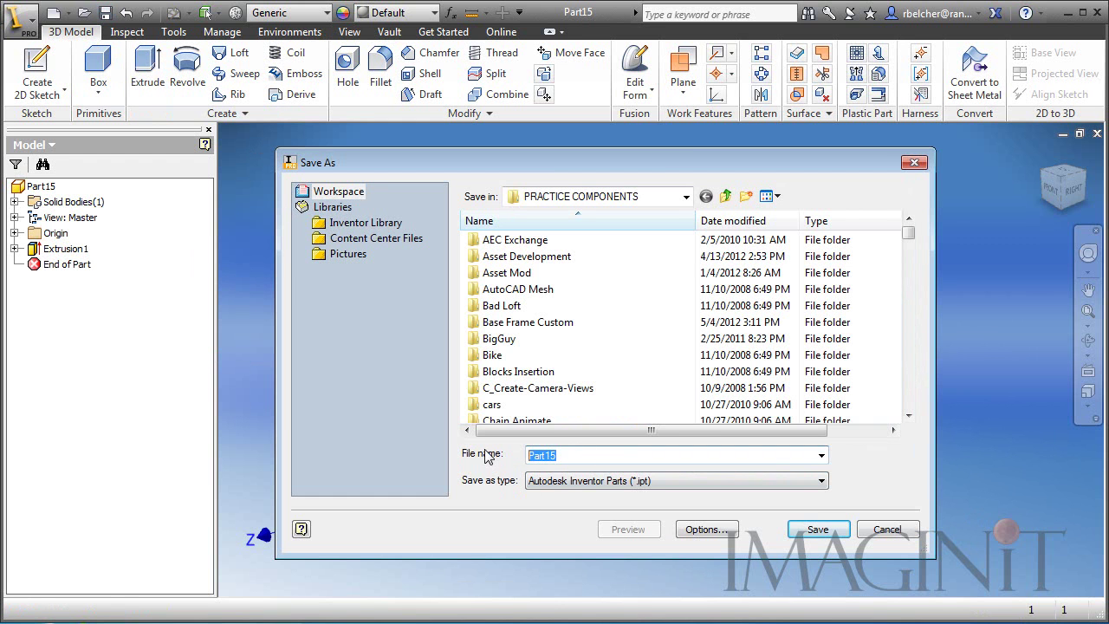
{"action": "type", "text": "Flat Bar Chamfer.ip"}
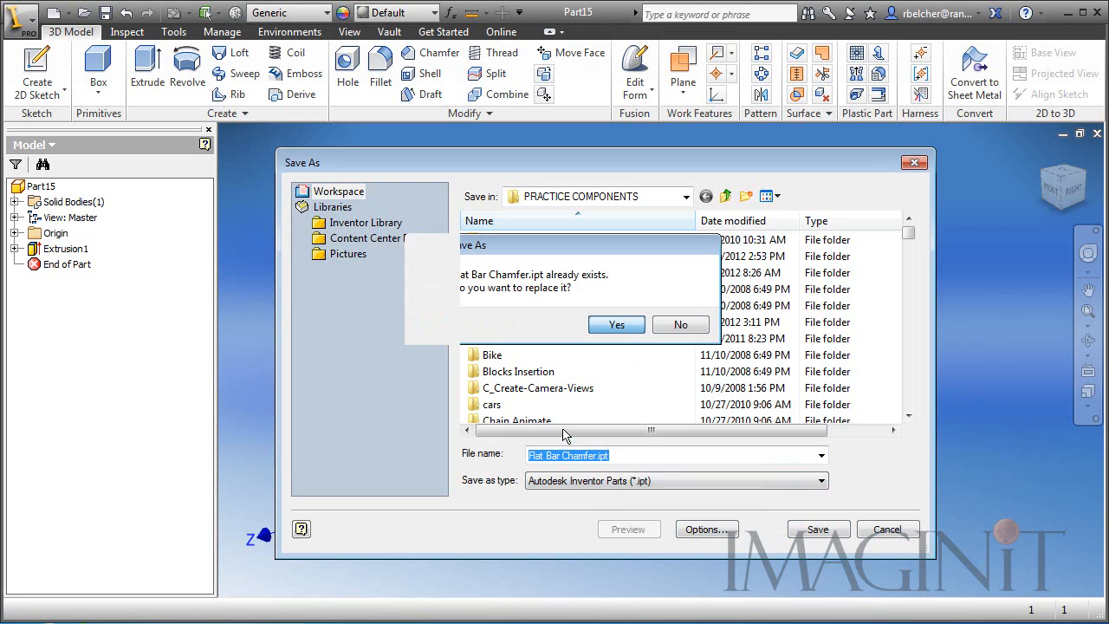
{"action": "left_click", "coordinate": [617, 324]}
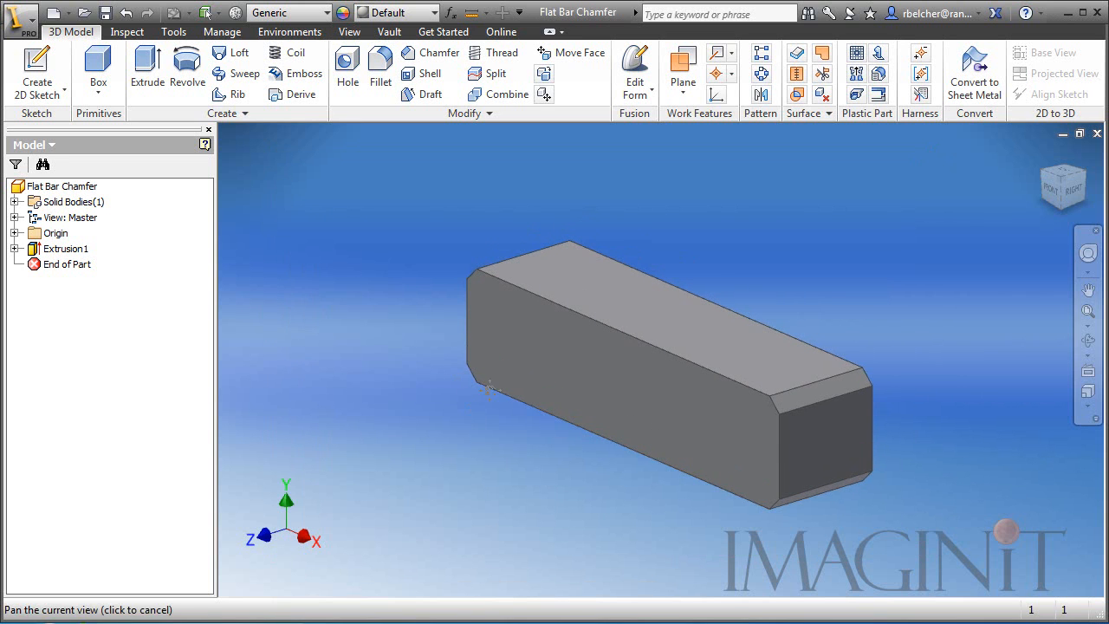
{"action": "left_click", "coordinate": [489, 390]}
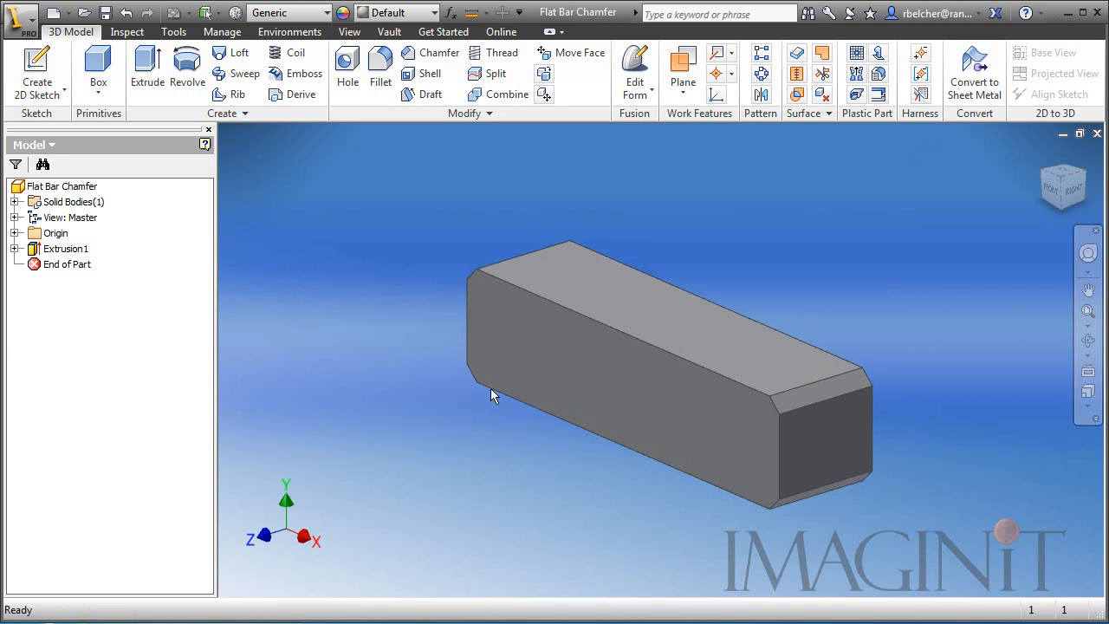
{"action": "mouse_move", "coordinate": [353, 398]}
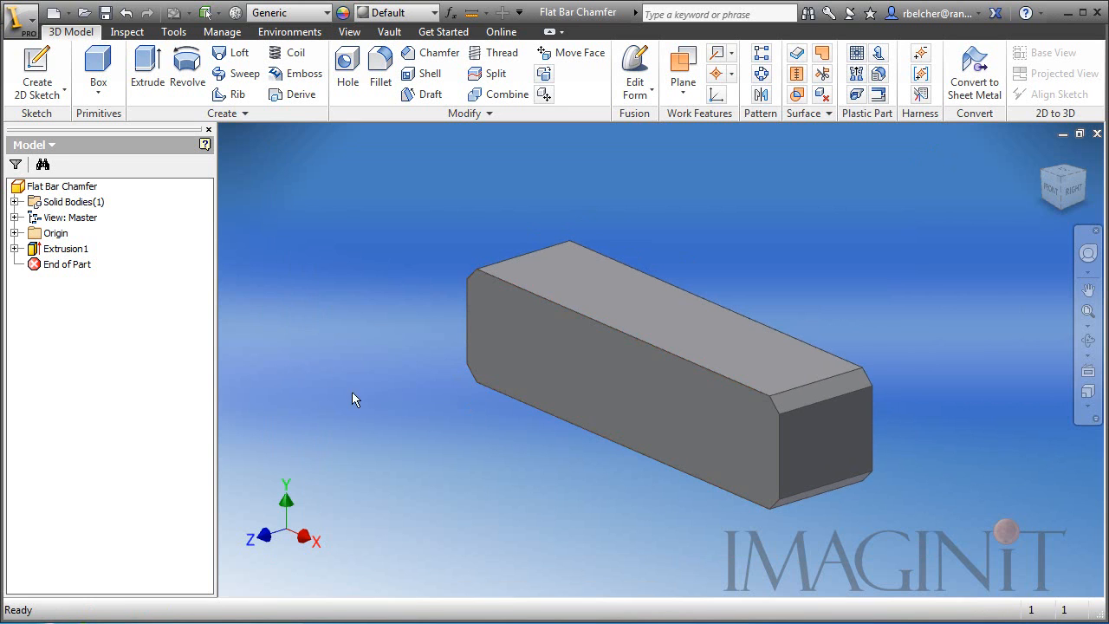
{"action": "mouse_move", "coordinate": [339, 286]}
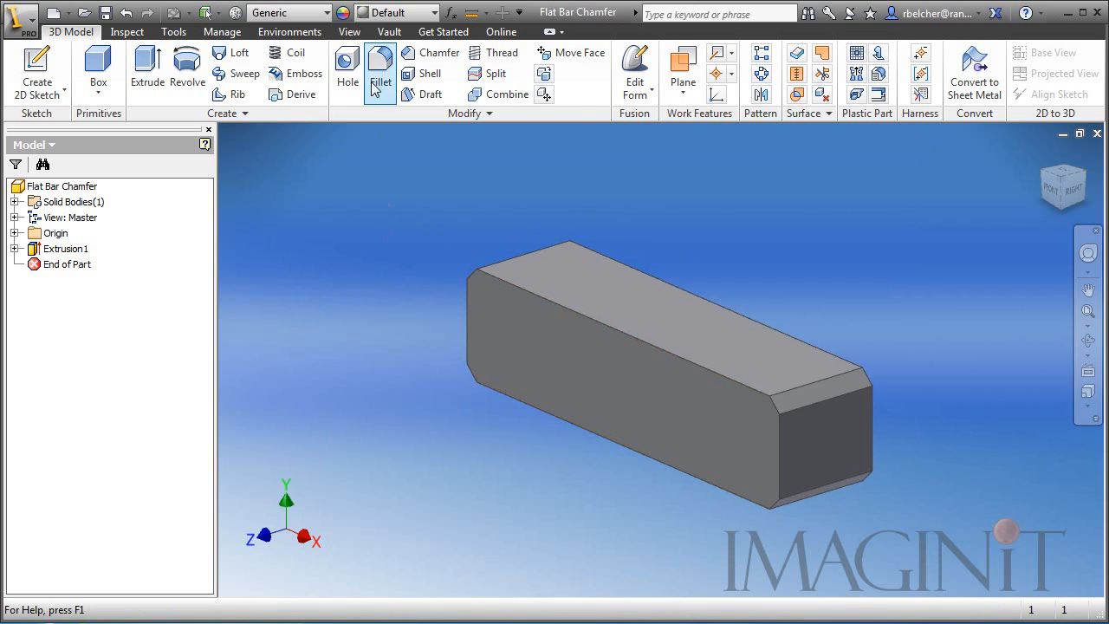
Create an iPart table and add member rows named 4x1, 3x1 and 2x1.
{"action": "left_click", "coordinate": [222, 31]}
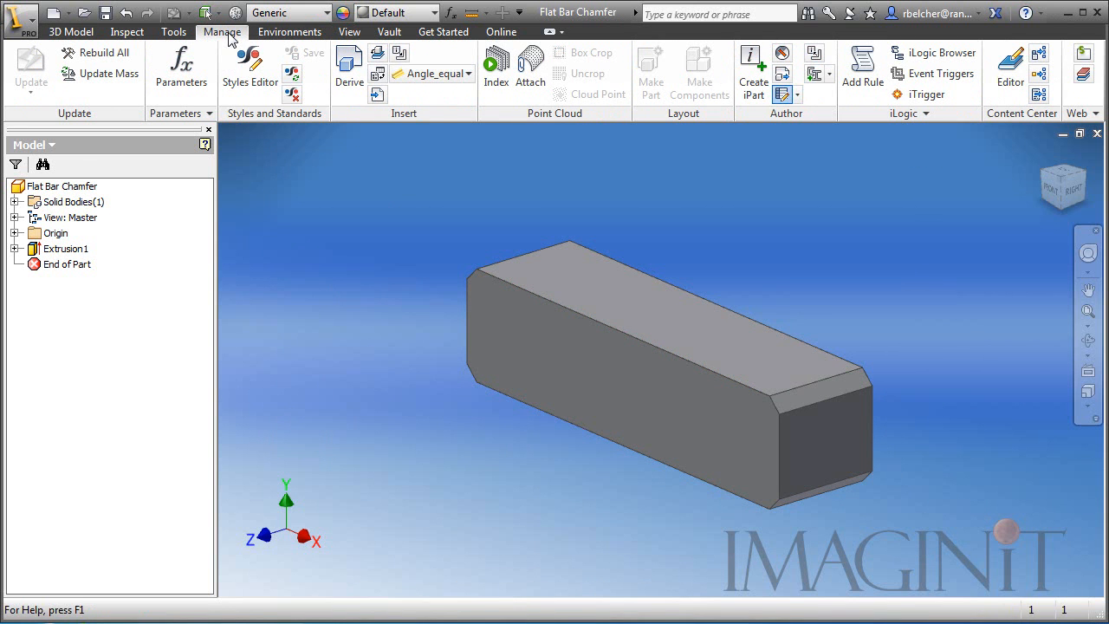
{"action": "left_click", "coordinate": [752, 69]}
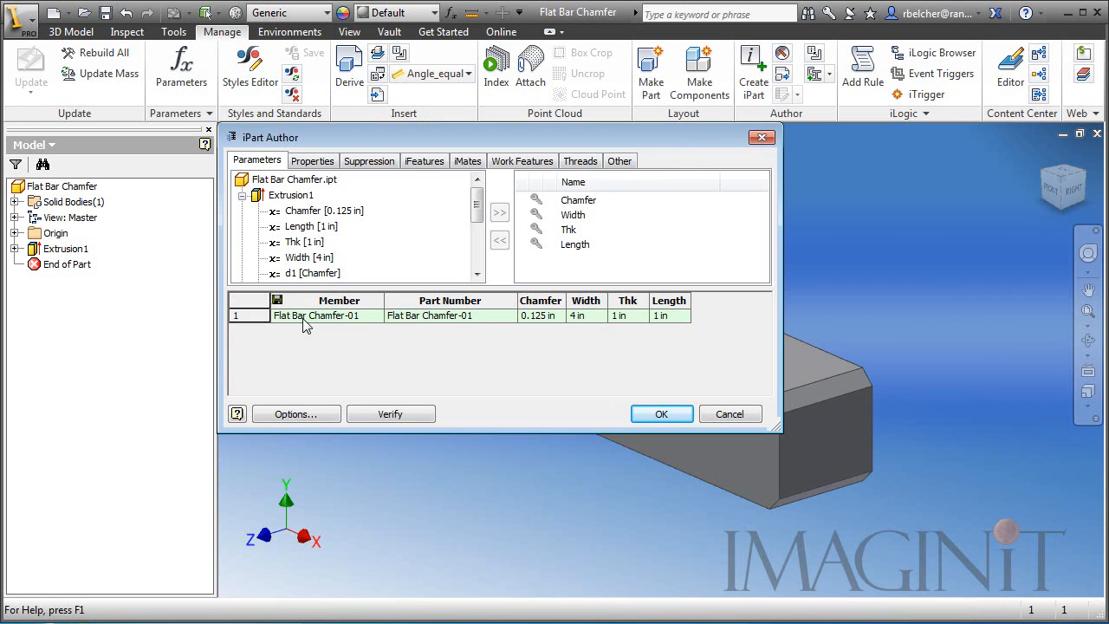
{"action": "mouse_move", "coordinate": [451, 325]}
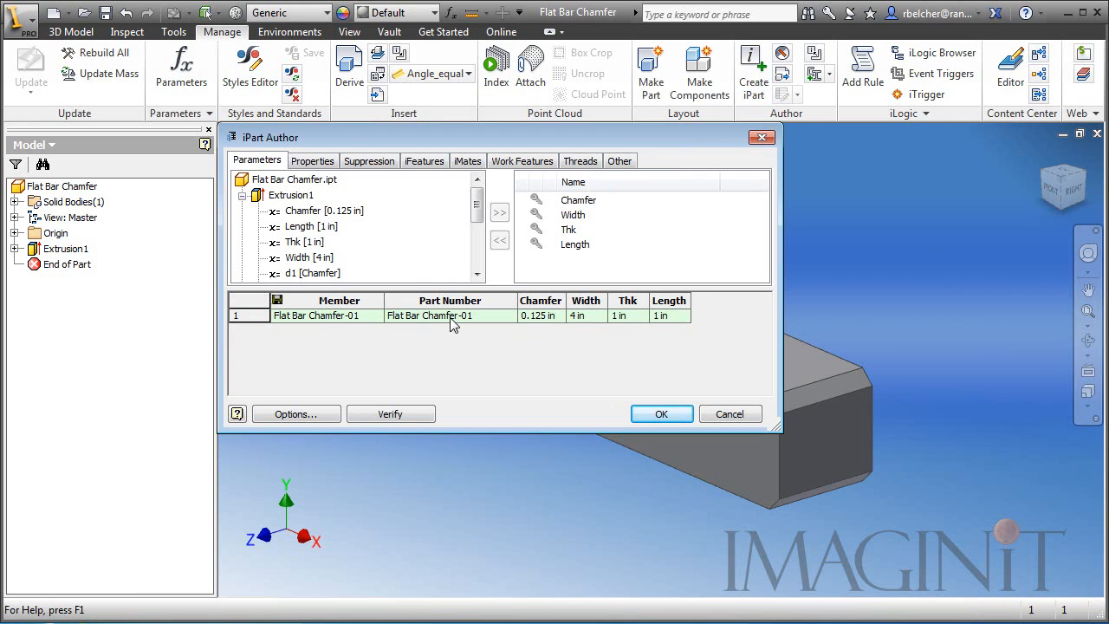
{"action": "mouse_move", "coordinate": [667, 325]}
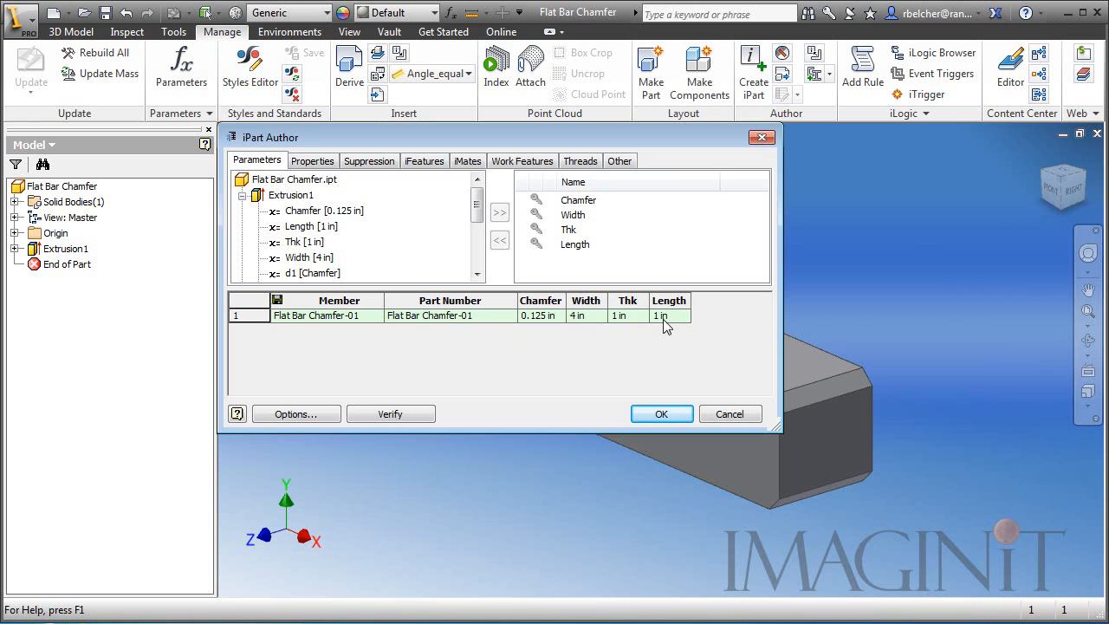
{"action": "right_click", "coordinate": [662, 315]}
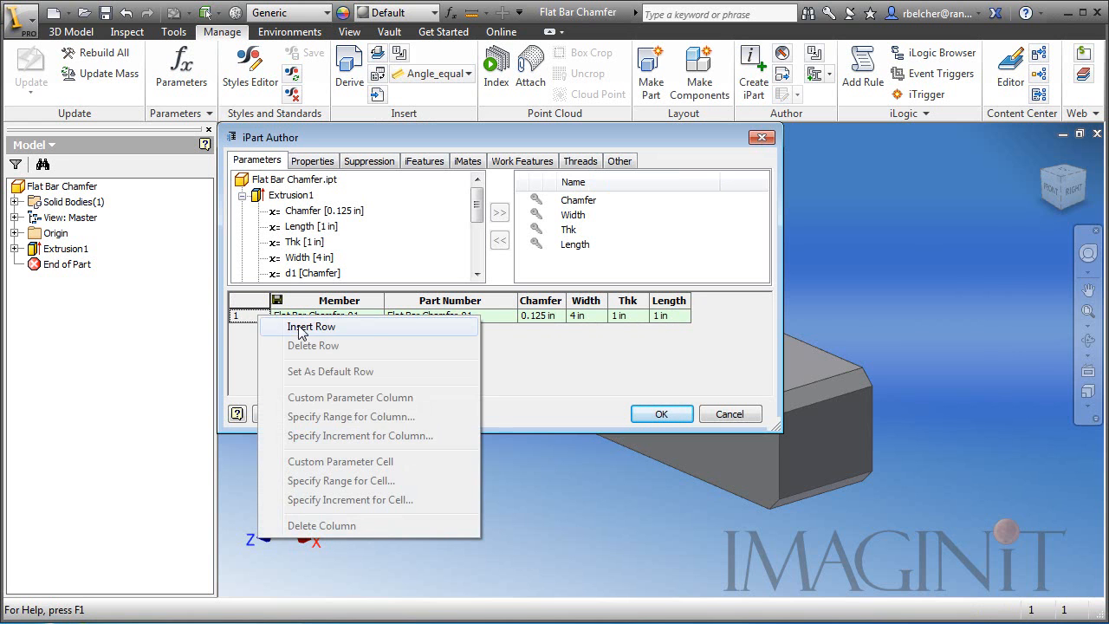
{"action": "left_click", "coordinate": [310, 326]}
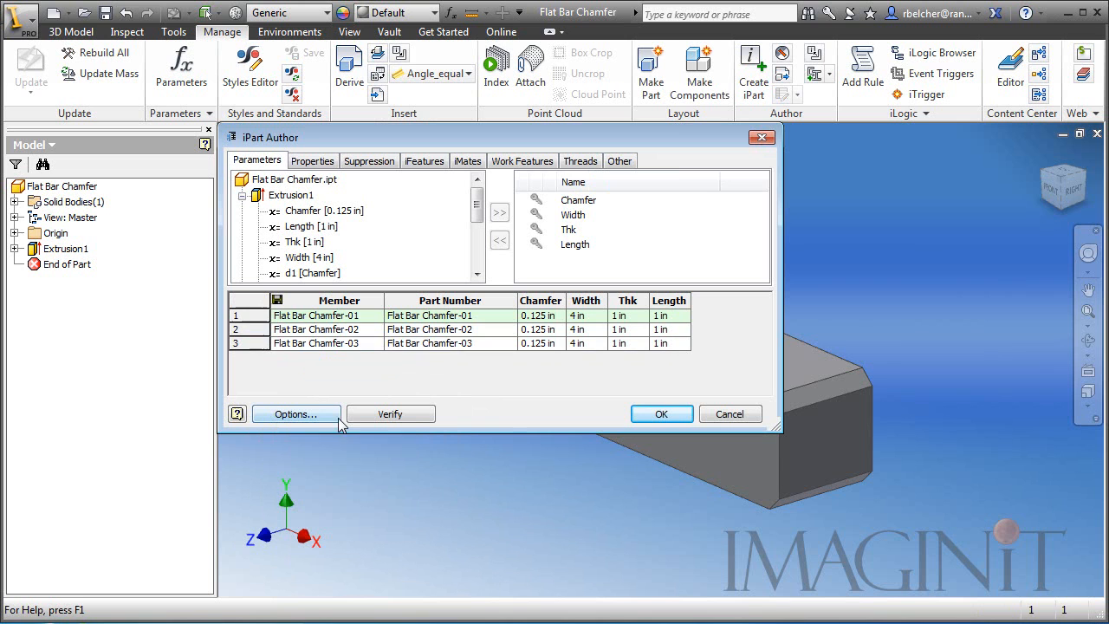
{"action": "double_click", "coordinate": [315, 316]}
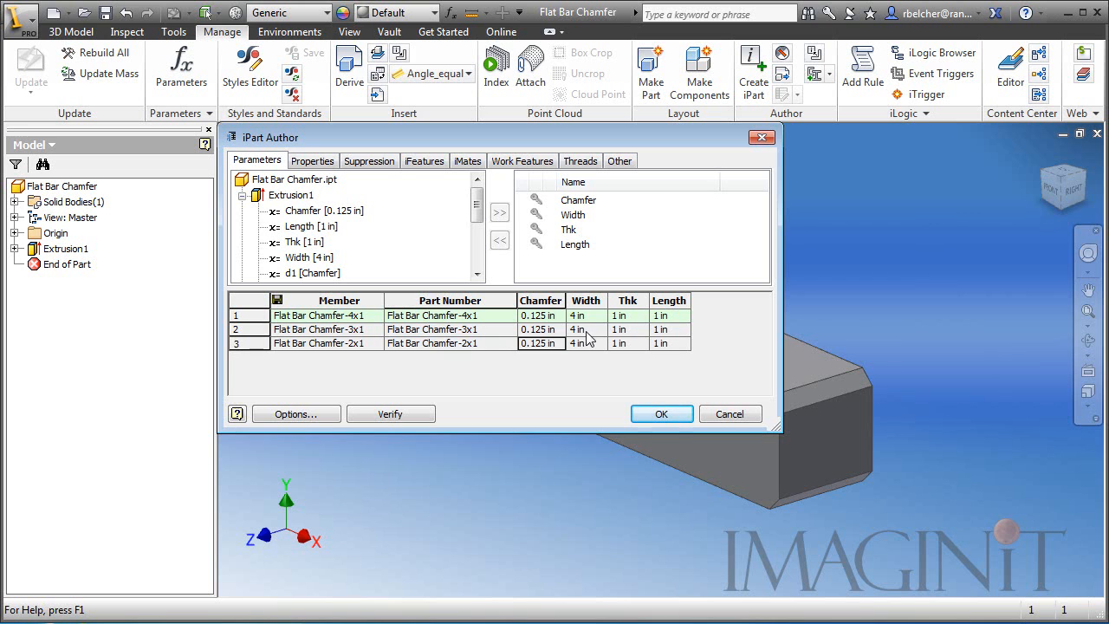
Set the second and third members' widths to 3 and 2 and accept the table.
{"action": "left_click", "coordinate": [581, 329]}
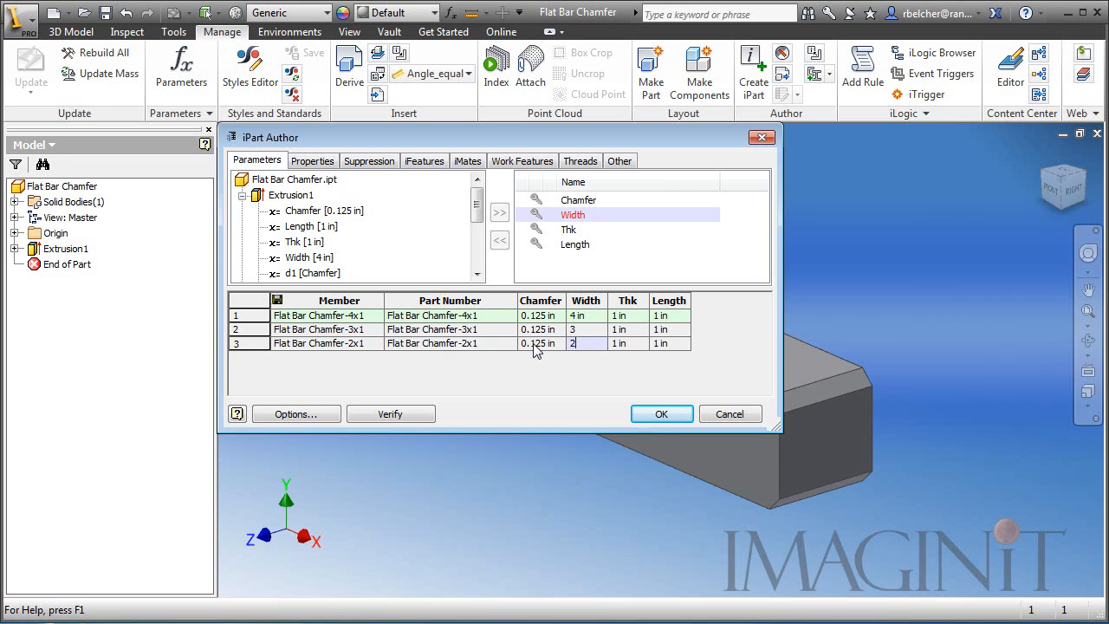
{"action": "left_click", "coordinate": [661, 412]}
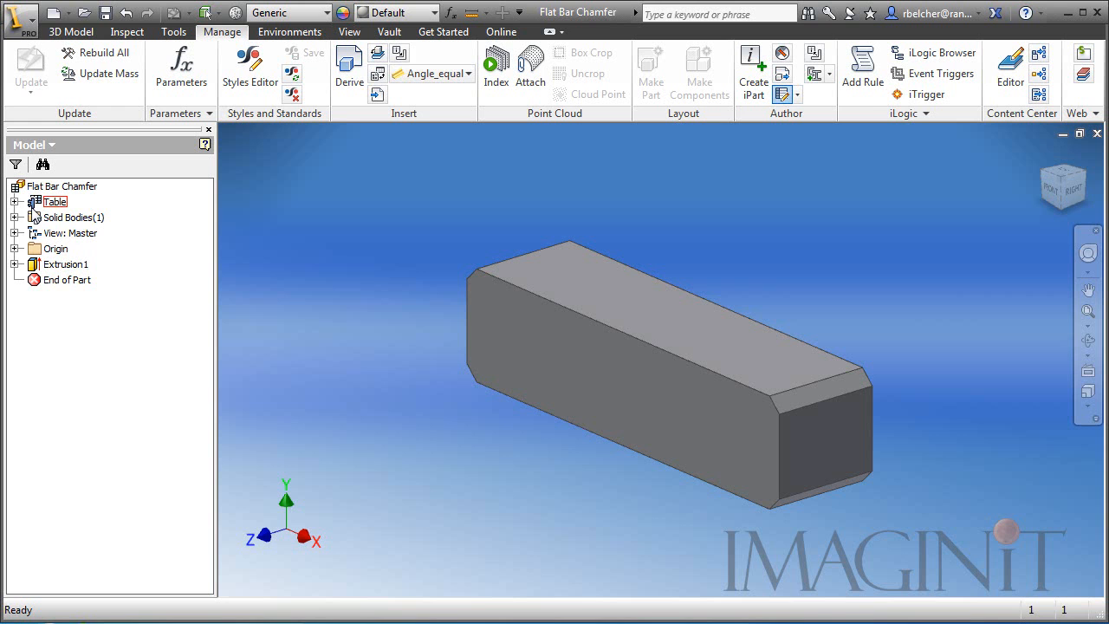
Expand the Table node, activate the 3x1 member to preview it, then collapse the list.
{"action": "left_click", "coordinate": [11, 201]}
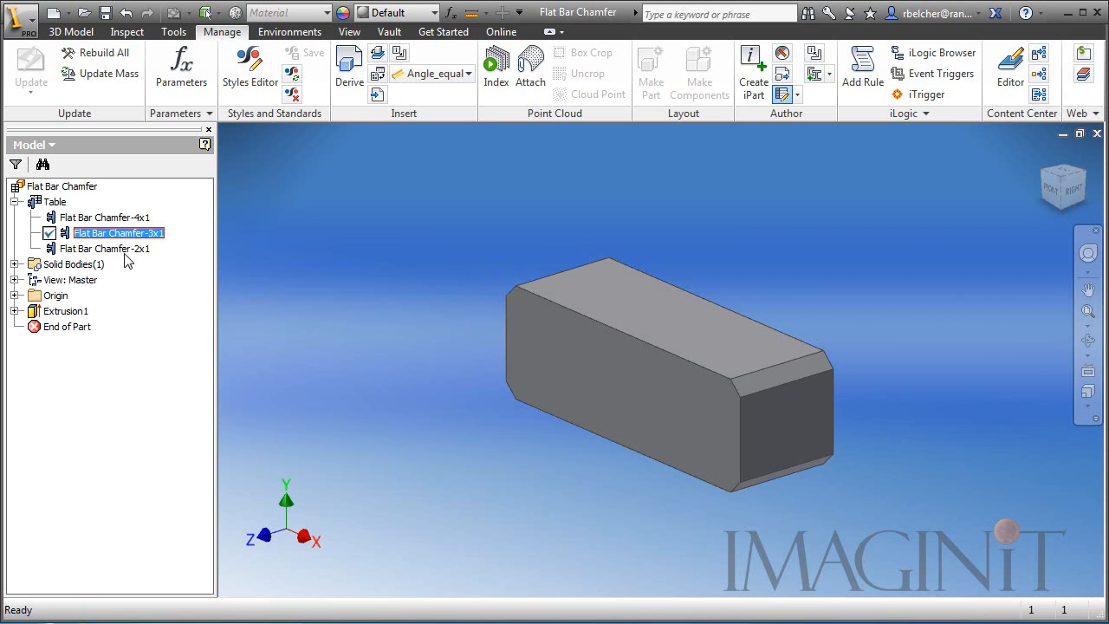
{"action": "left_click", "coordinate": [118, 249]}
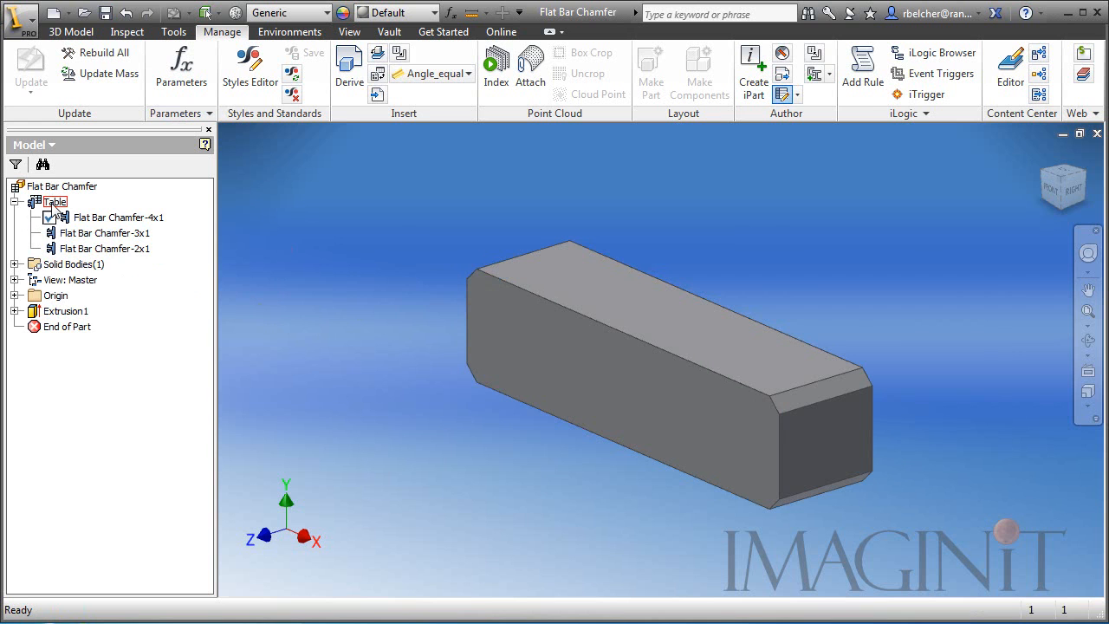
{"action": "left_click", "coordinate": [15, 201]}
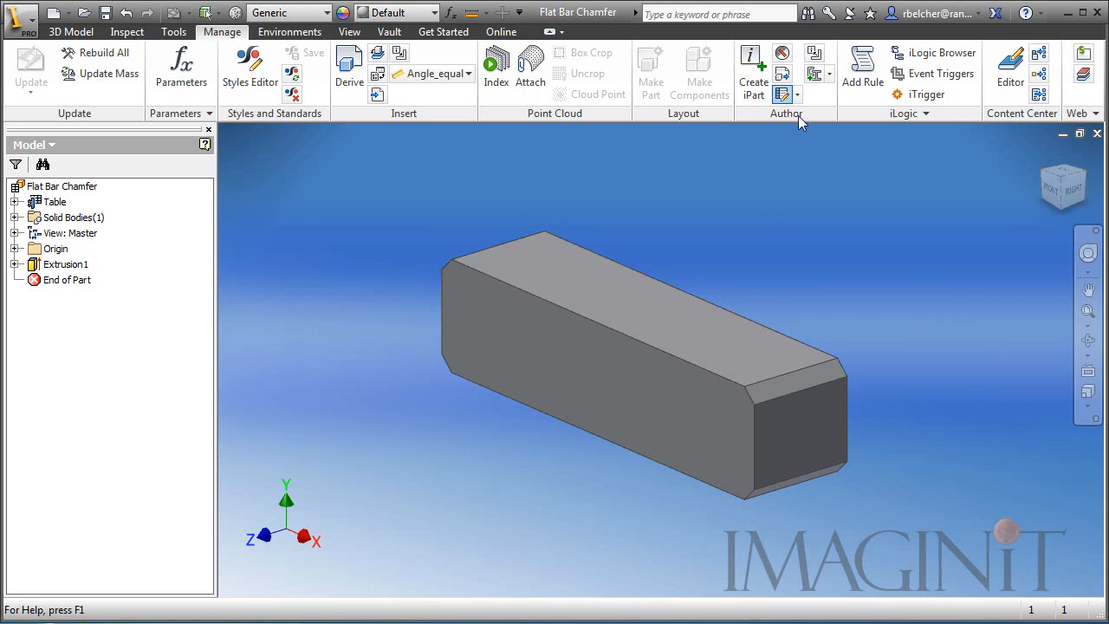
{"action": "mouse_move", "coordinate": [825, 121]}
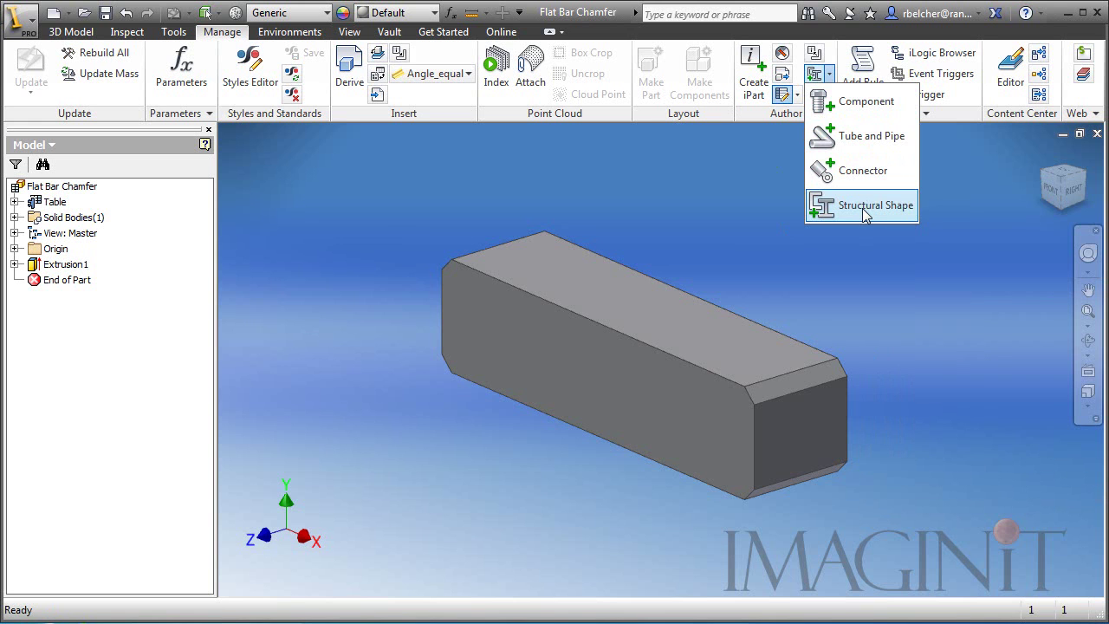
Author the bar as a Structural Shape in the Other category using the notch profile mapping.
{"action": "left_click", "coordinate": [873, 204]}
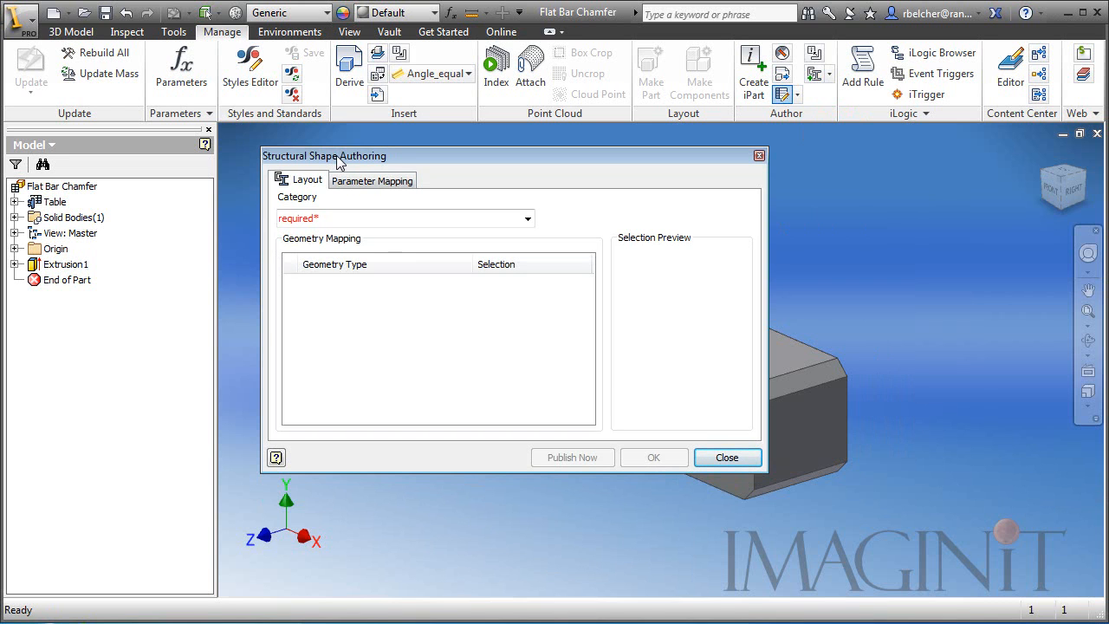
{"action": "mouse_move", "coordinate": [541, 218]}
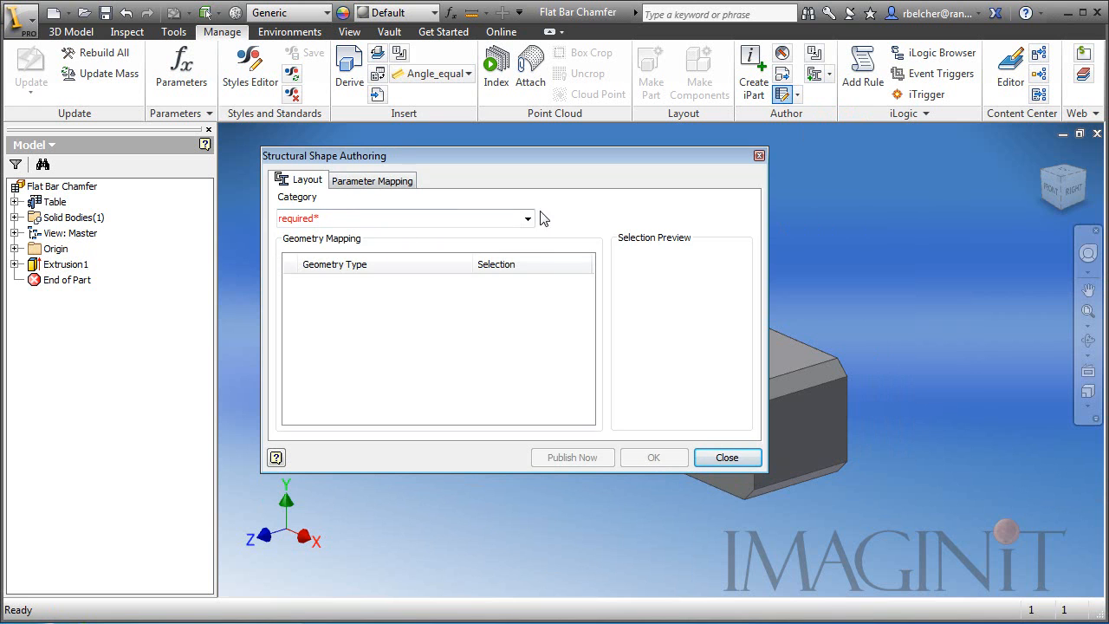
{"action": "left_click", "coordinate": [526, 218]}
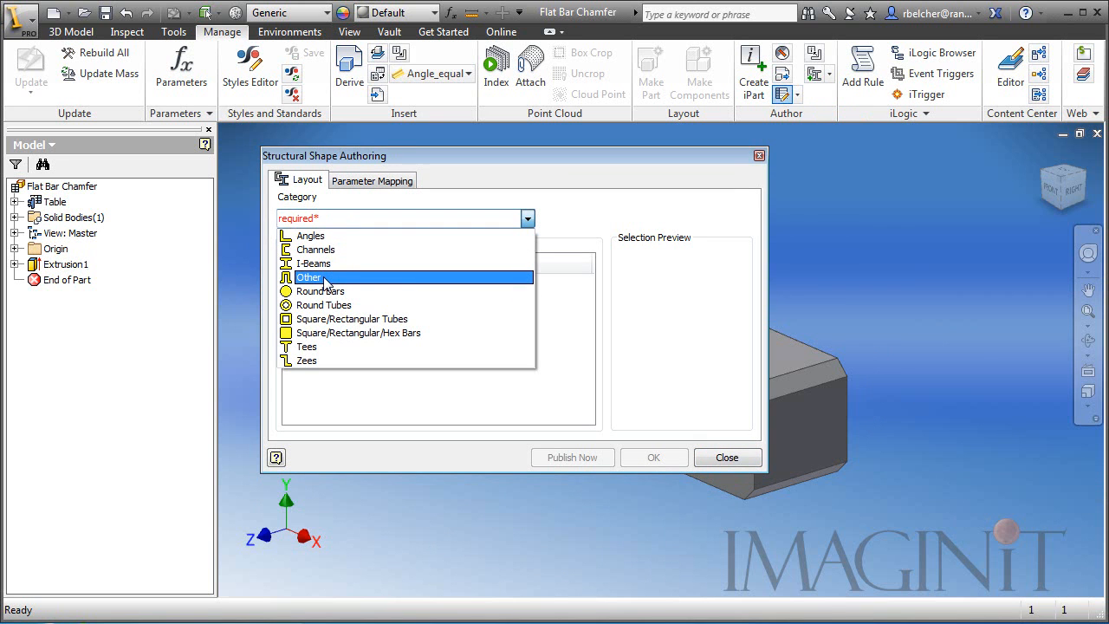
{"action": "left_click", "coordinate": [309, 277]}
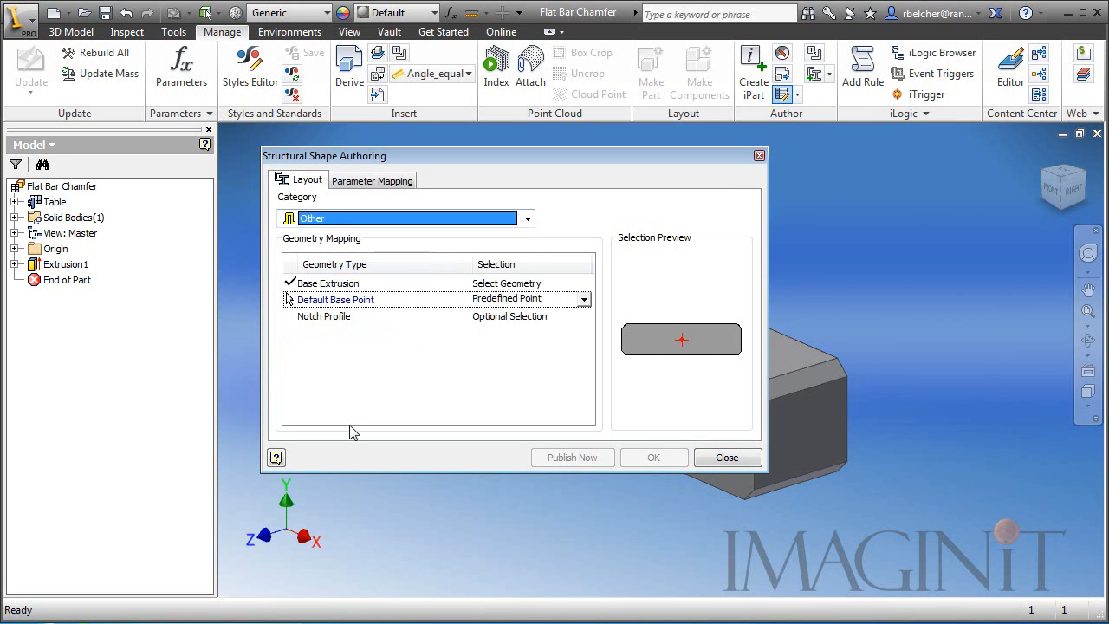
{"action": "mouse_move", "coordinate": [347, 285]}
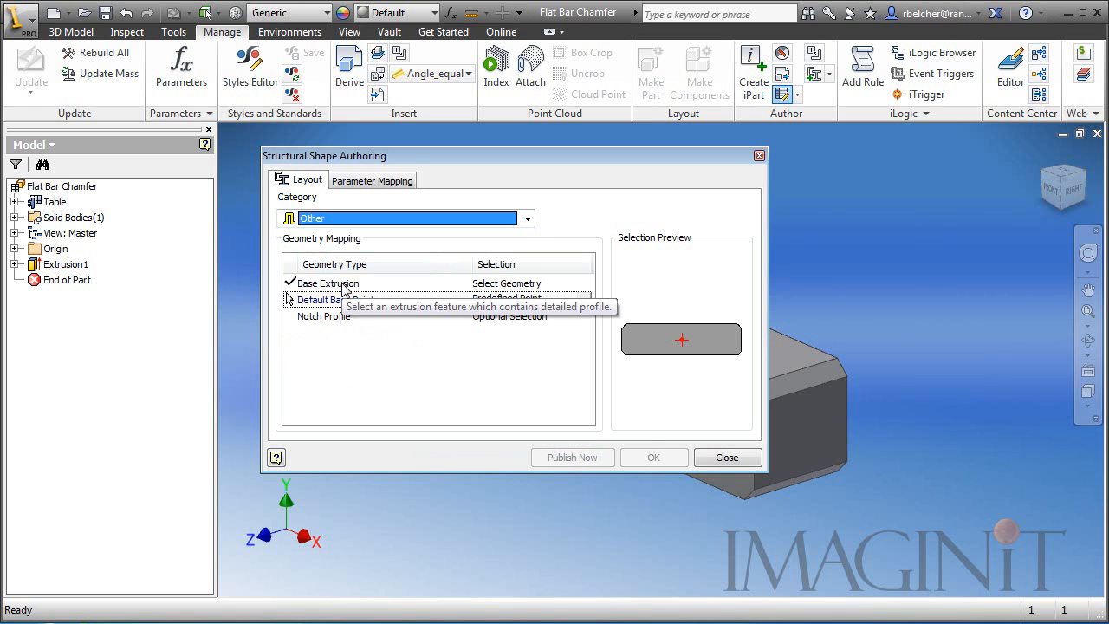
{"action": "mouse_move", "coordinate": [501, 315]}
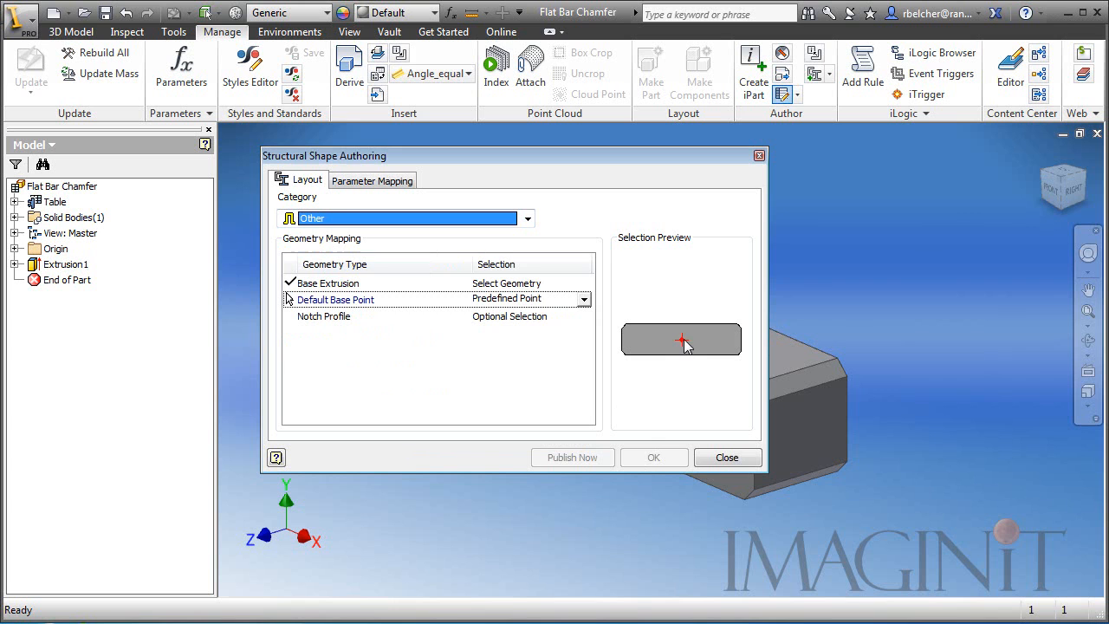
{"action": "mouse_move", "coordinate": [384, 350]}
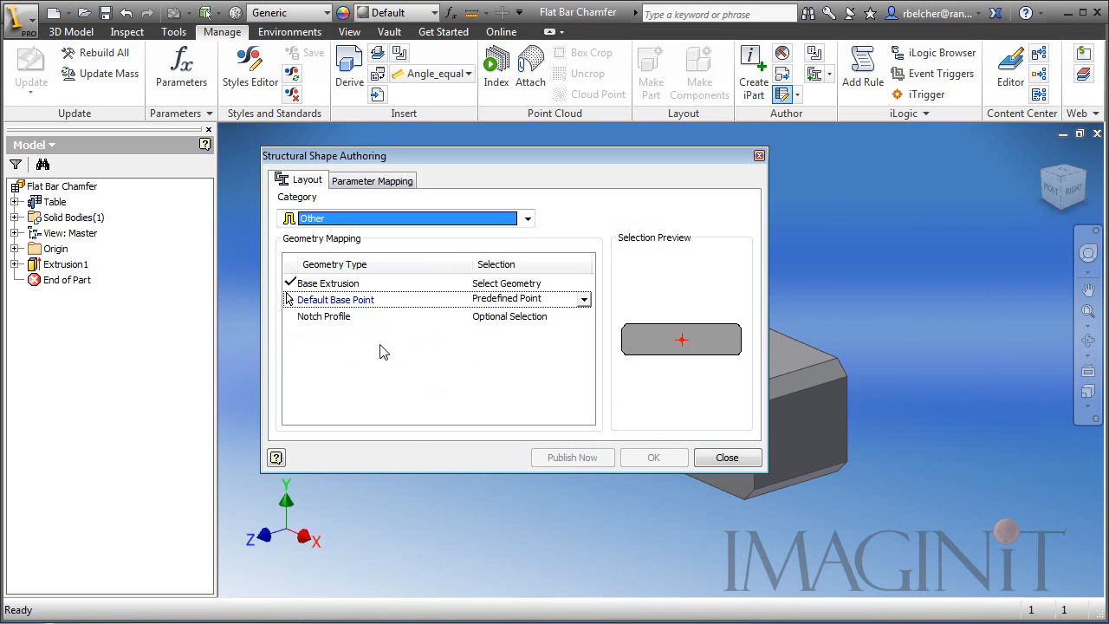
{"action": "left_click", "coordinate": [322, 315]}
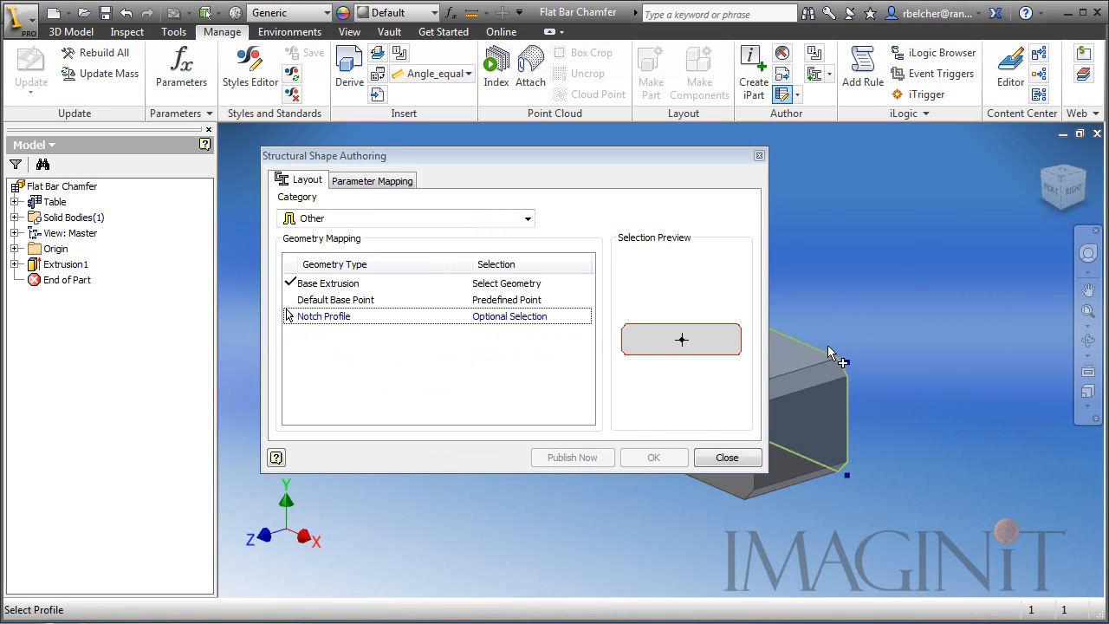
{"action": "mouse_move", "coordinate": [899, 281]}
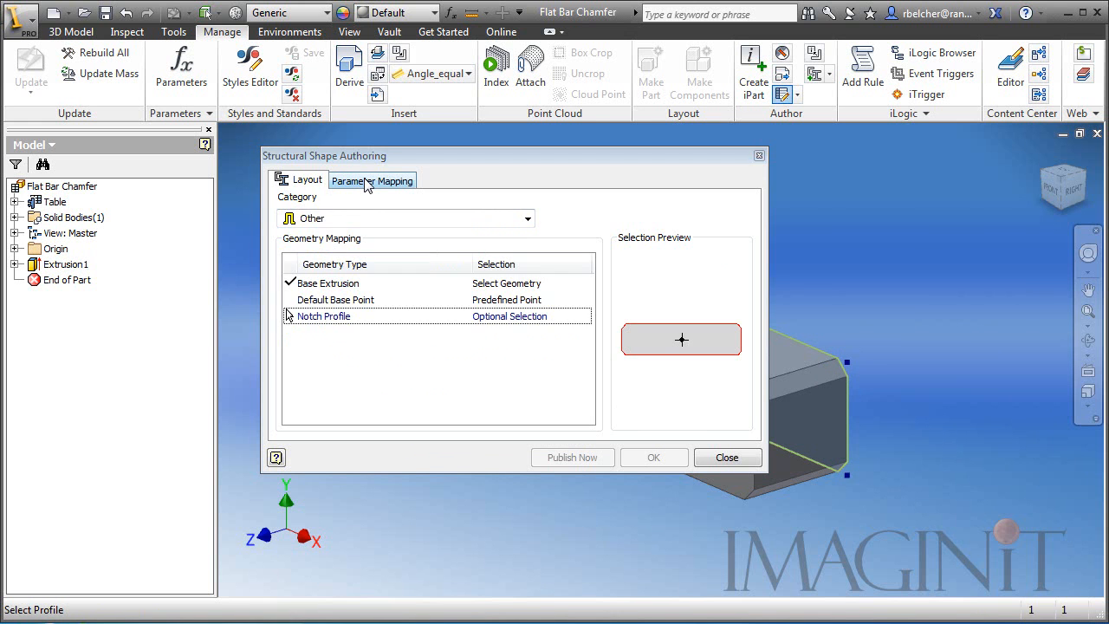
Map Base Length to the Length column and apply the structural shape authoring.
{"action": "left_click", "coordinate": [373, 179]}
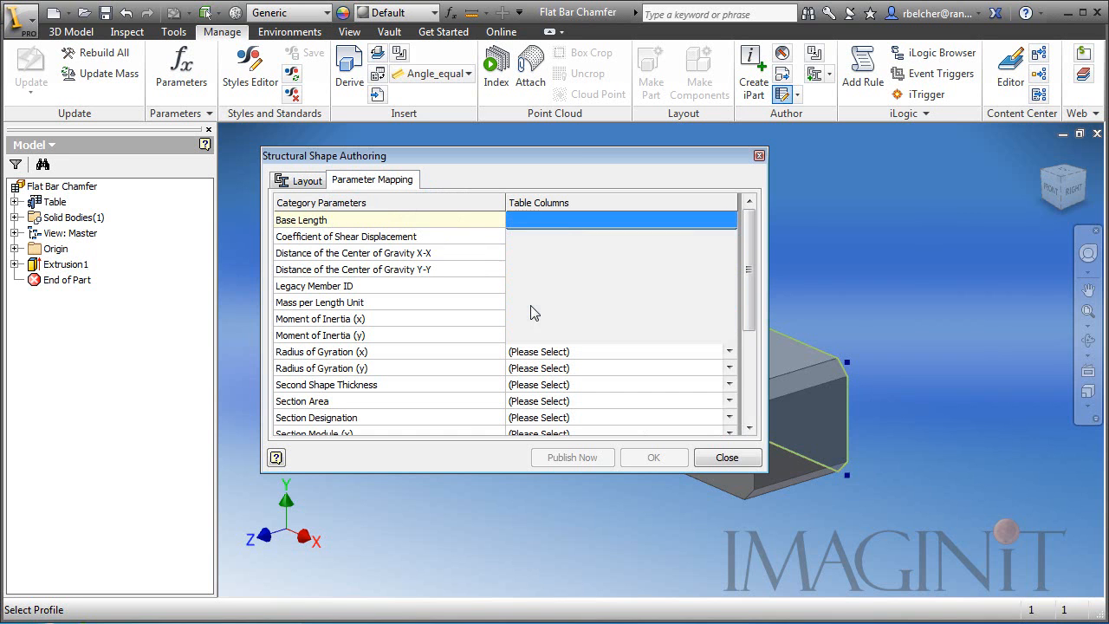
{"action": "left_click", "coordinate": [615, 219]}
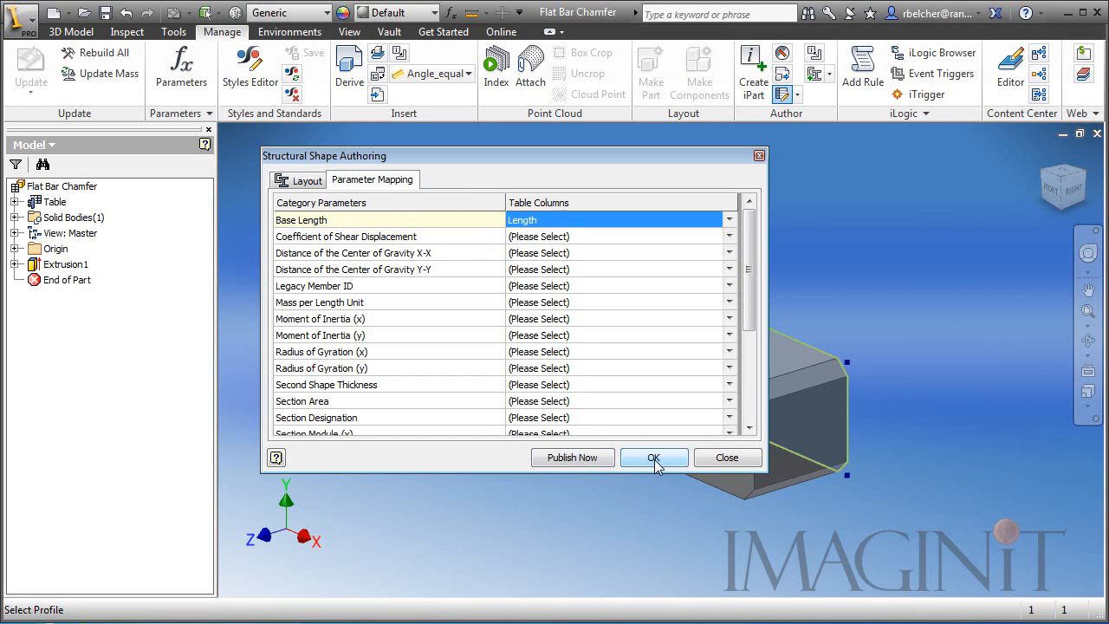
{"action": "left_click", "coordinate": [653, 458]}
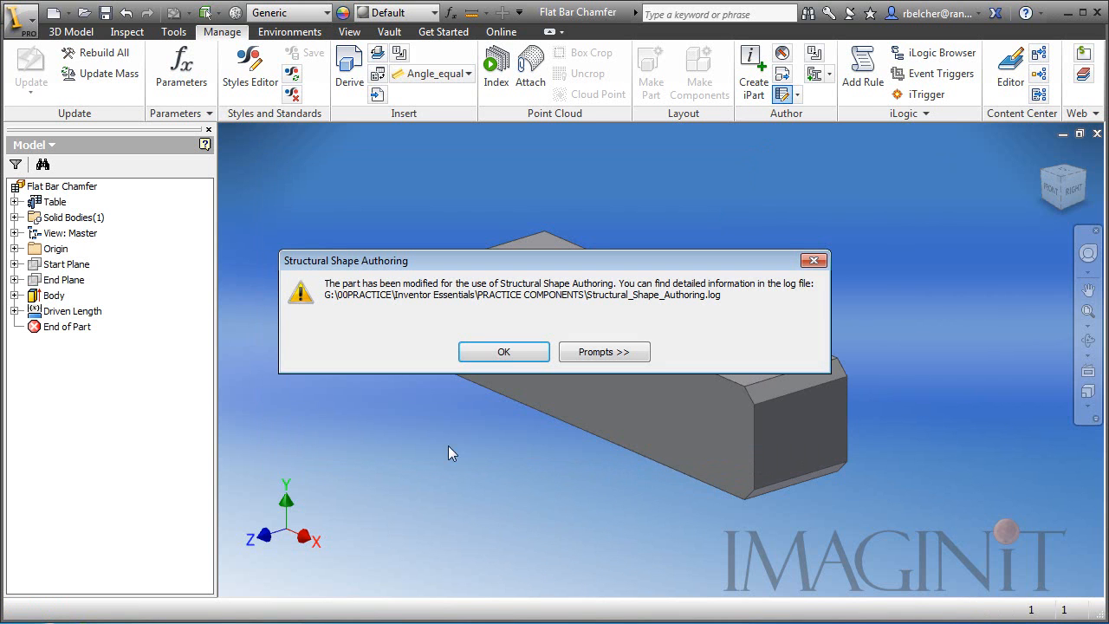
Dismiss the conversion notice and inspect the new End Plane in the browser.
{"action": "left_click", "coordinate": [502, 350]}
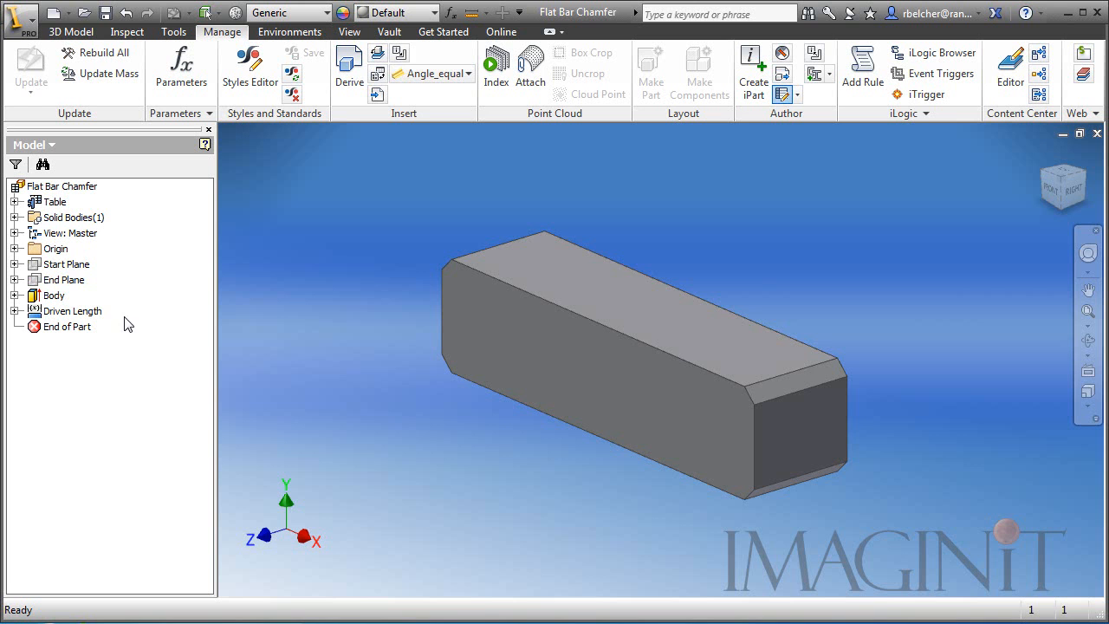
{"action": "left_click", "coordinate": [66, 279]}
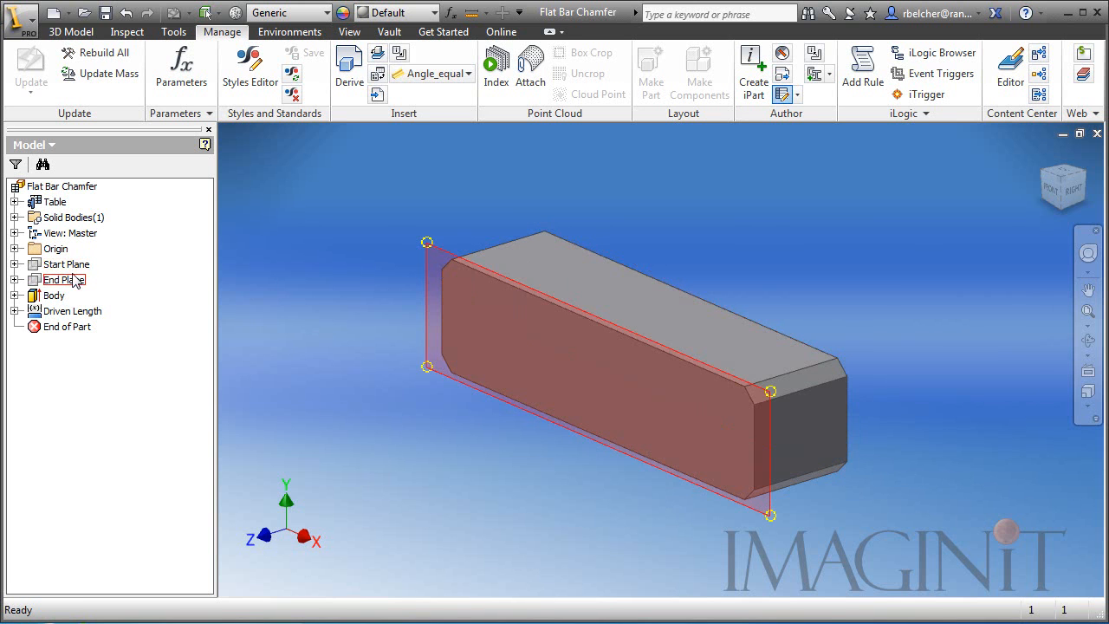
{"action": "left_click", "coordinate": [55, 295]}
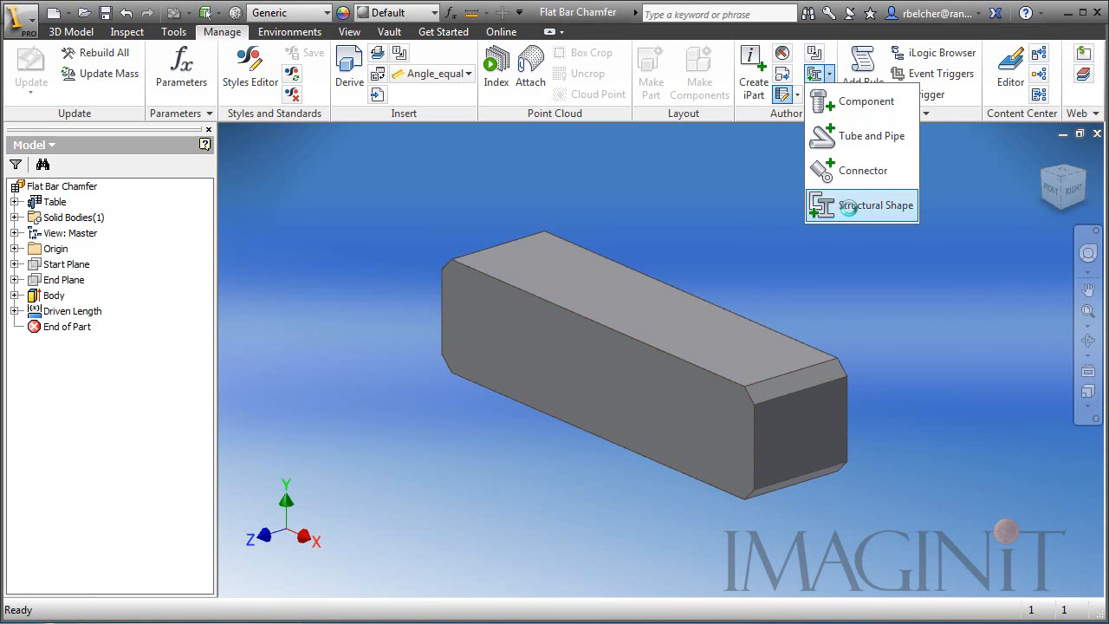
Publish the shape to Testing Library in English under Structural Shapes > Other, accepting the column mapping.
{"action": "left_click", "coordinate": [876, 204]}
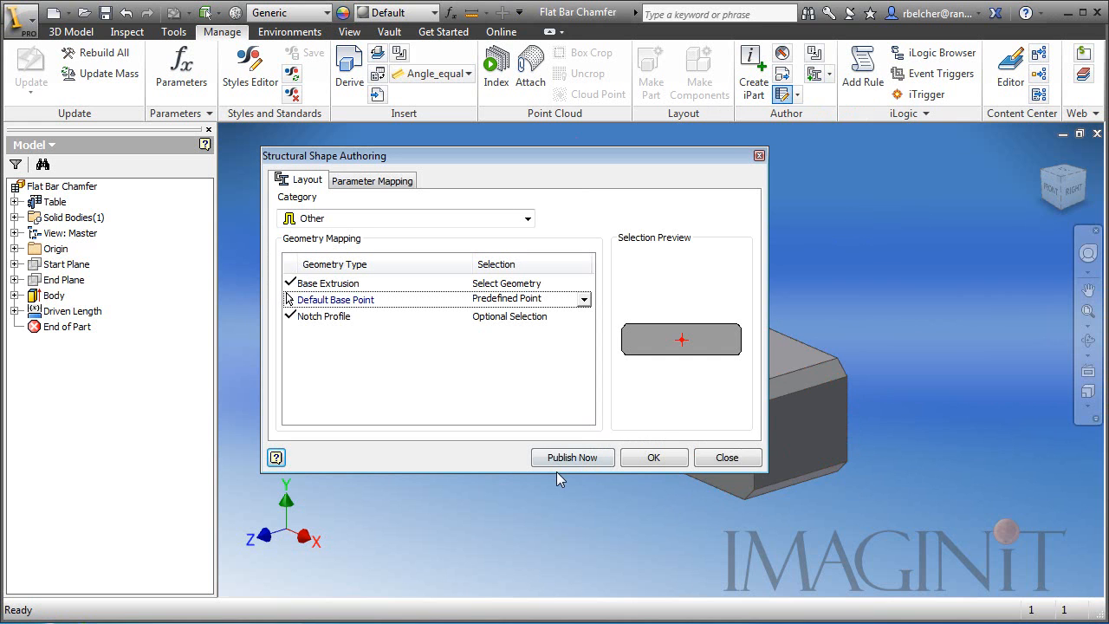
{"action": "mouse_move", "coordinate": [571, 457]}
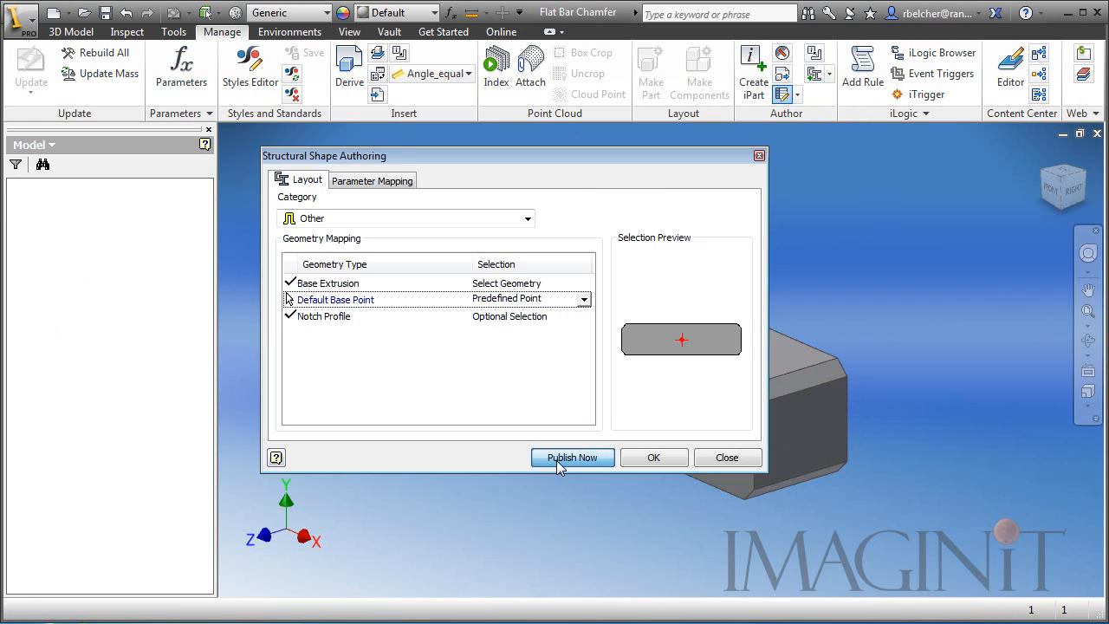
{"action": "left_click", "coordinate": [572, 458]}
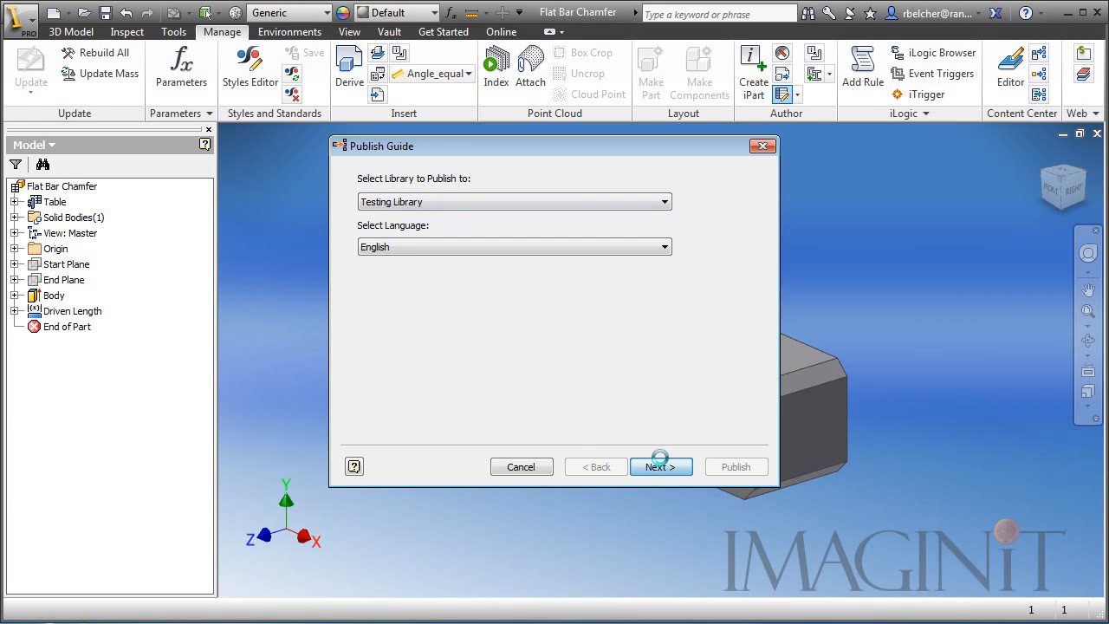
{"action": "left_click", "coordinate": [660, 466]}
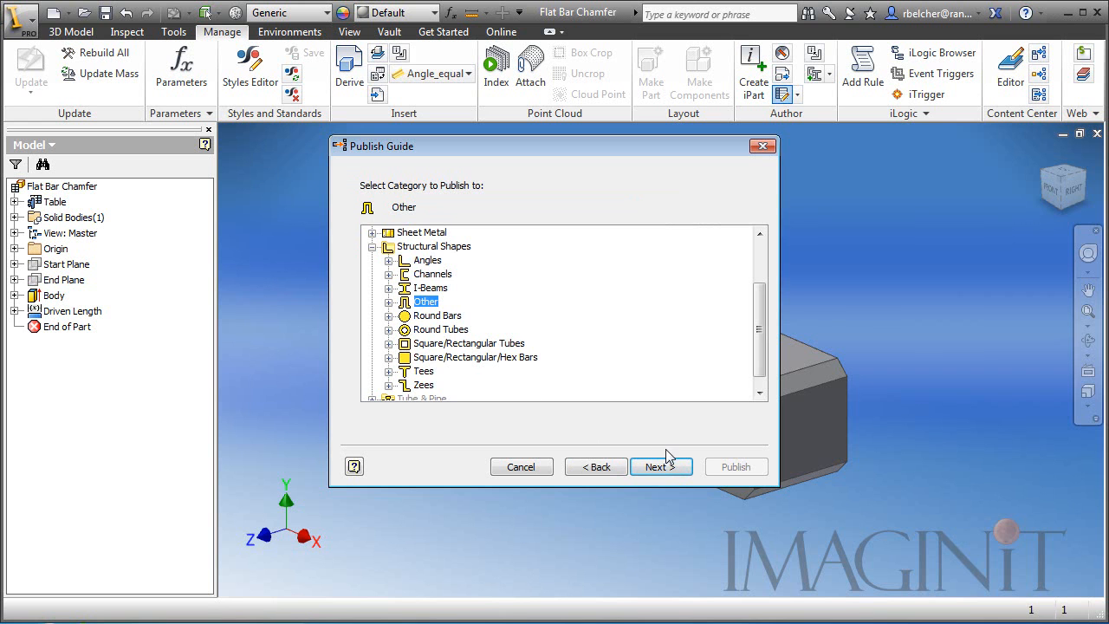
{"action": "left_click", "coordinate": [660, 466]}
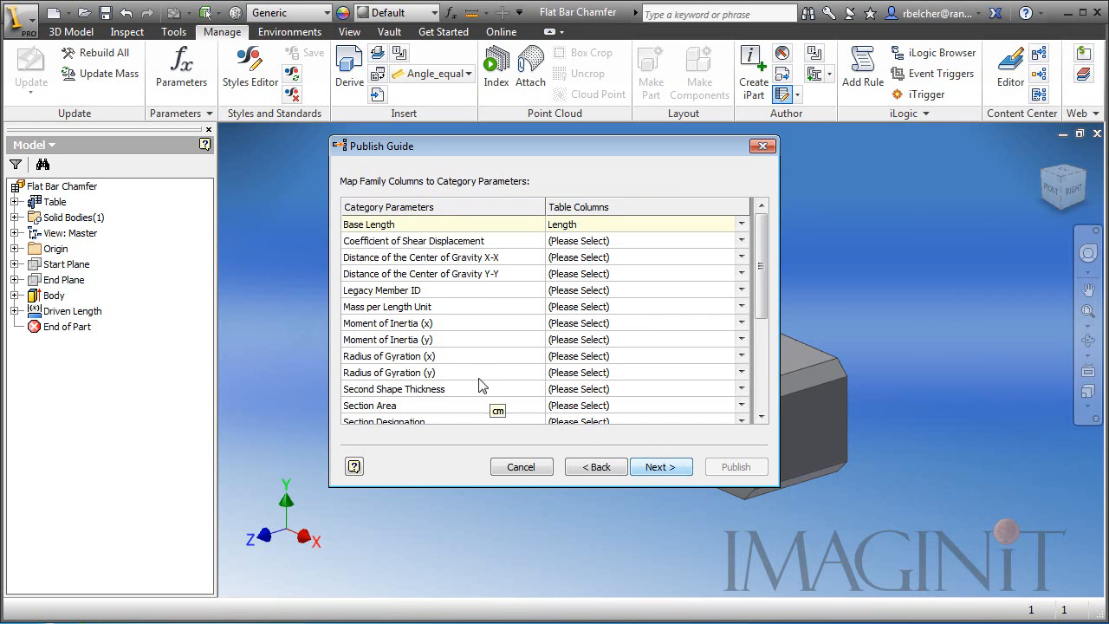
{"action": "mouse_move", "coordinate": [662, 466]}
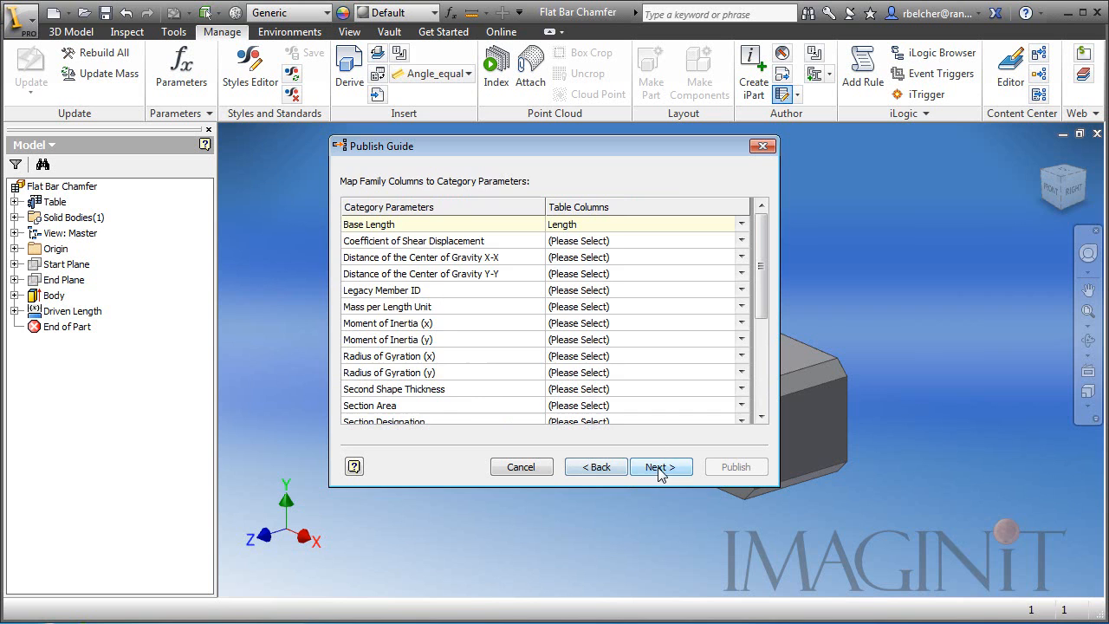
{"action": "left_click", "coordinate": [660, 466]}
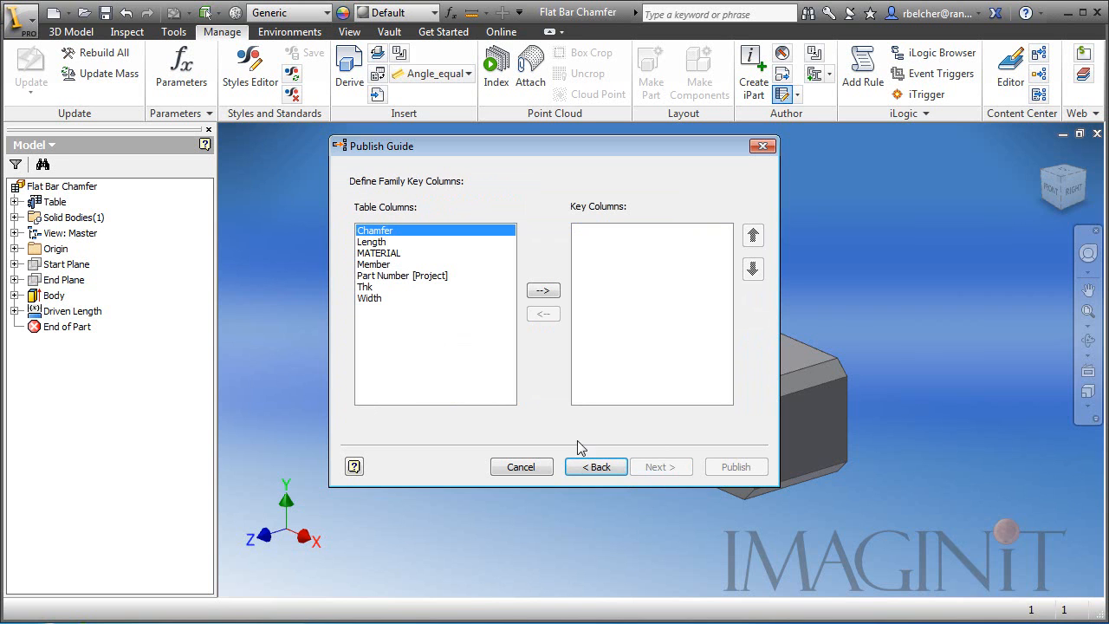
{"action": "mouse_move", "coordinate": [506, 381]}
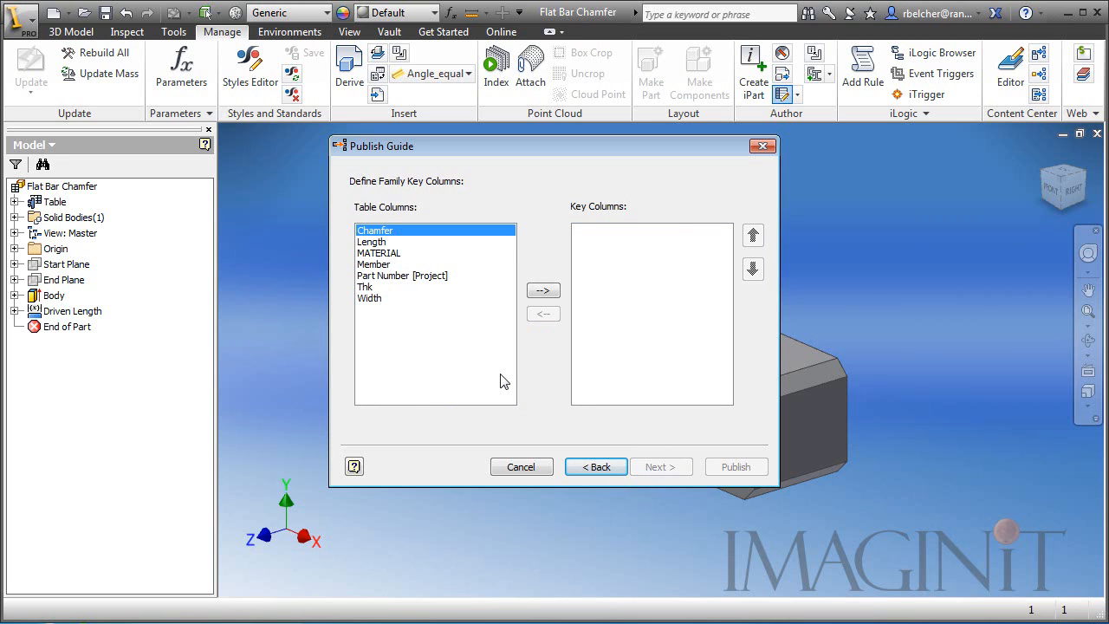
{"action": "mouse_move", "coordinate": [474, 308]}
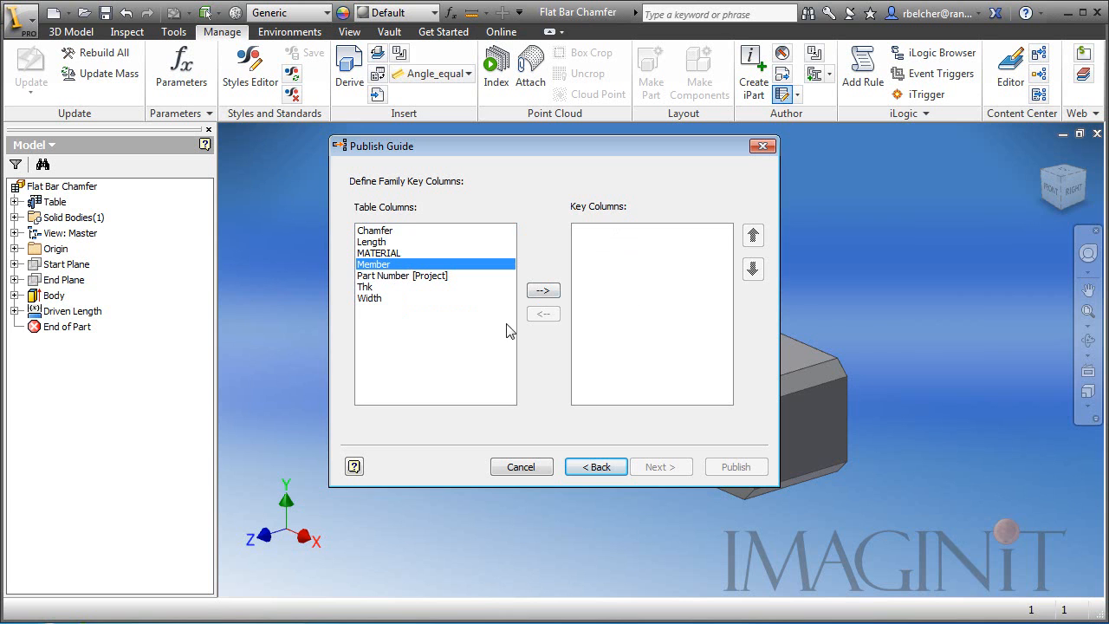
Make Member the family's key column and continue to the family properties page.
{"action": "left_click", "coordinate": [544, 289]}
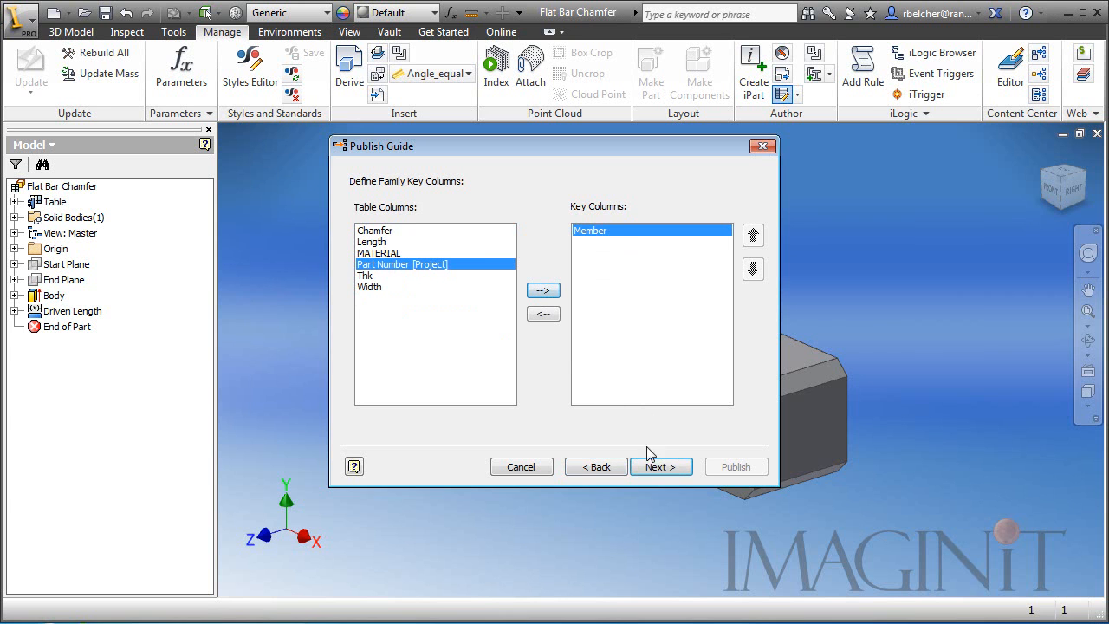
{"action": "left_click", "coordinate": [658, 466]}
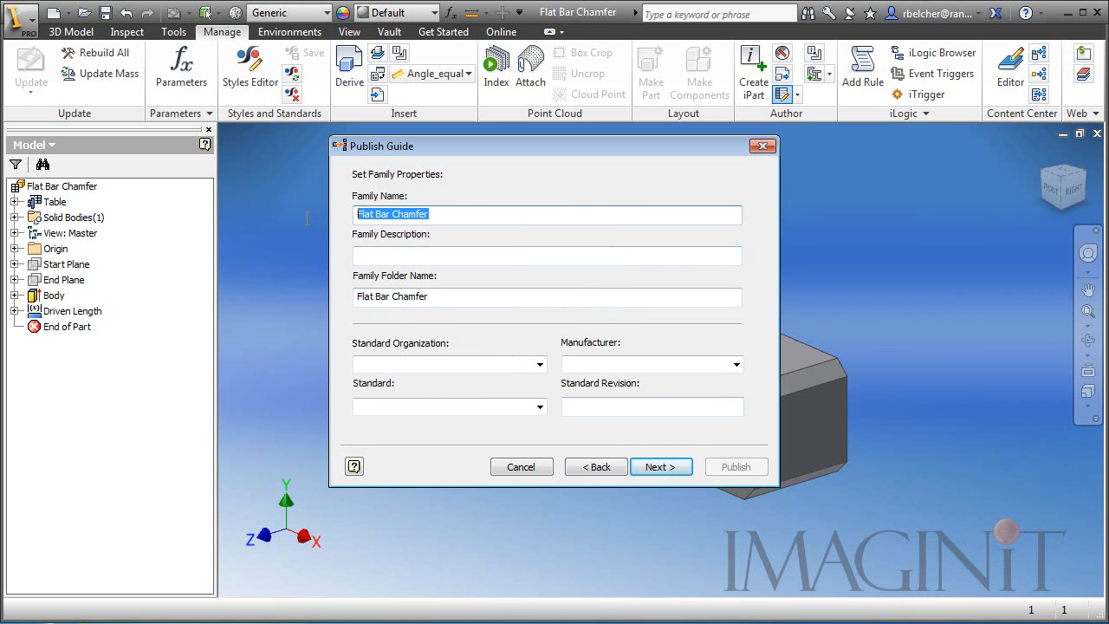
{"action": "mouse_move", "coordinate": [309, 225]}
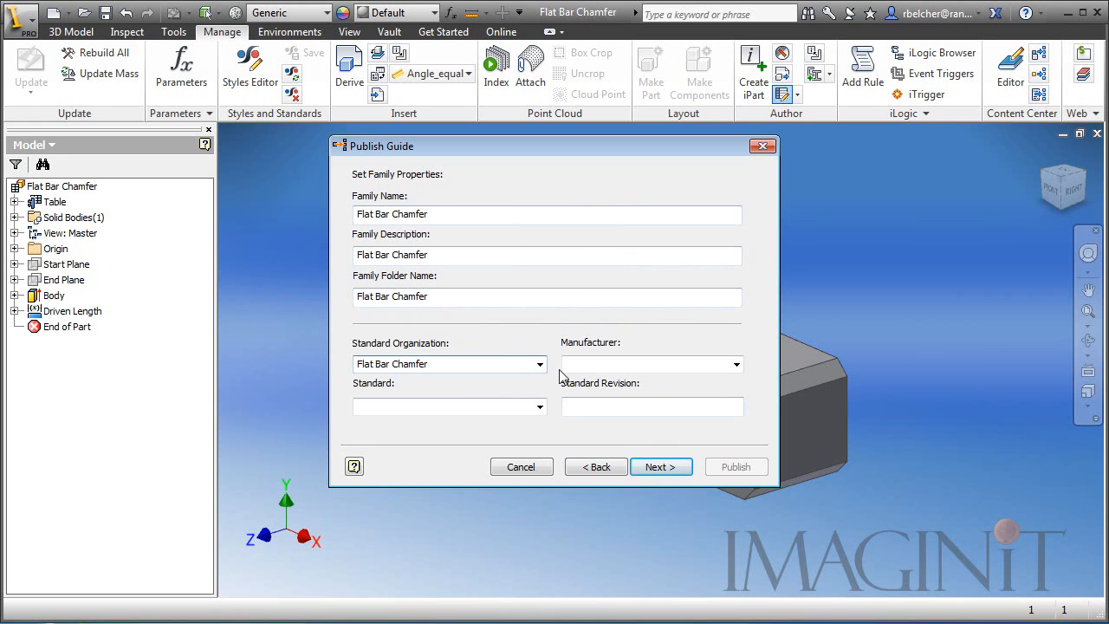
Enter IMAGINIT as manufacturer, accept the family-name-in-use warning and finish publishing Flat Bar Chamfer.
{"action": "type", "text": "IMAGI"}
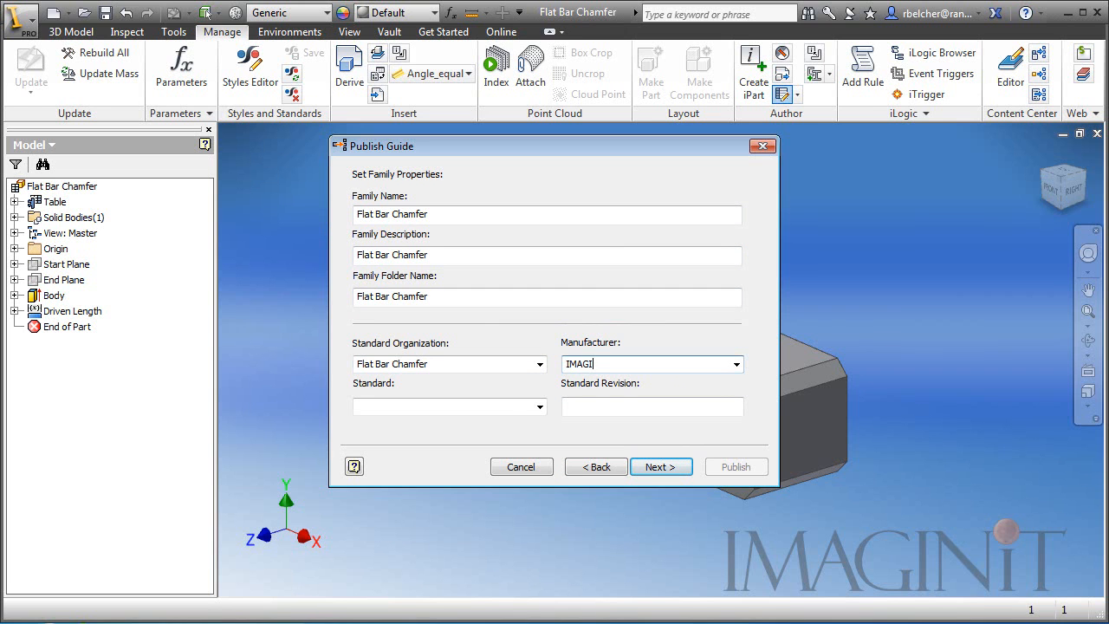
{"action": "type", "text": "NIT"}
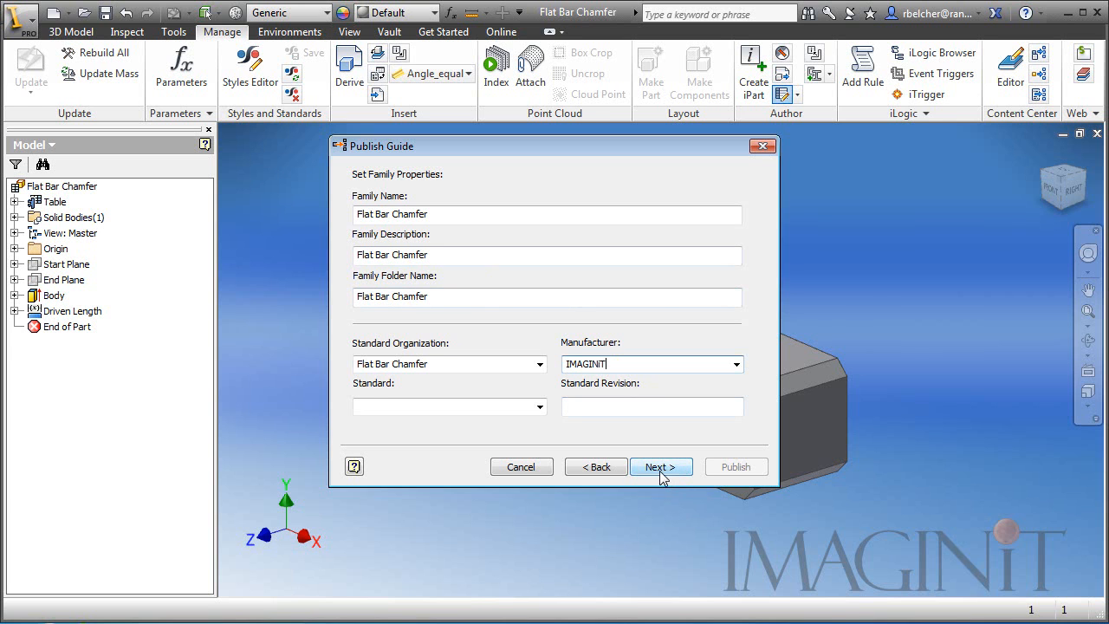
{"action": "left_click", "coordinate": [660, 466]}
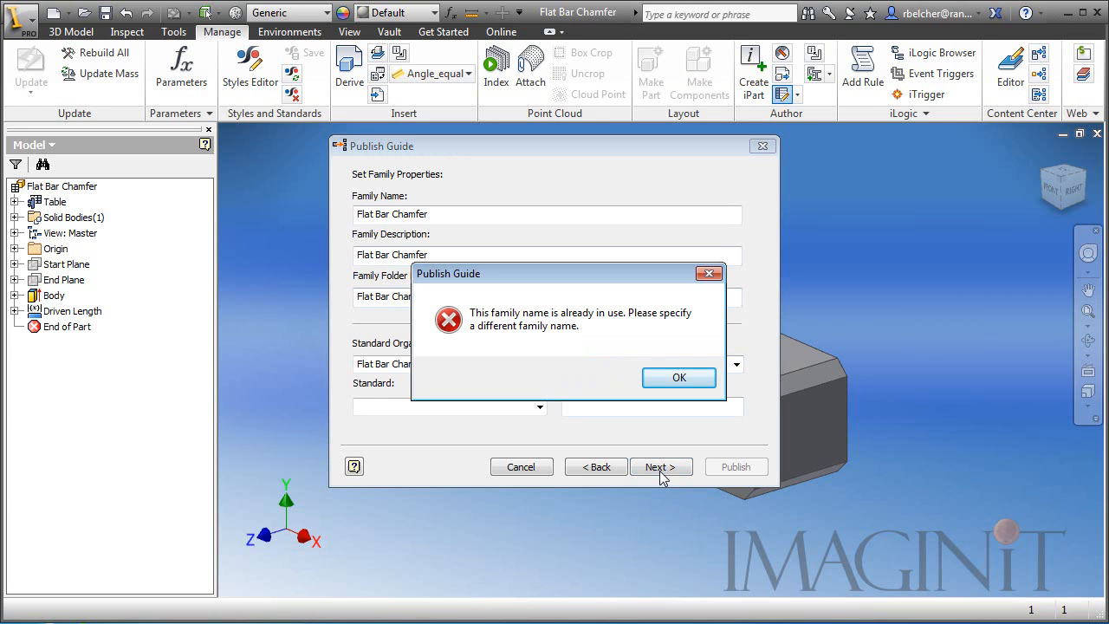
{"action": "left_click", "coordinate": [679, 378]}
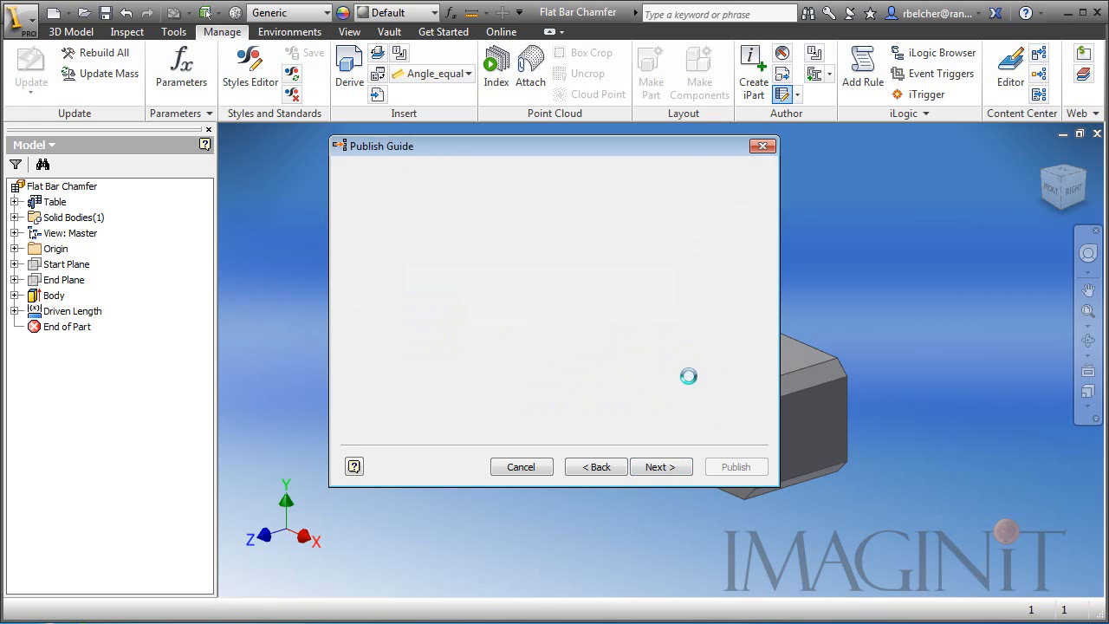
{"action": "left_click", "coordinate": [519, 466]}
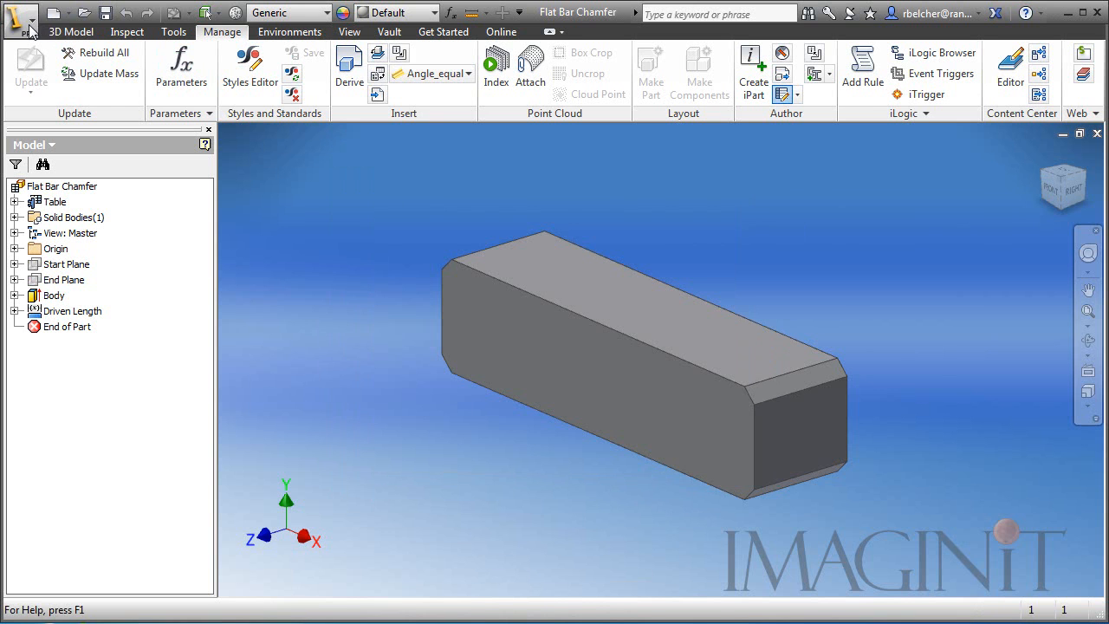
{"action": "left_click", "coordinate": [55, 12]}
{"action": "type", "text": "bas"}
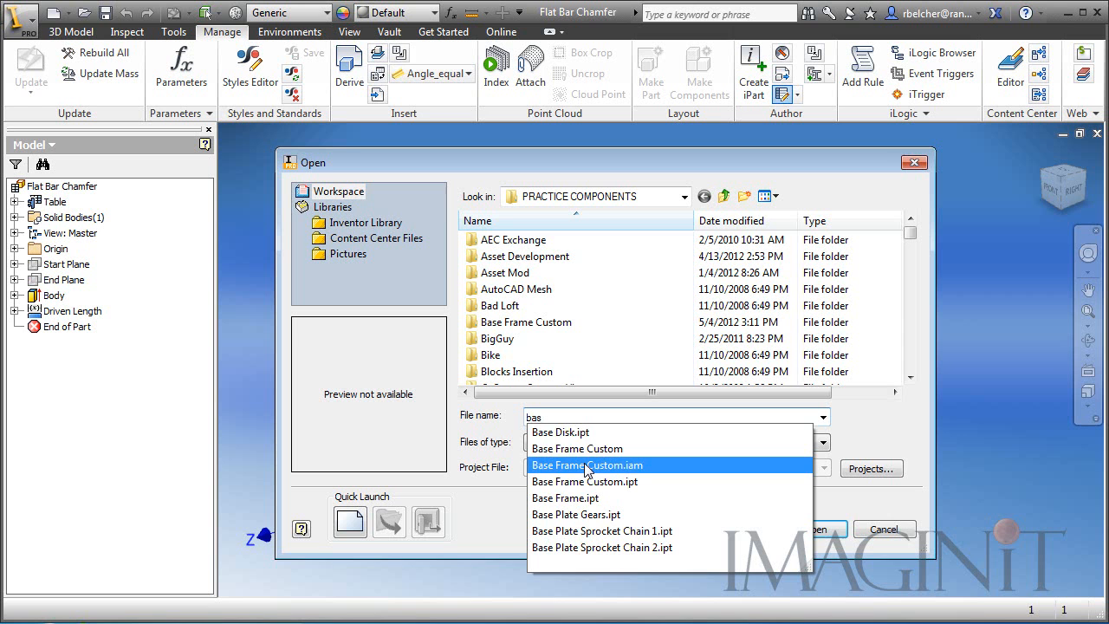
Open Base Frame Custom.iam and agree to update it, showing the 15 by 15 frame sketch.
{"action": "left_click", "coordinate": [586, 464]}
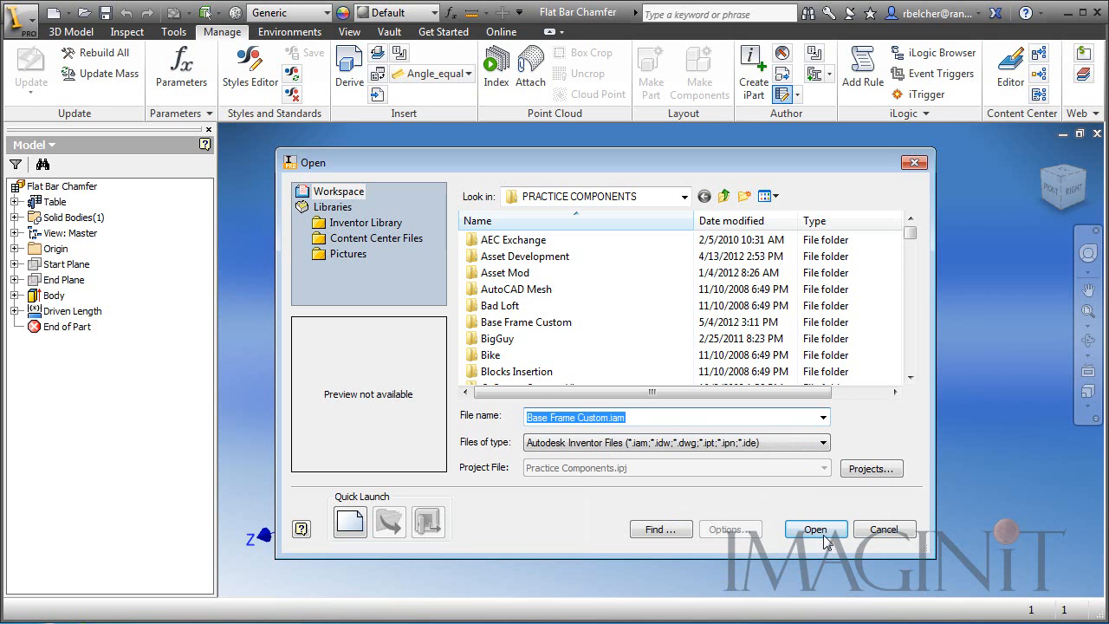
{"action": "left_click", "coordinate": [814, 530]}
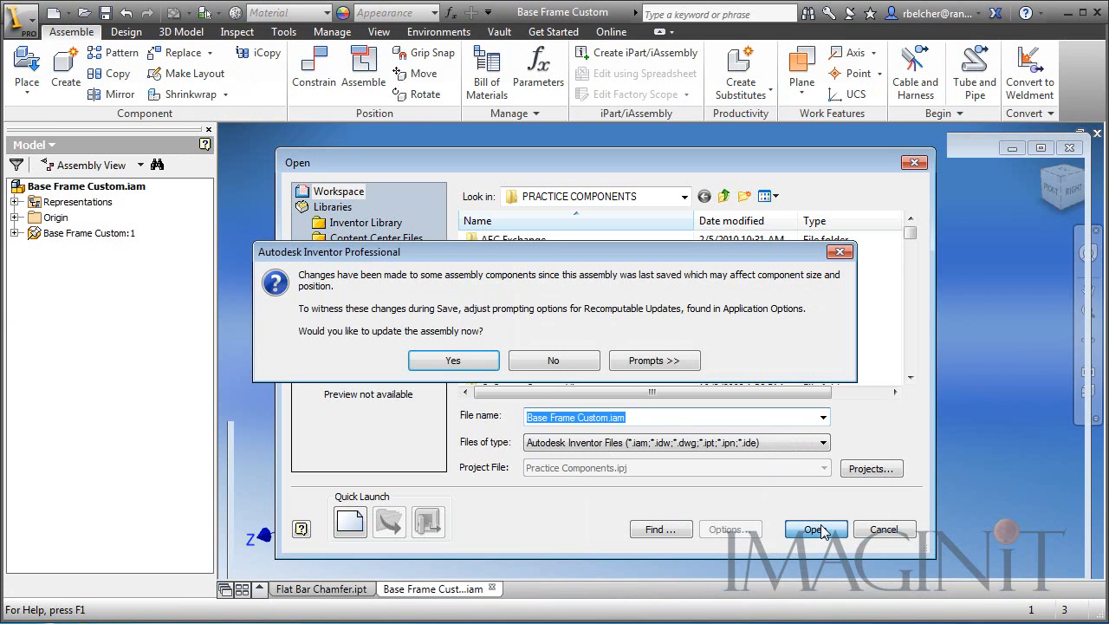
{"action": "left_click", "coordinate": [454, 358]}
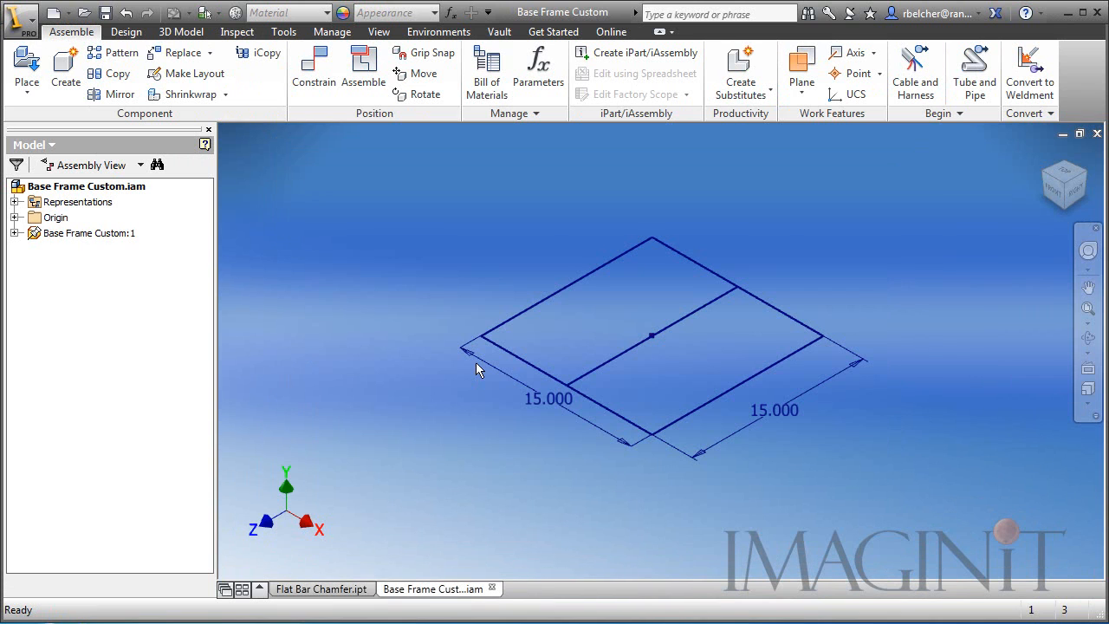
{"action": "mouse_move", "coordinate": [387, 326]}
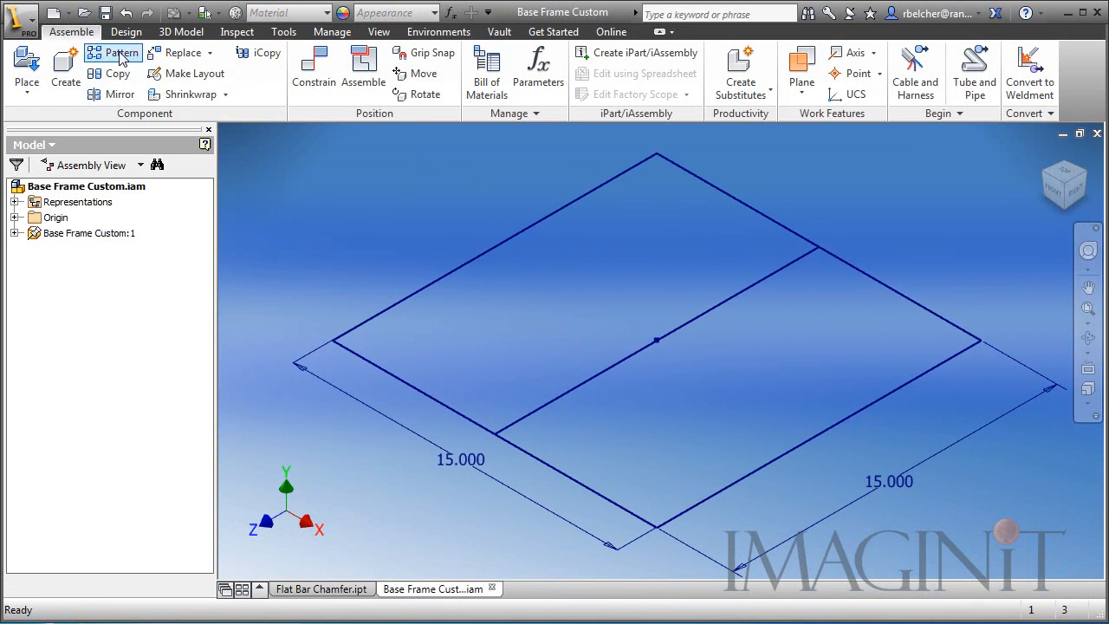
Start Insert Frame with the published Flat Bar Chamfer standard at size 3x1.
{"action": "left_click", "coordinate": [124, 31]}
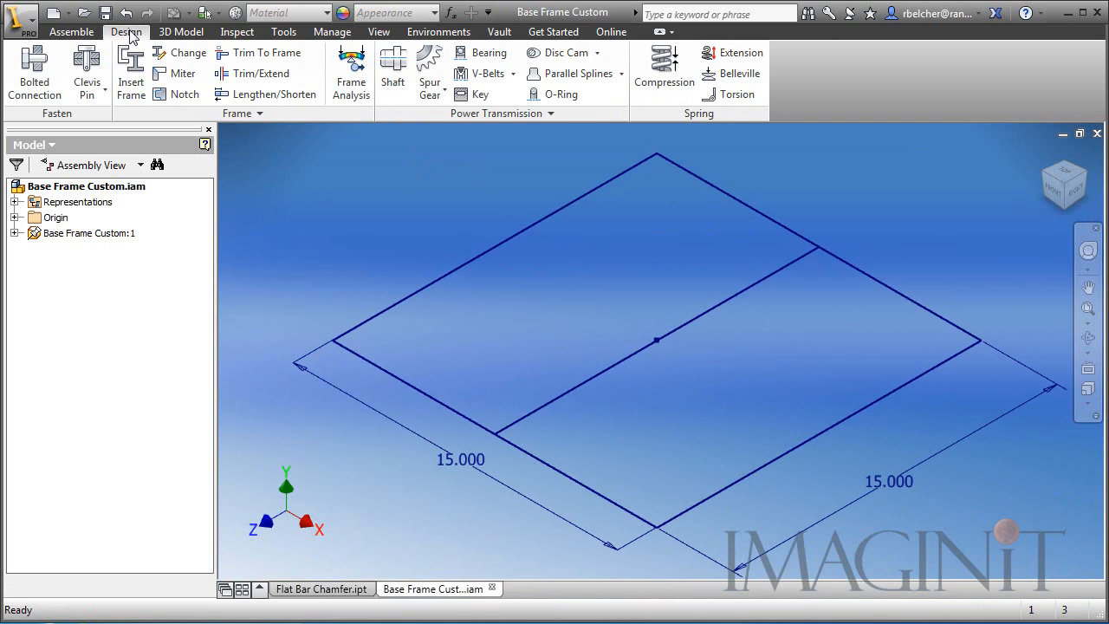
{"action": "left_click", "coordinate": [131, 78]}
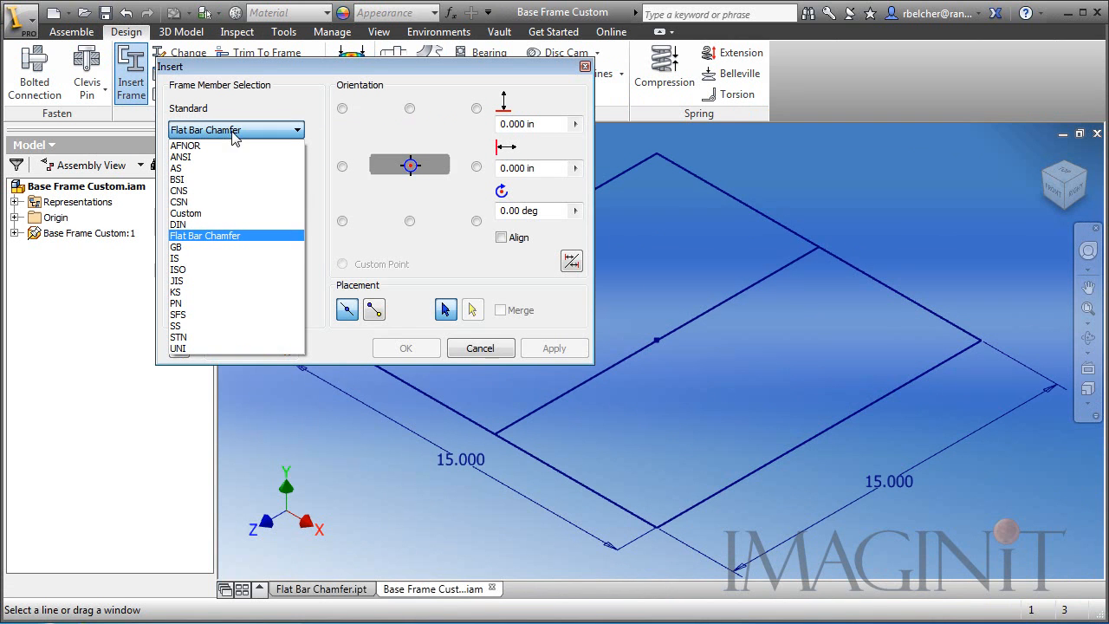
{"action": "mouse_move", "coordinate": [215, 241]}
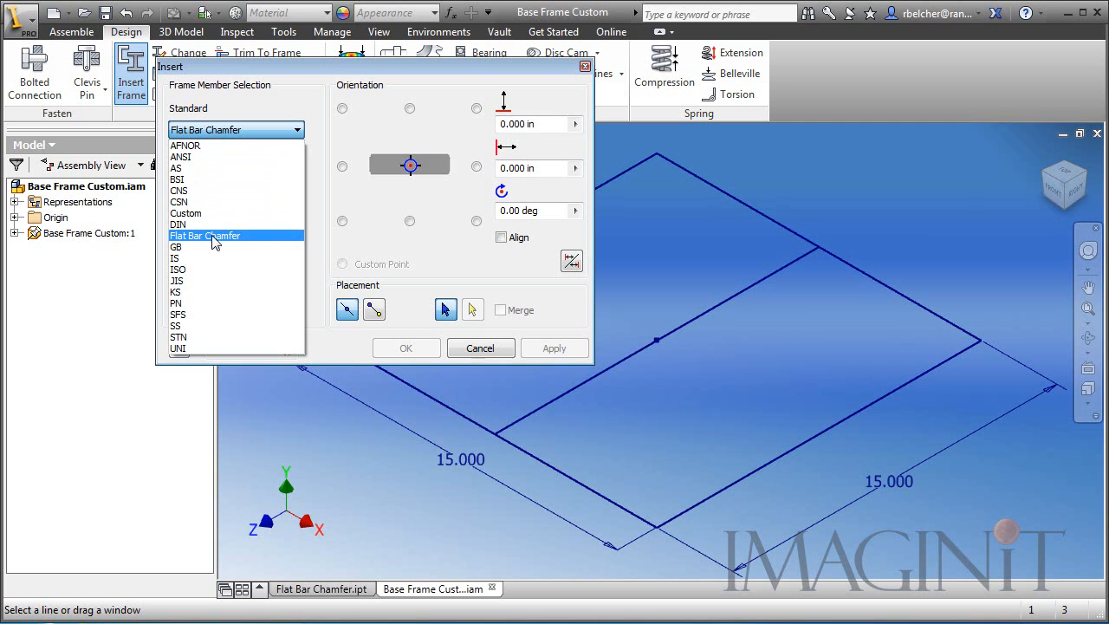
{"action": "left_click", "coordinate": [204, 235]}
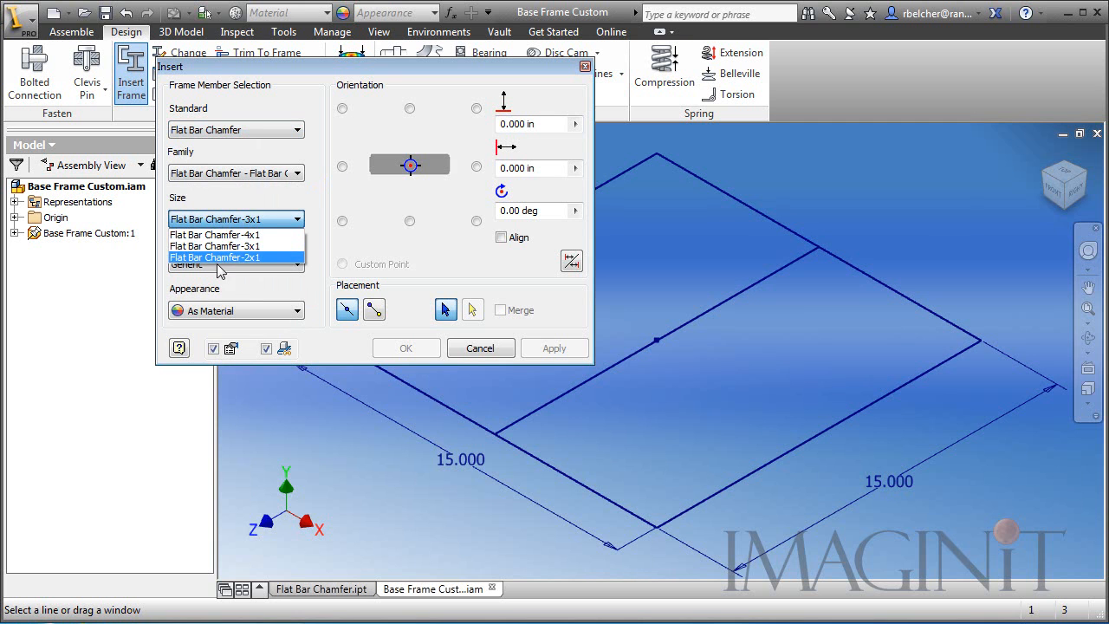
{"action": "left_click", "coordinate": [215, 246]}
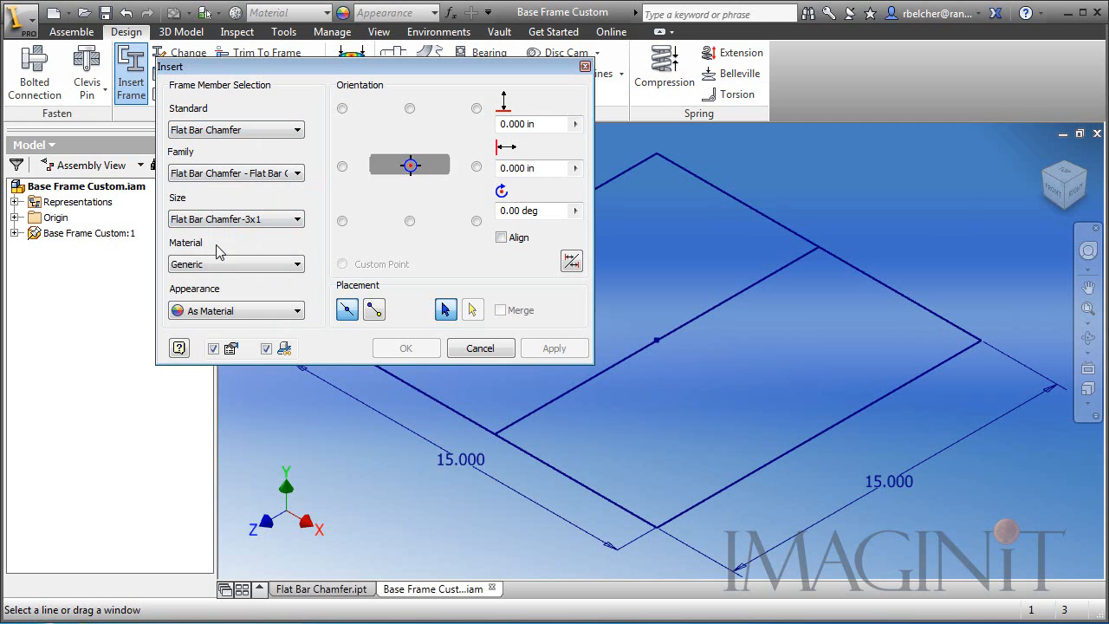
{"action": "mouse_move", "coordinate": [332, 327]}
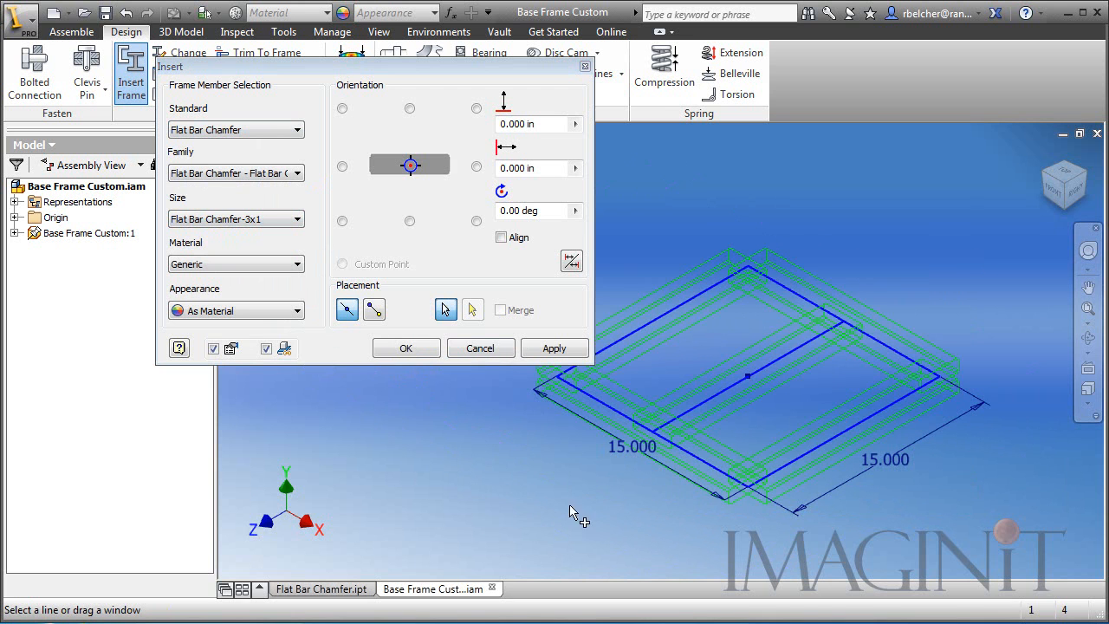
Create members on the sketch lines, accepting the default frame file and member names.
{"action": "left_click", "coordinate": [405, 347]}
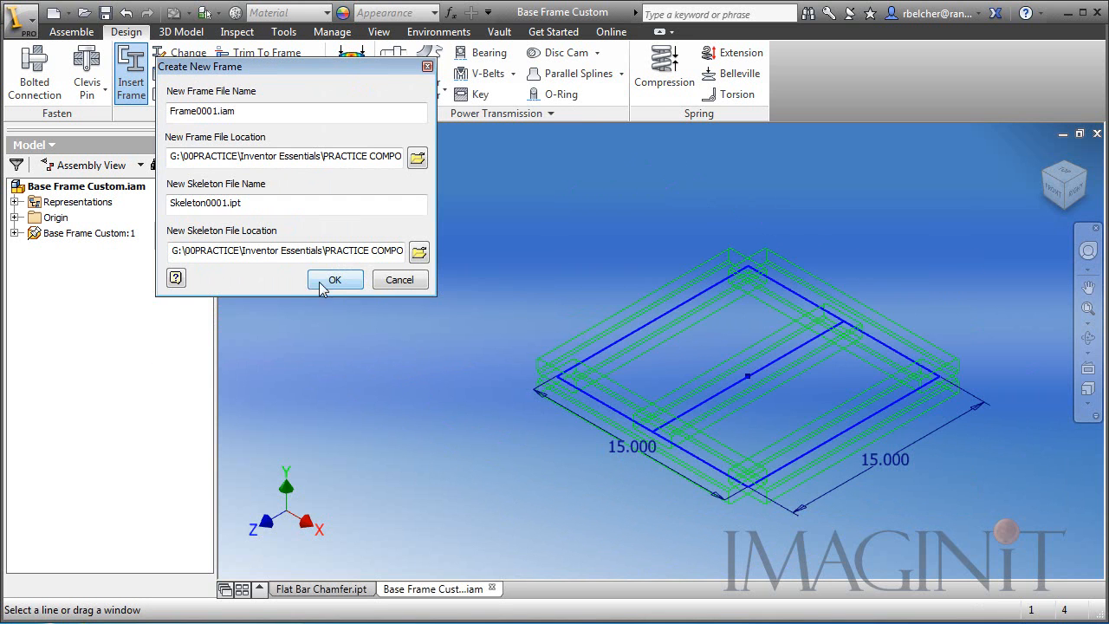
{"action": "left_click", "coordinate": [336, 279]}
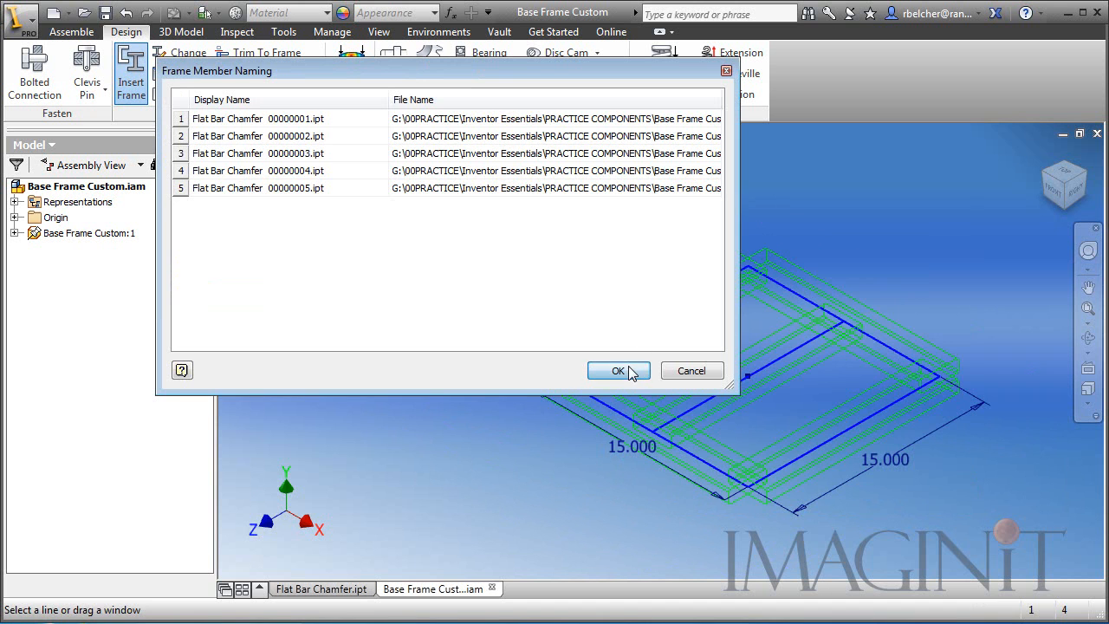
{"action": "left_click", "coordinate": [617, 371]}
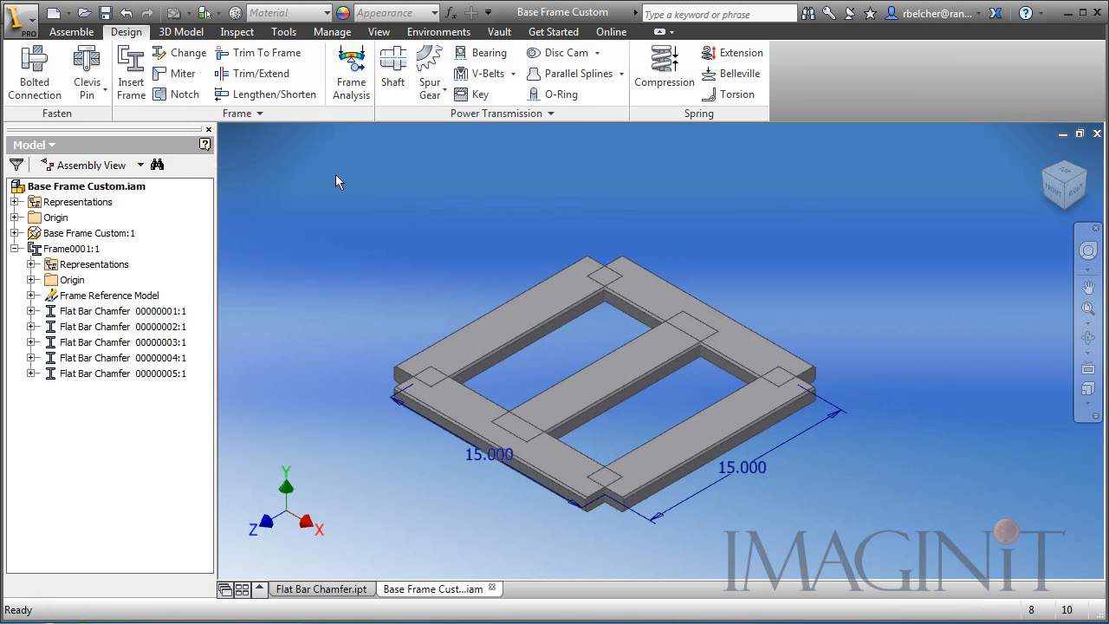
Miter the remaining frame corner between its two members, then leave the Miter tool.
{"action": "left_click", "coordinate": [177, 73]}
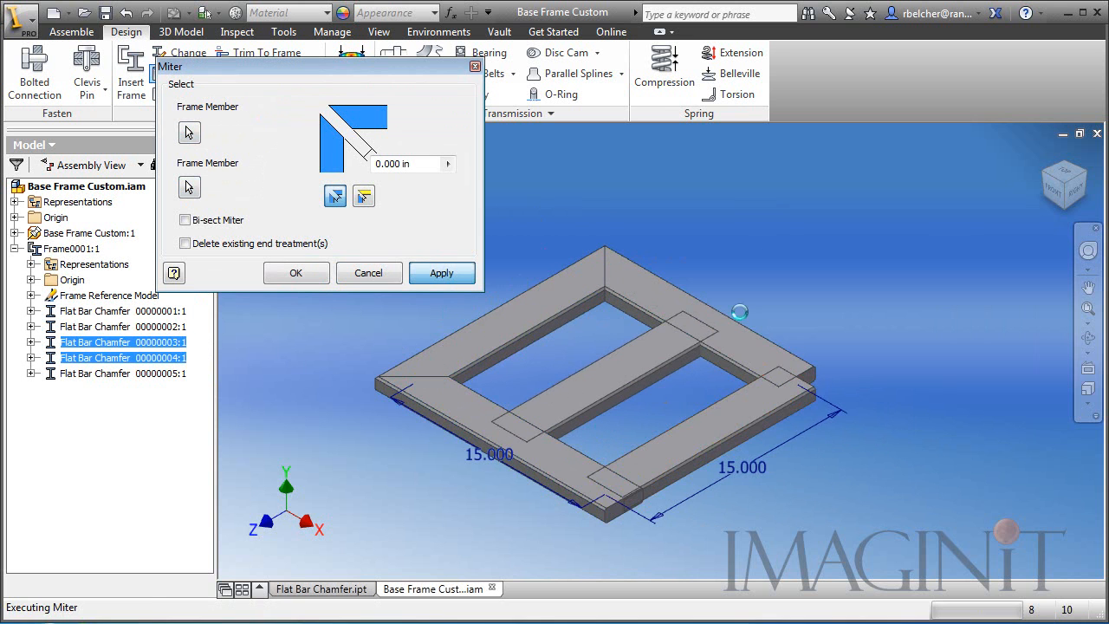
{"action": "left_click", "coordinate": [442, 274]}
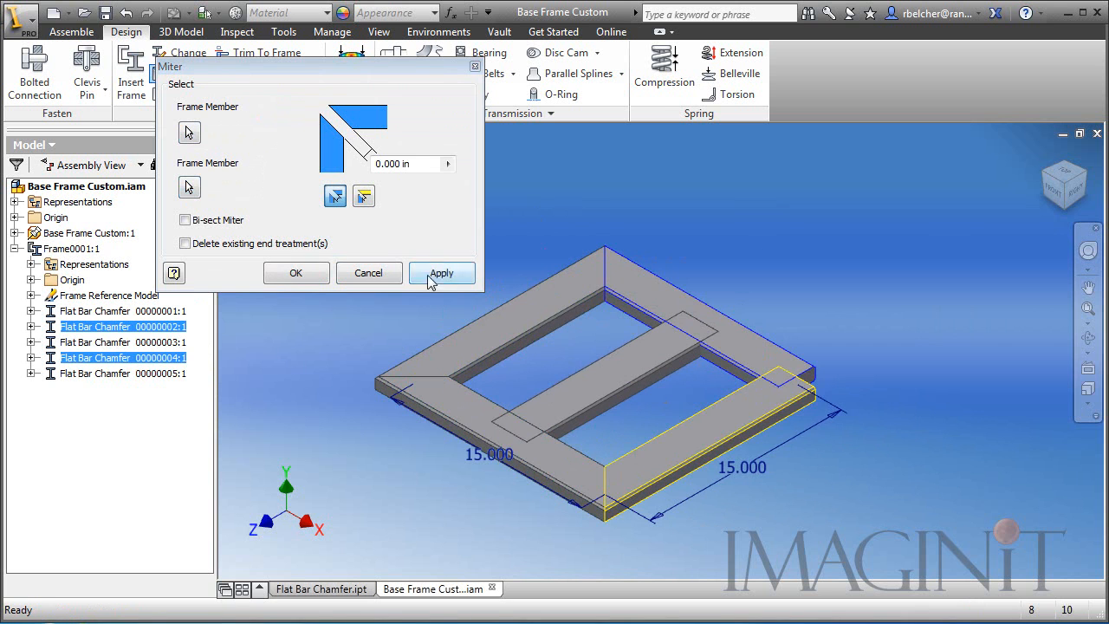
{"action": "left_click", "coordinate": [440, 272]}
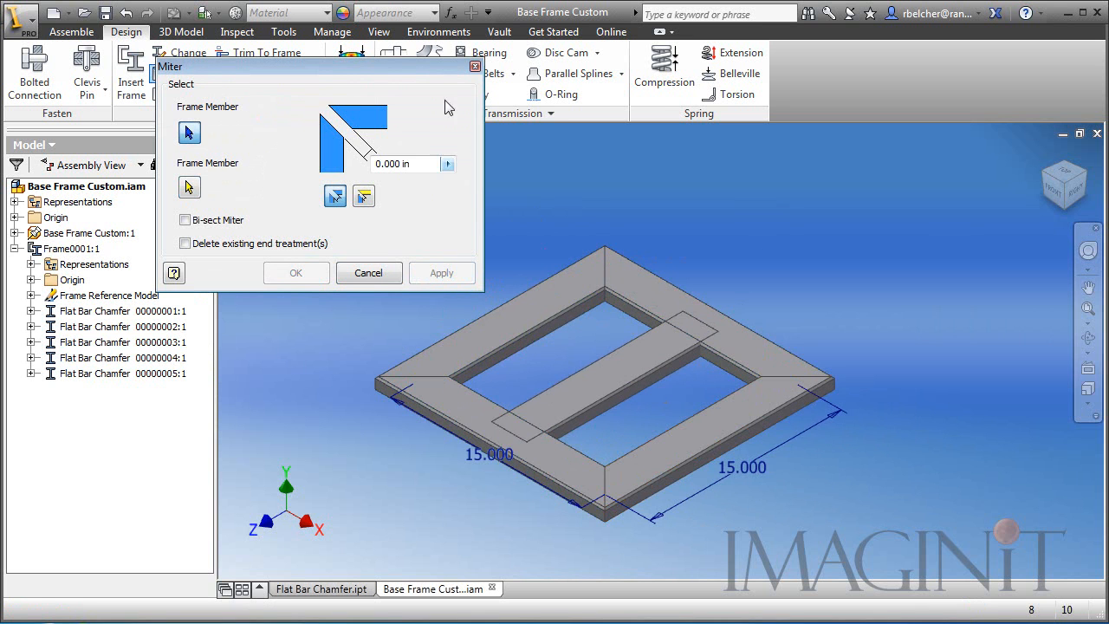
{"action": "left_click", "coordinate": [367, 272]}
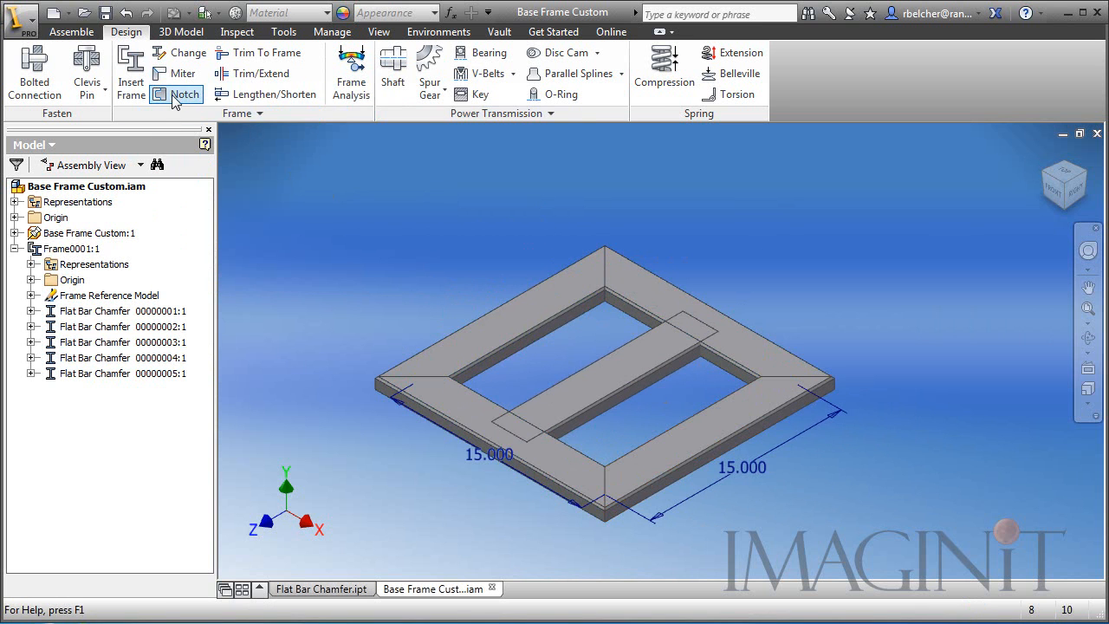
Notch the middle cross member against the side rails and inspect its notched end in the part.
{"action": "left_click", "coordinate": [184, 94]}
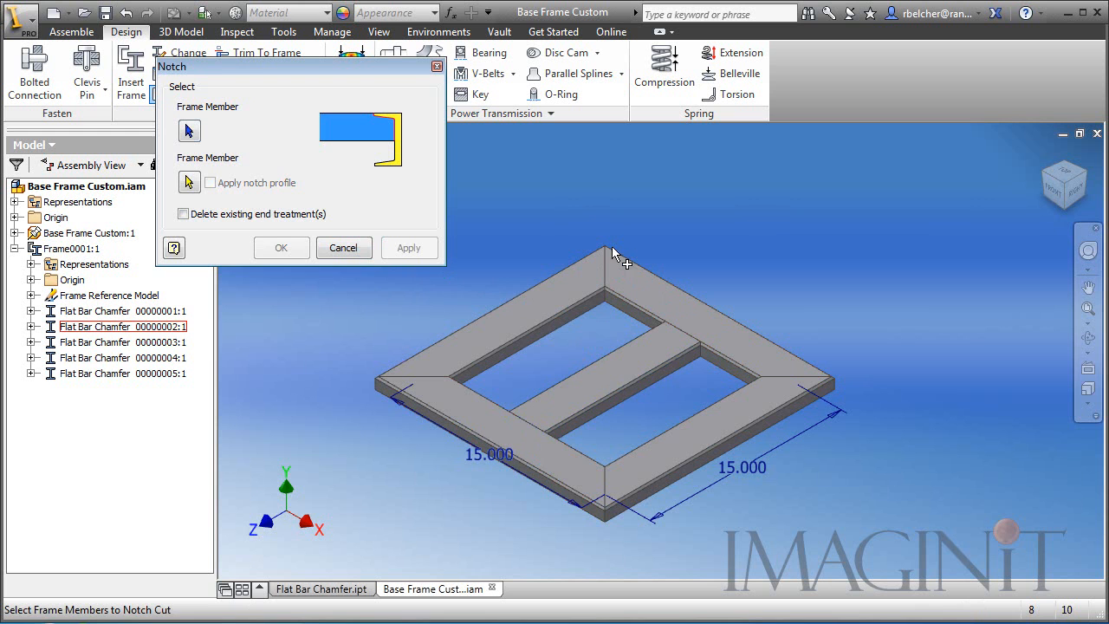
{"action": "left_click", "coordinate": [343, 246]}
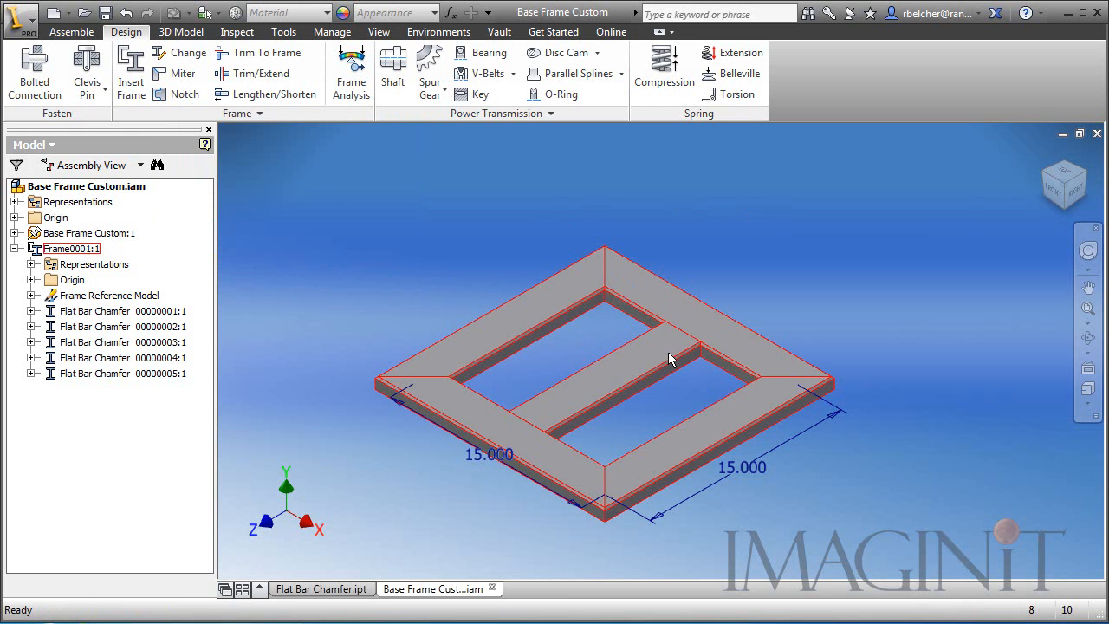
{"action": "left_click", "coordinate": [72, 31]}
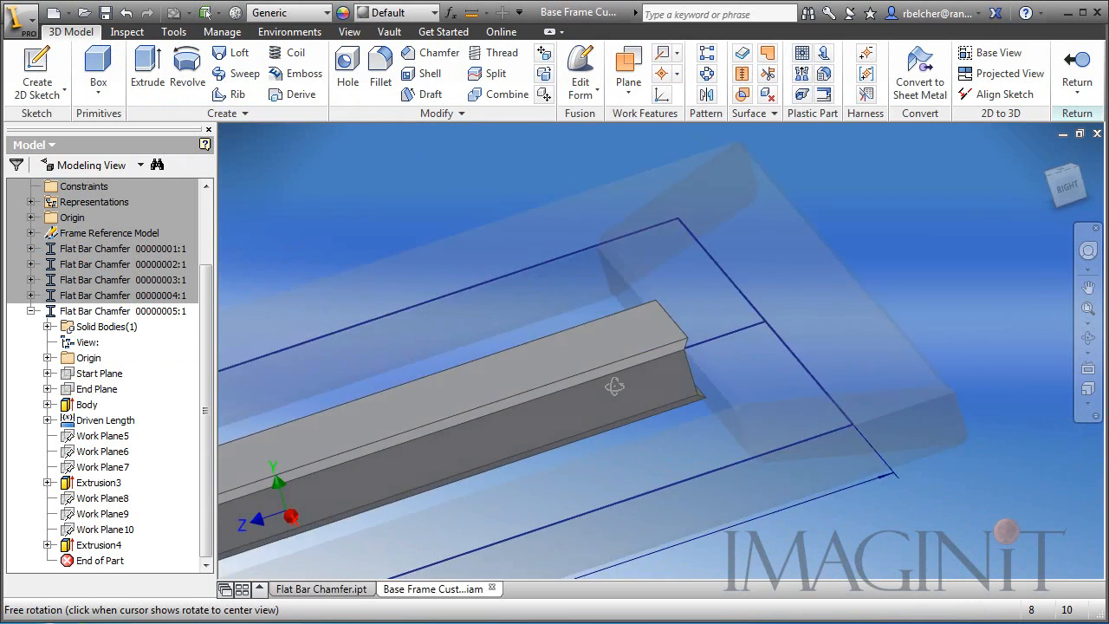
{"action": "left_click_drag", "start_coordinate": [615, 384], "coordinate": [658, 402]}
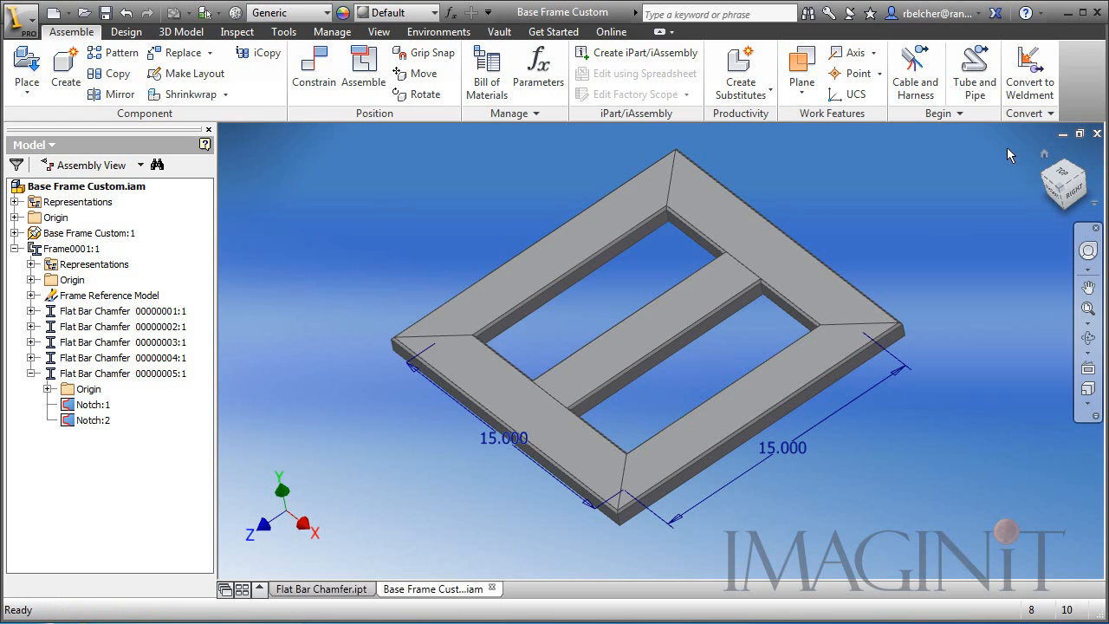
{"action": "mouse_move", "coordinate": [1055, 146]}
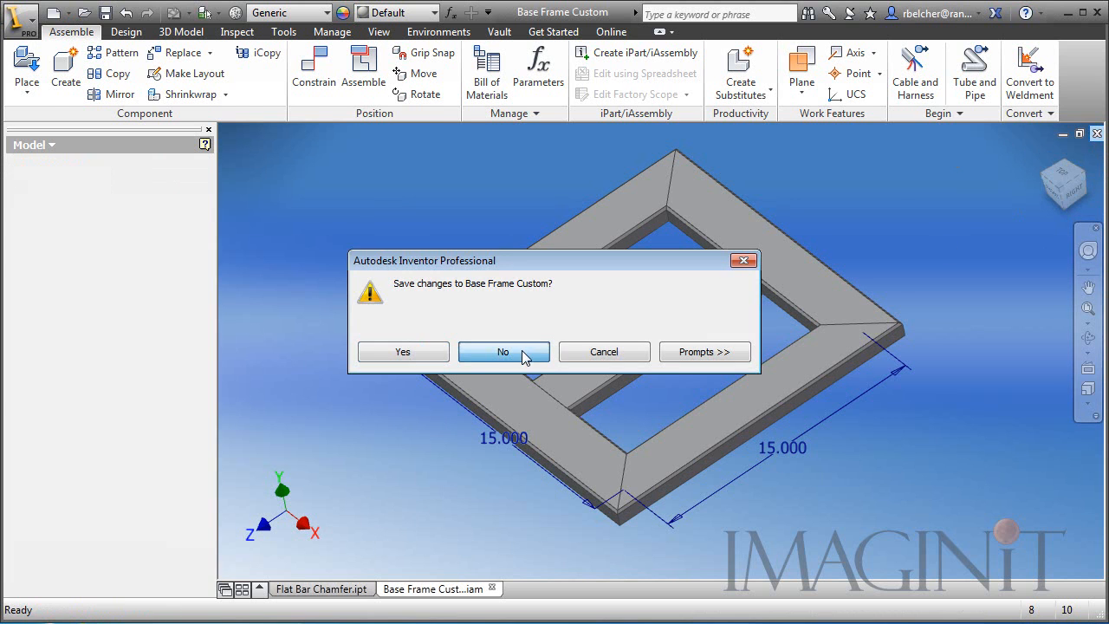
Close the assembly without saving, review the project's Configure Libraries list, and start the Content Center Editor.
{"action": "left_click", "coordinate": [502, 350]}
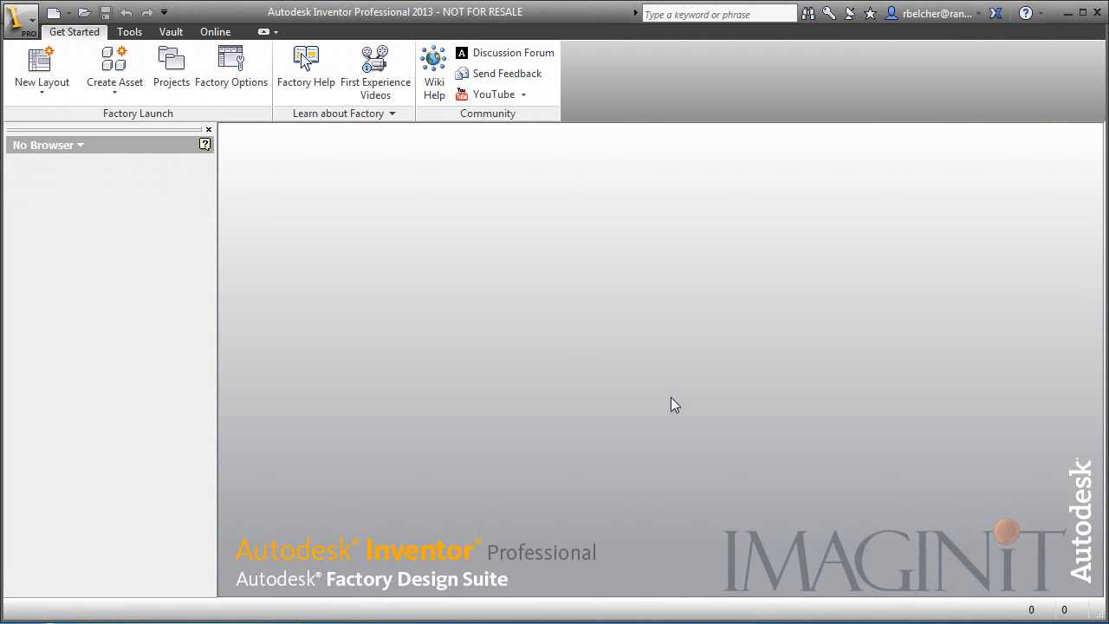
{"action": "left_click", "coordinate": [170, 66]}
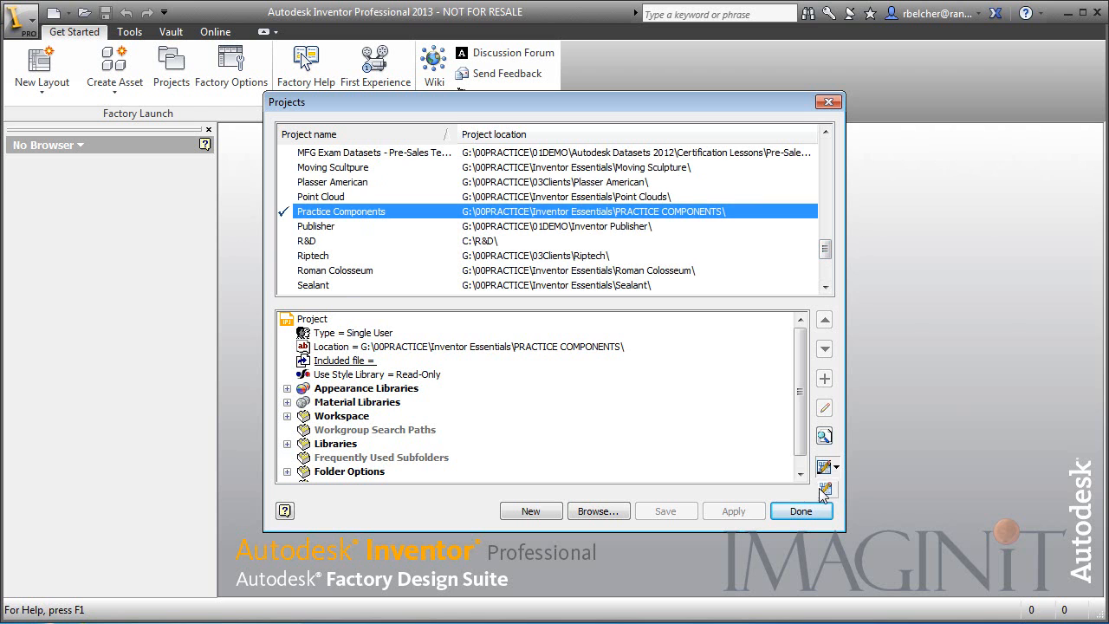
{"action": "left_click", "coordinate": [825, 488]}
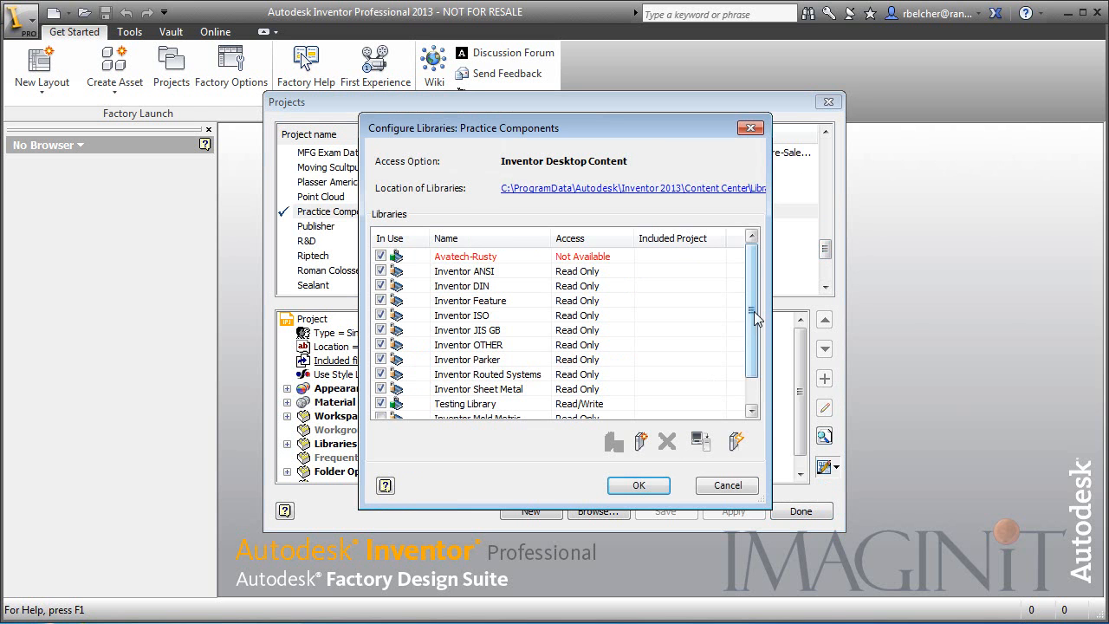
{"action": "scroll", "scroll_direction": "down", "scroll_amount": 3}
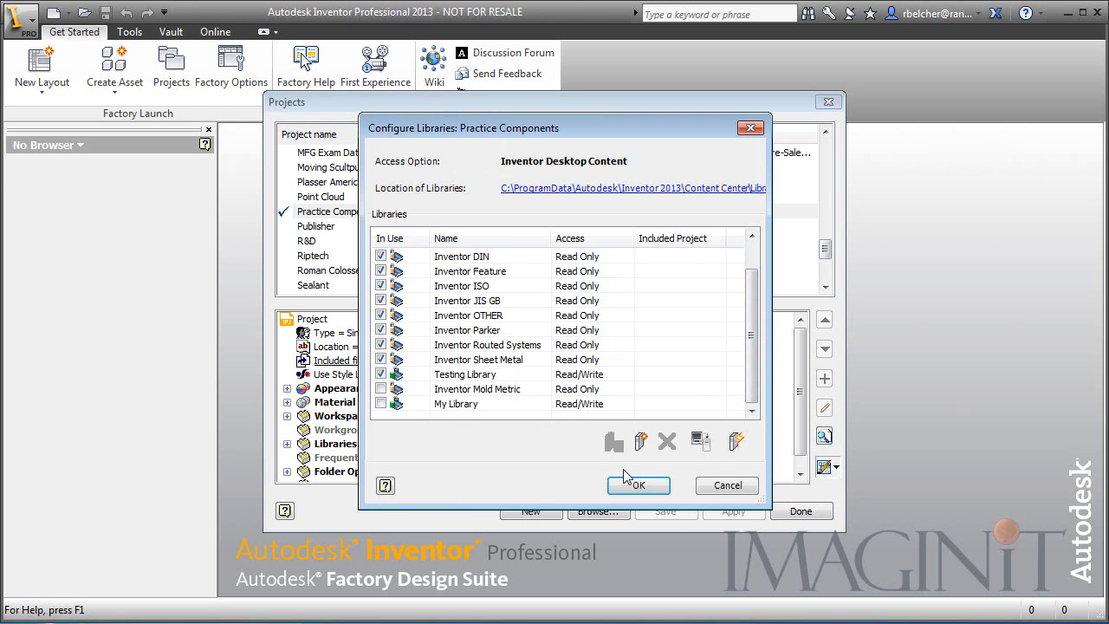
{"action": "left_click", "coordinate": [638, 485]}
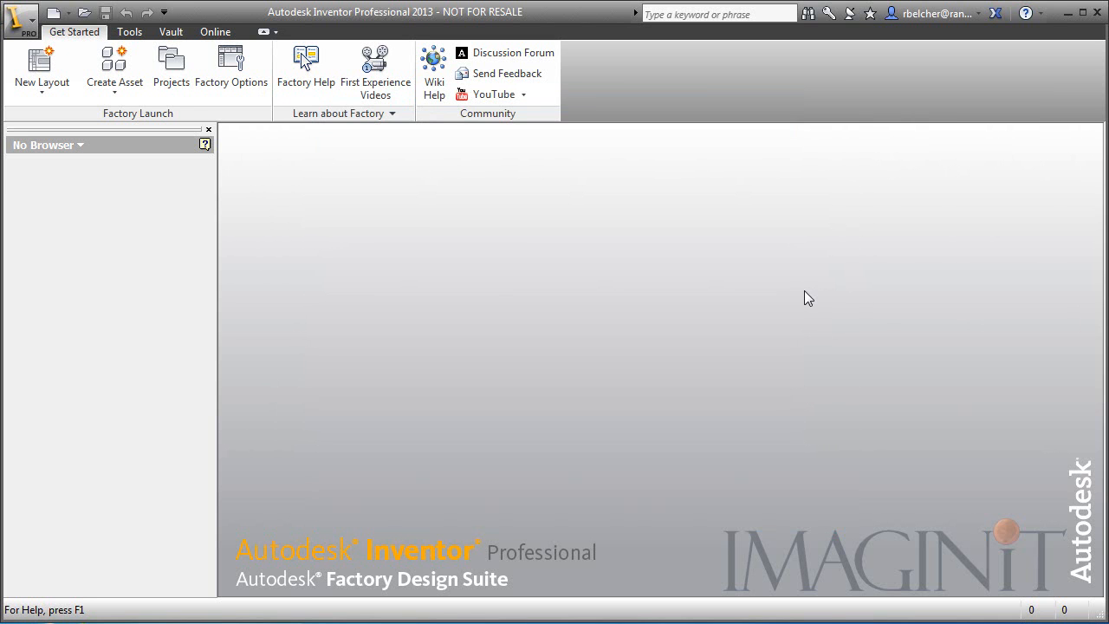
{"action": "left_click", "coordinate": [128, 31]}
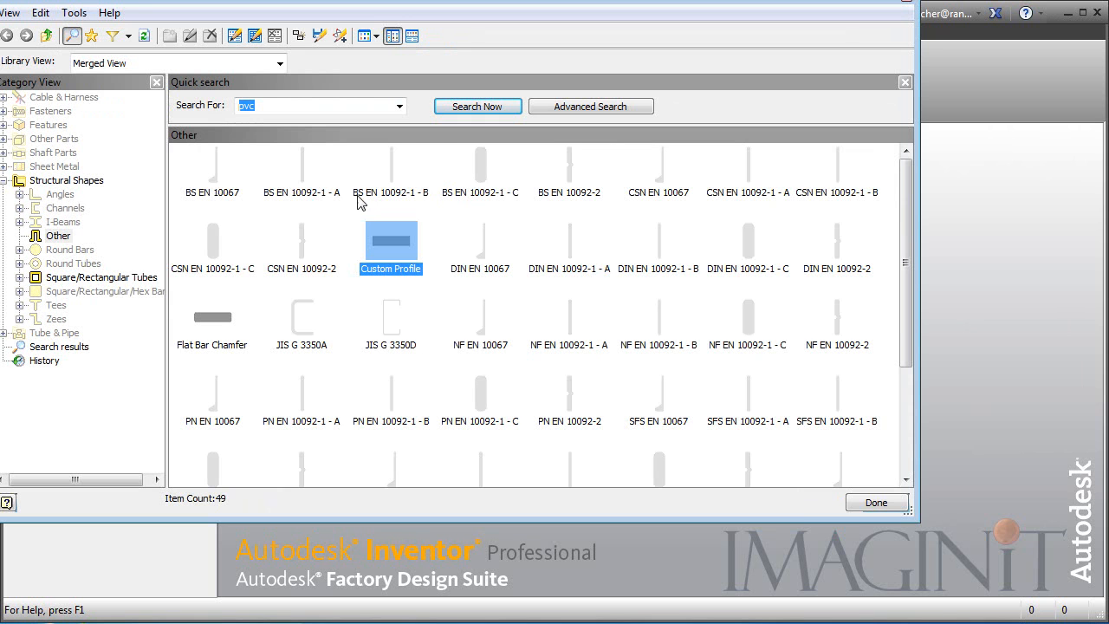
Choose Save Copy As on the ANSI AISC (Square) family under Square/Rectangular Tubes.
{"action": "left_click", "coordinate": [103, 277]}
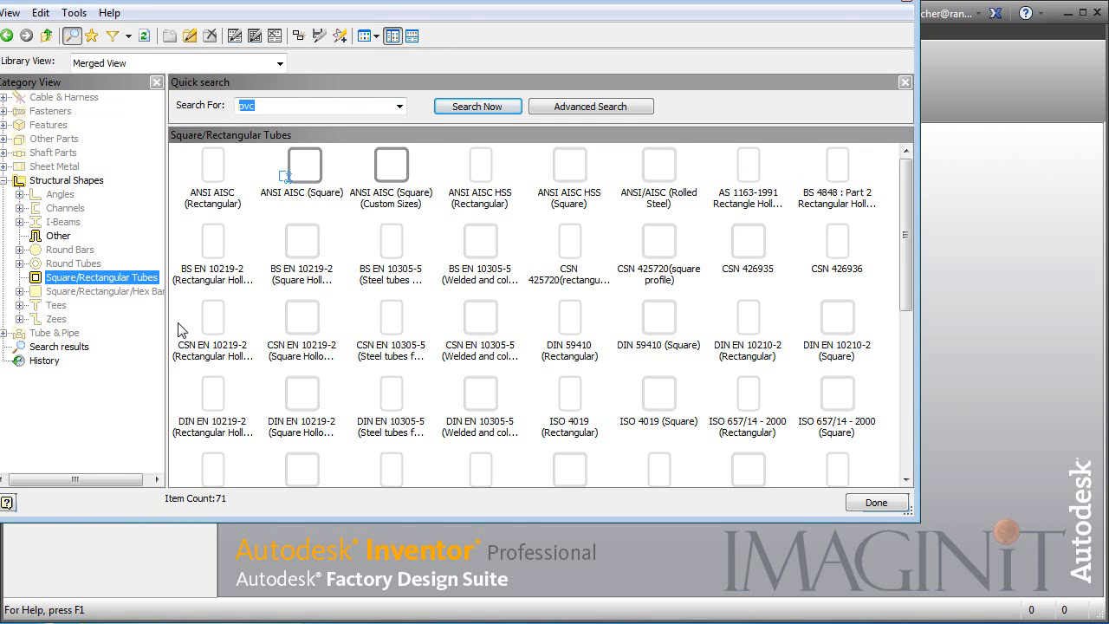
{"action": "mouse_move", "coordinate": [284, 199]}
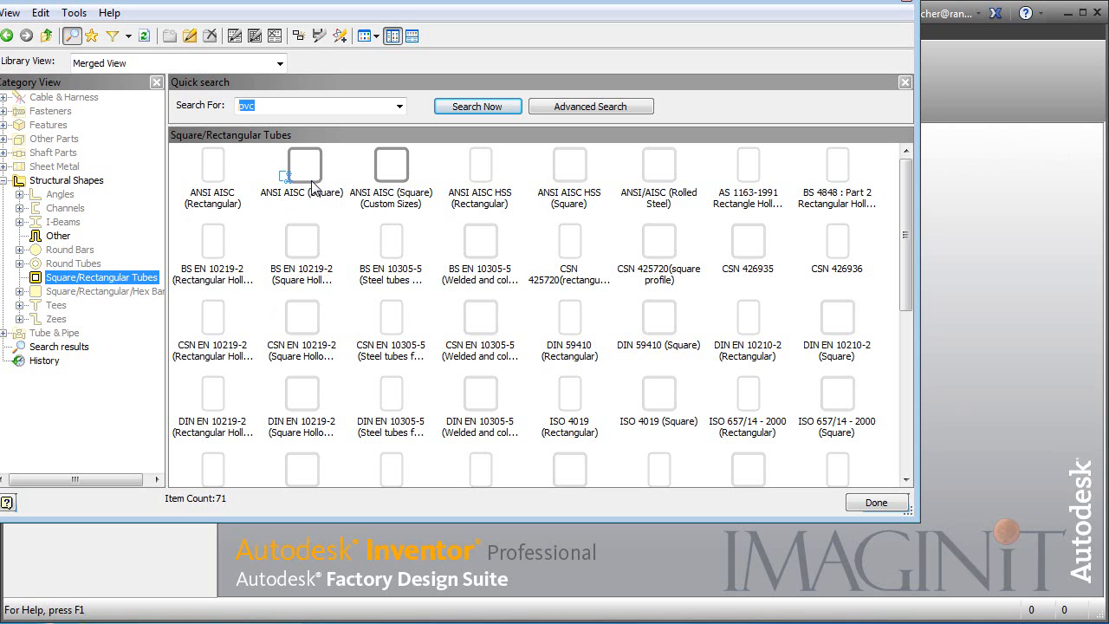
{"action": "mouse_move", "coordinate": [402, 182]}
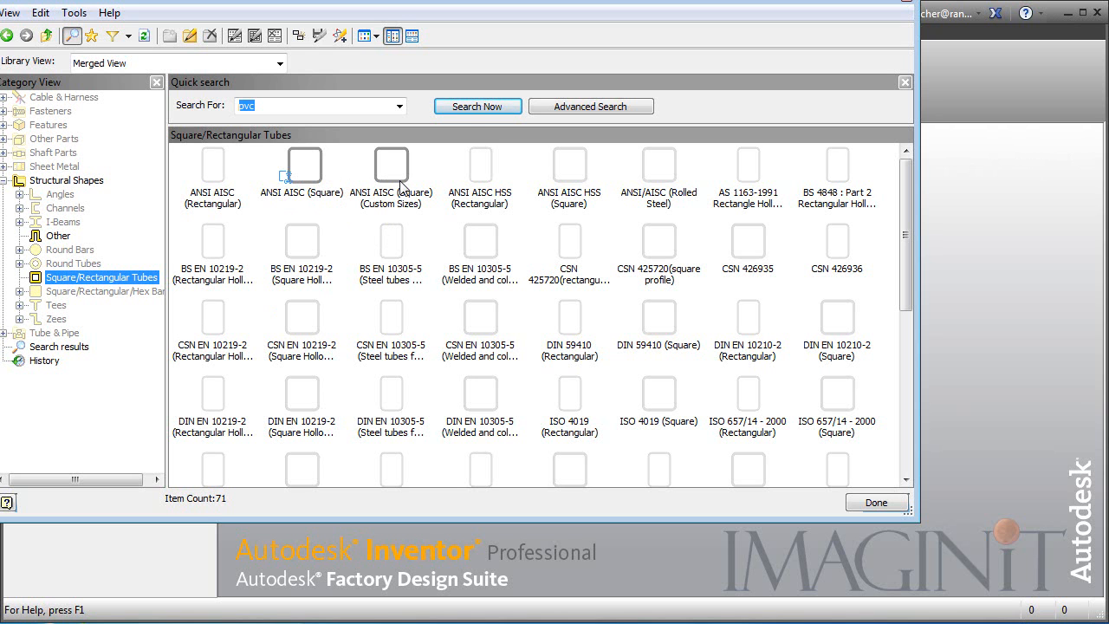
{"action": "right_click", "coordinate": [302, 164]}
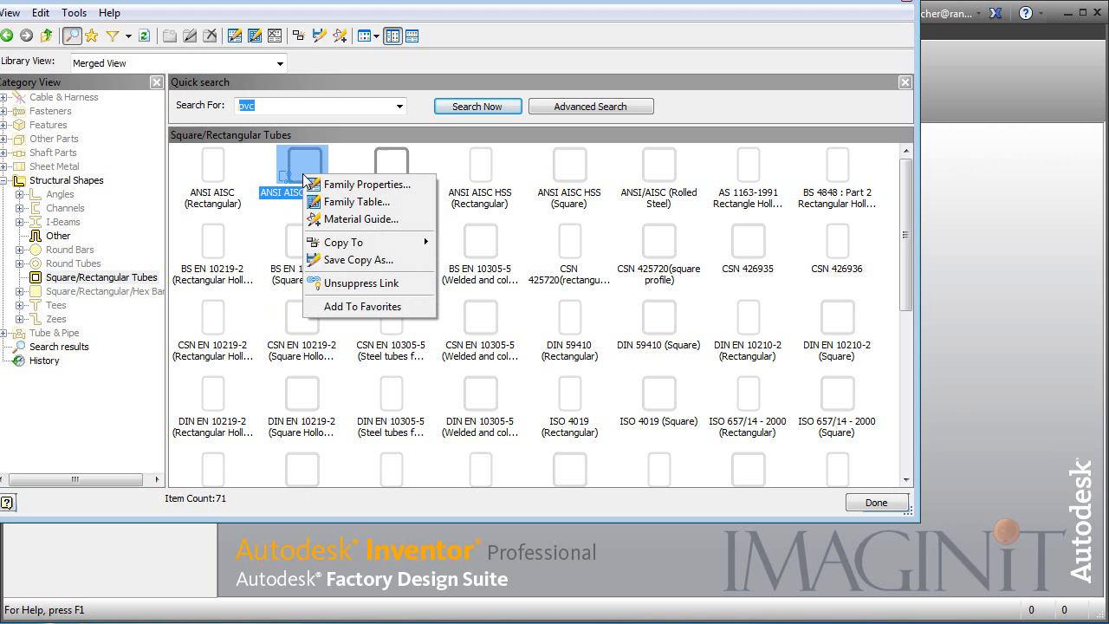
{"action": "mouse_move", "coordinate": [356, 260]}
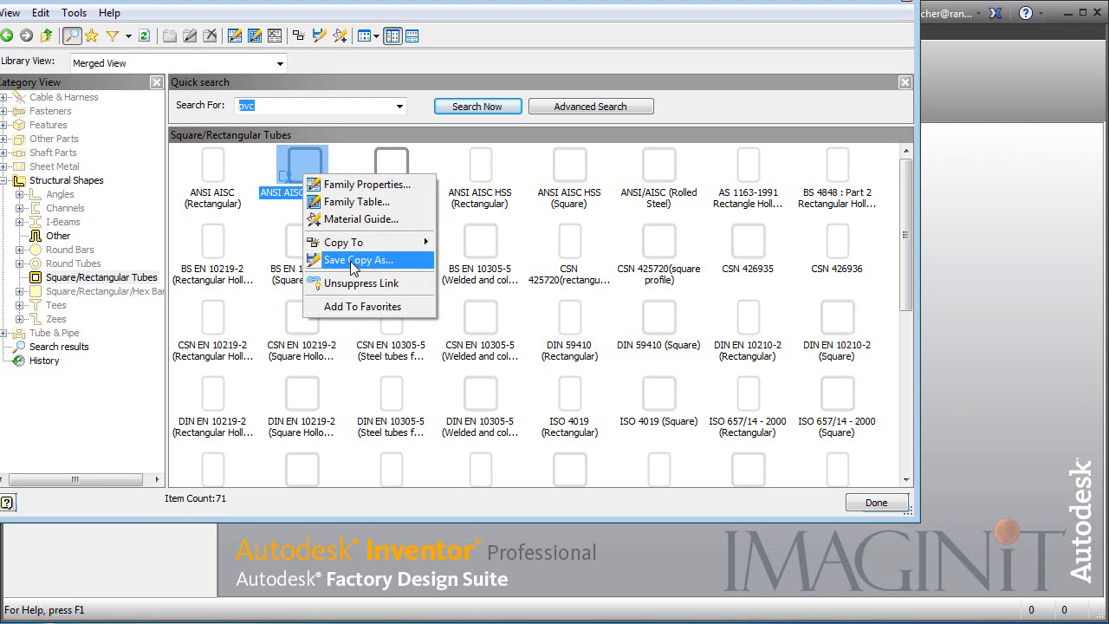
{"action": "left_click", "coordinate": [359, 260]}
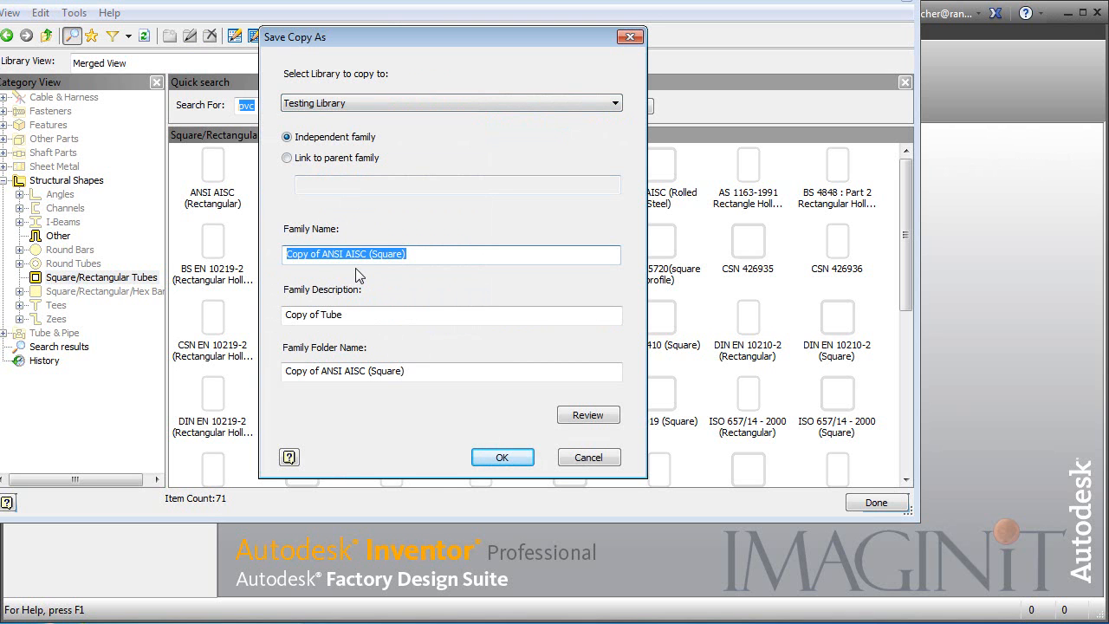
Name the copy Custom Square Tube, save it to Testing Library as an independent family, and bring up its actions.
{"action": "type", "text": "Custo"}
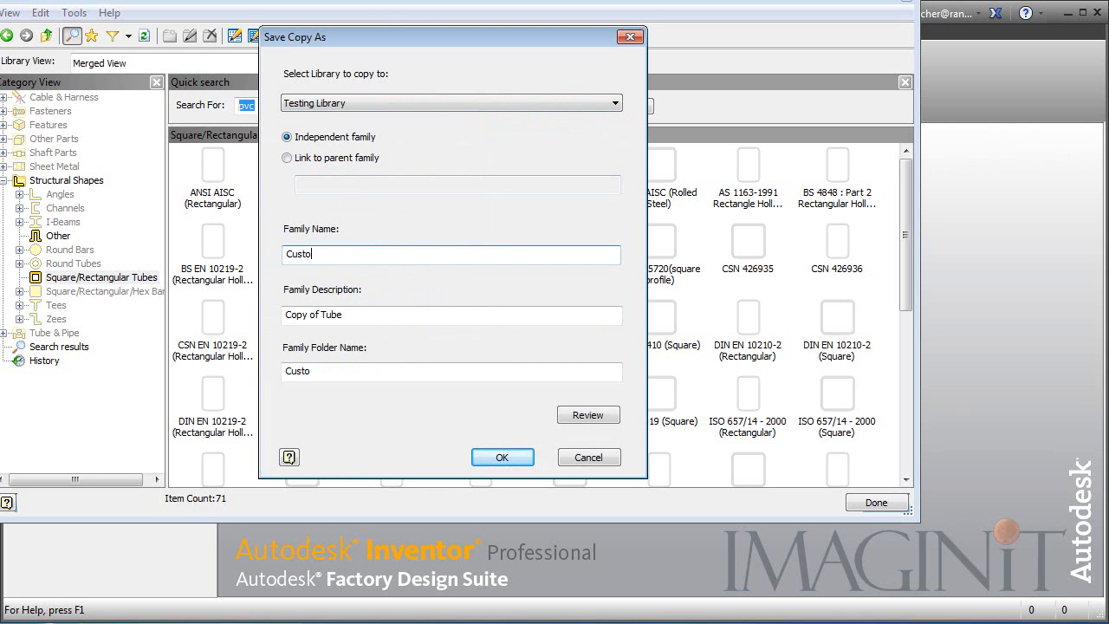
{"action": "type", "text": "m Square"}
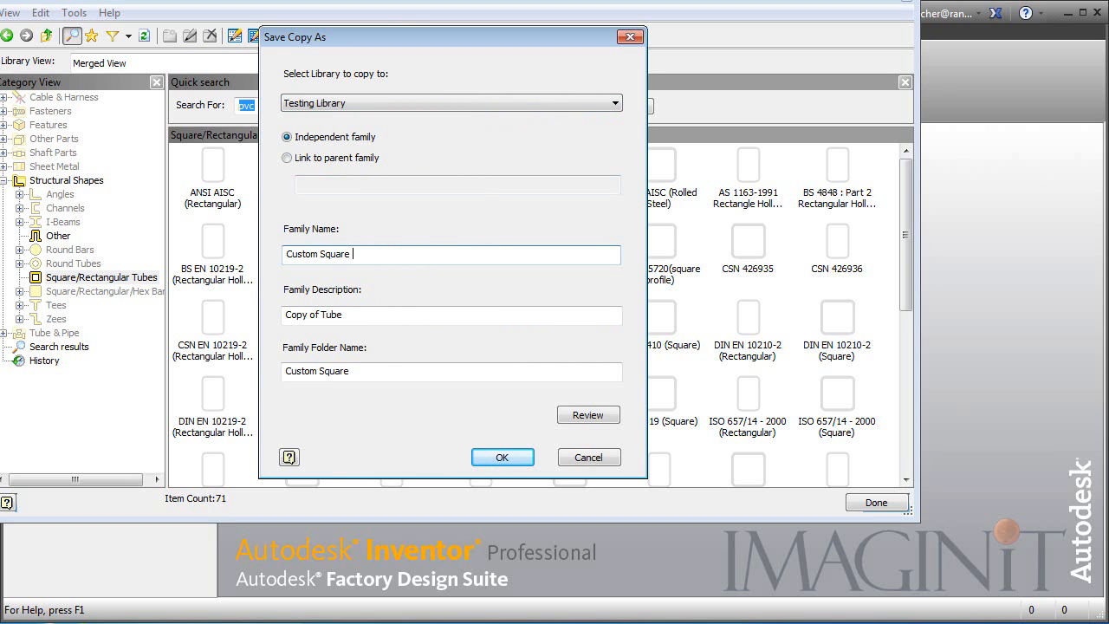
{"action": "type", "text": "Tube"}
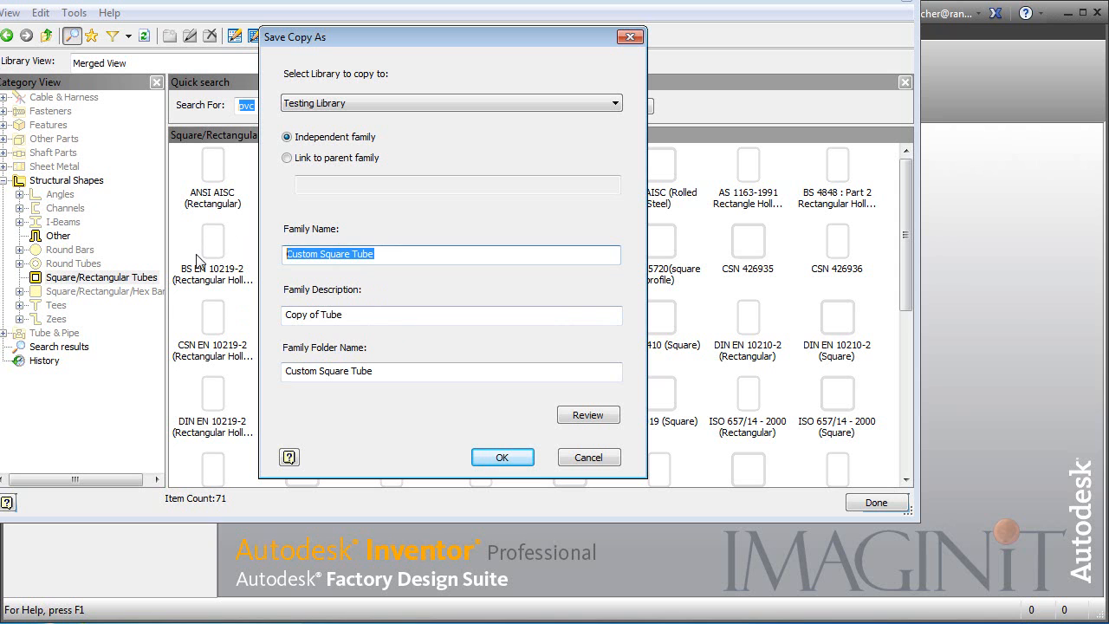
{"action": "mouse_move", "coordinate": [350, 320]}
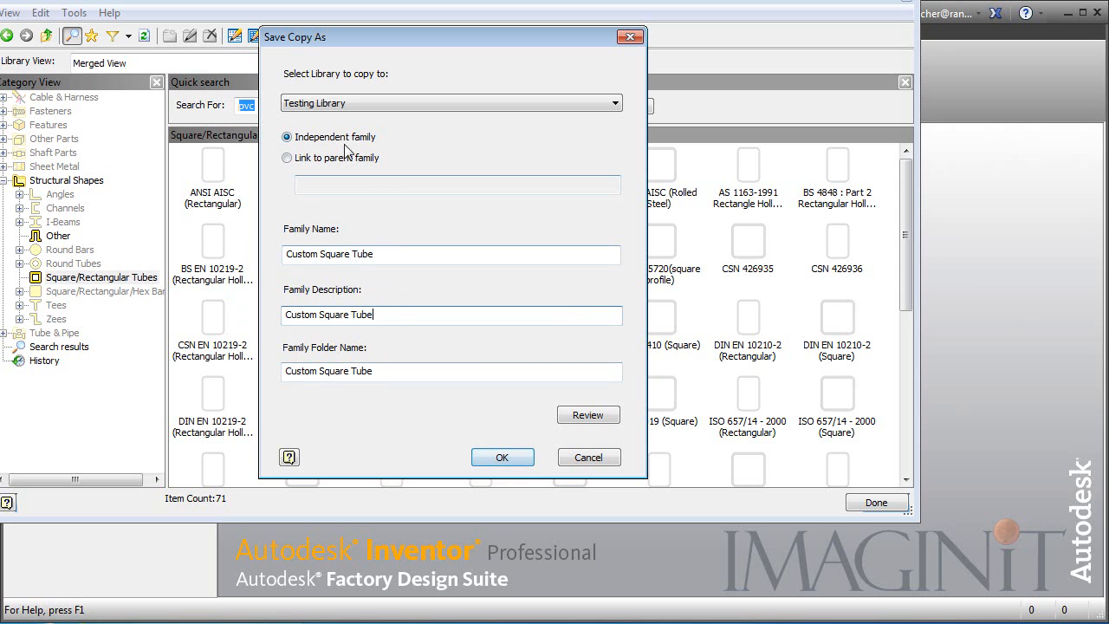
{"action": "left_click", "coordinate": [503, 458]}
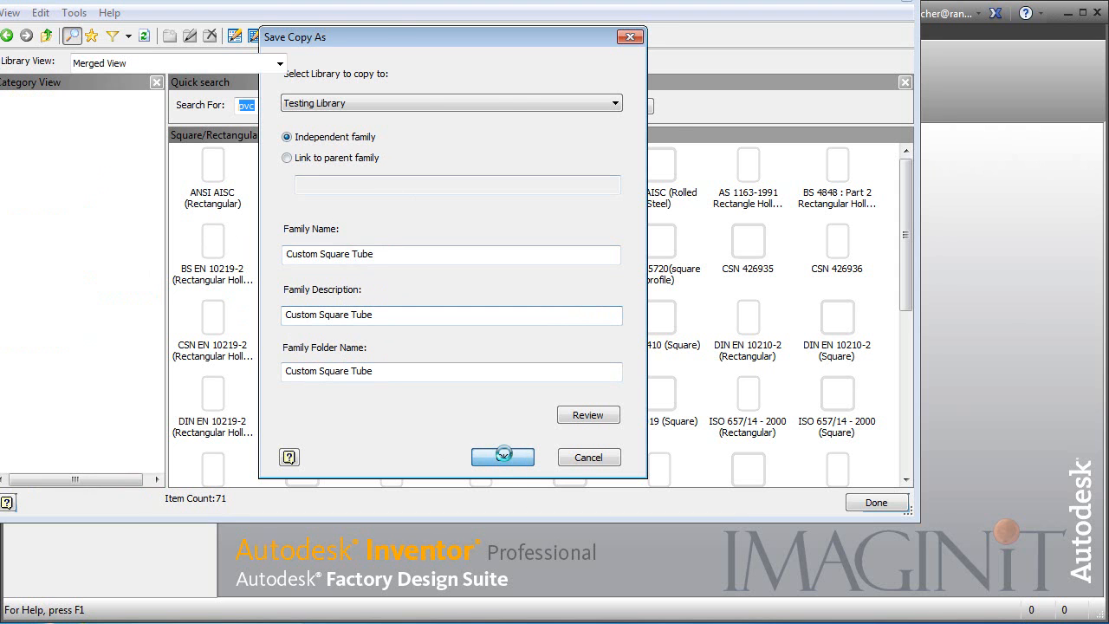
{"action": "left_click", "coordinate": [503, 457]}
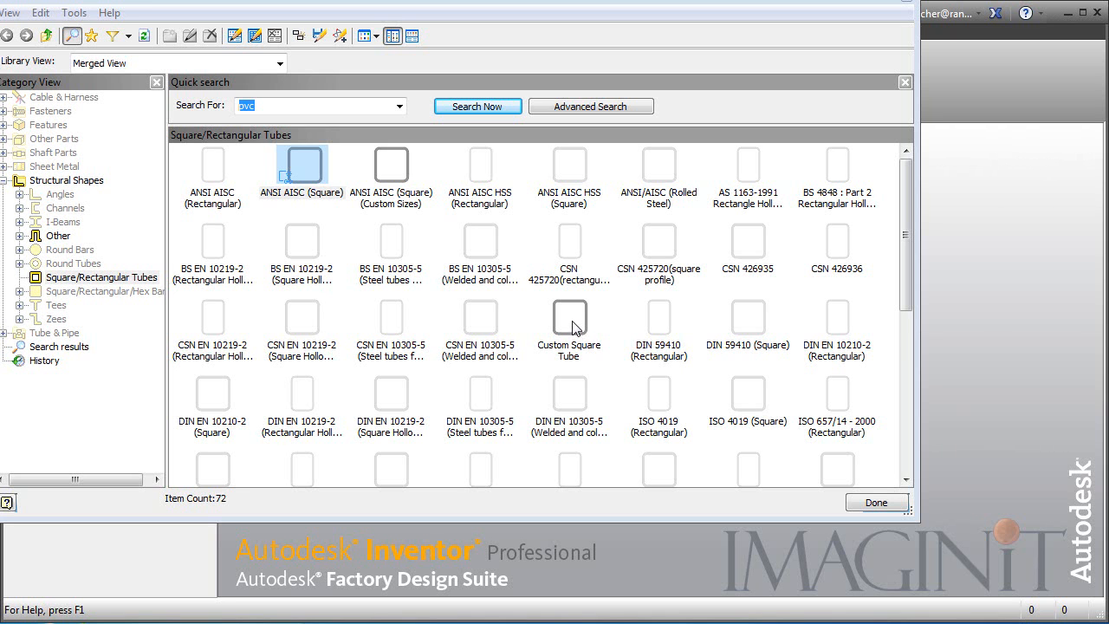
{"action": "right_click", "coordinate": [568, 315]}
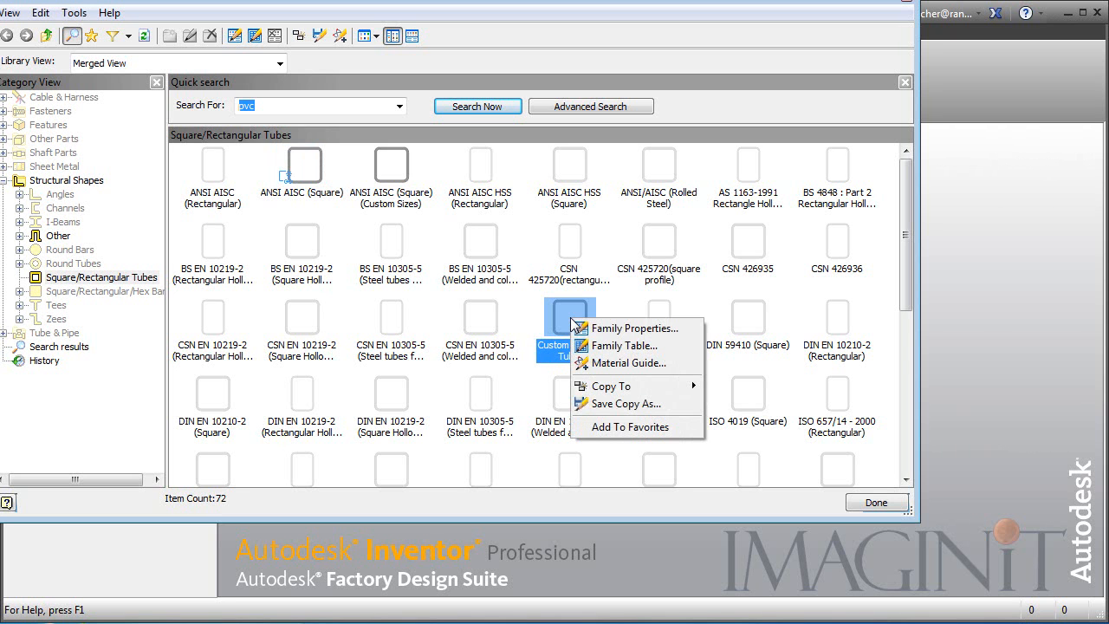
{"action": "mouse_move", "coordinate": [624, 346]}
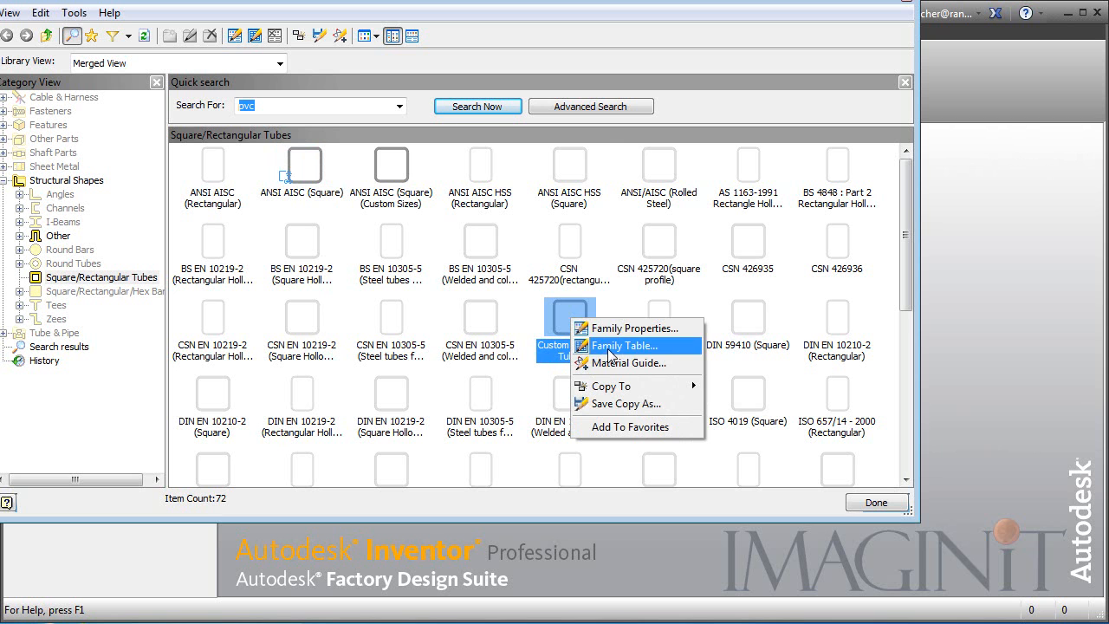
In the family table select rows 2 through 73 and delete them, leaving only 2x2x3/16.
{"action": "left_click", "coordinate": [624, 346]}
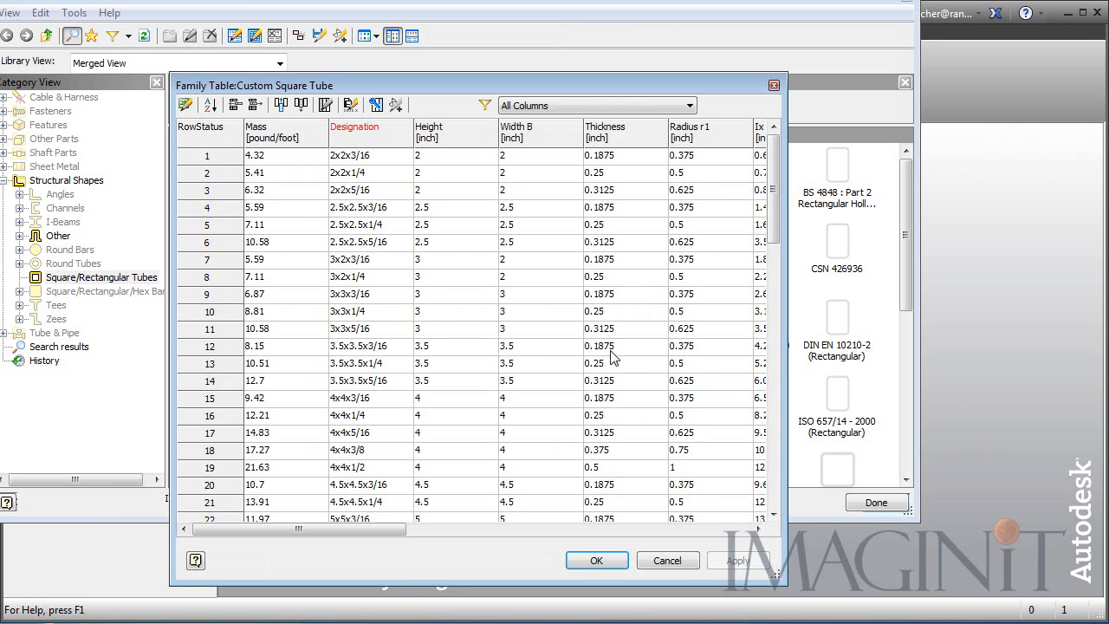
{"action": "mouse_move", "coordinate": [284, 185]}
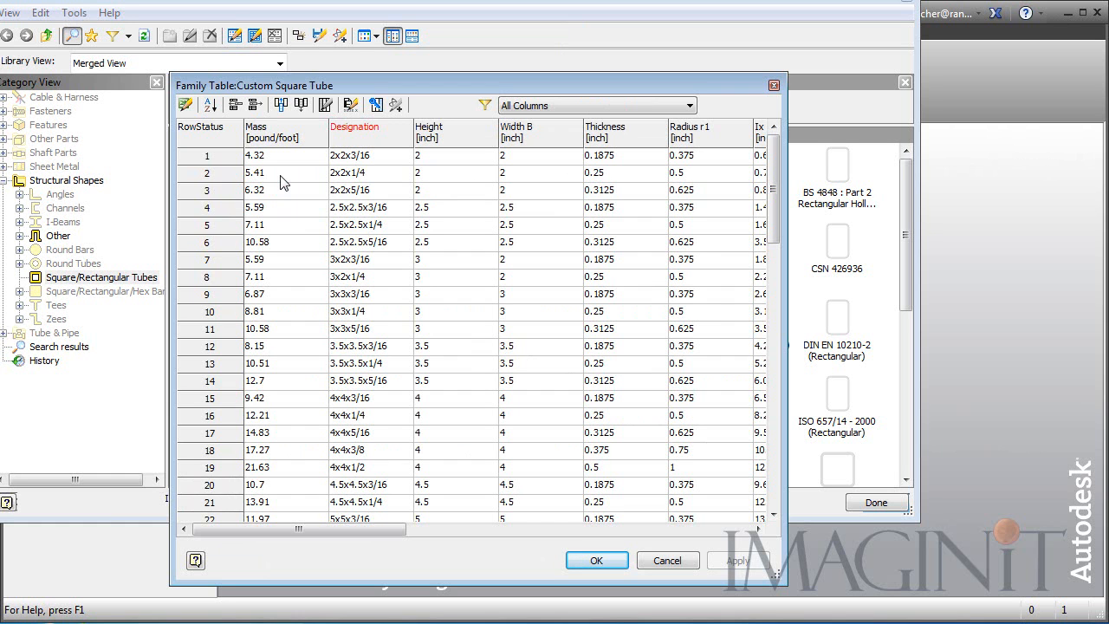
{"action": "mouse_move", "coordinate": [513, 168]}
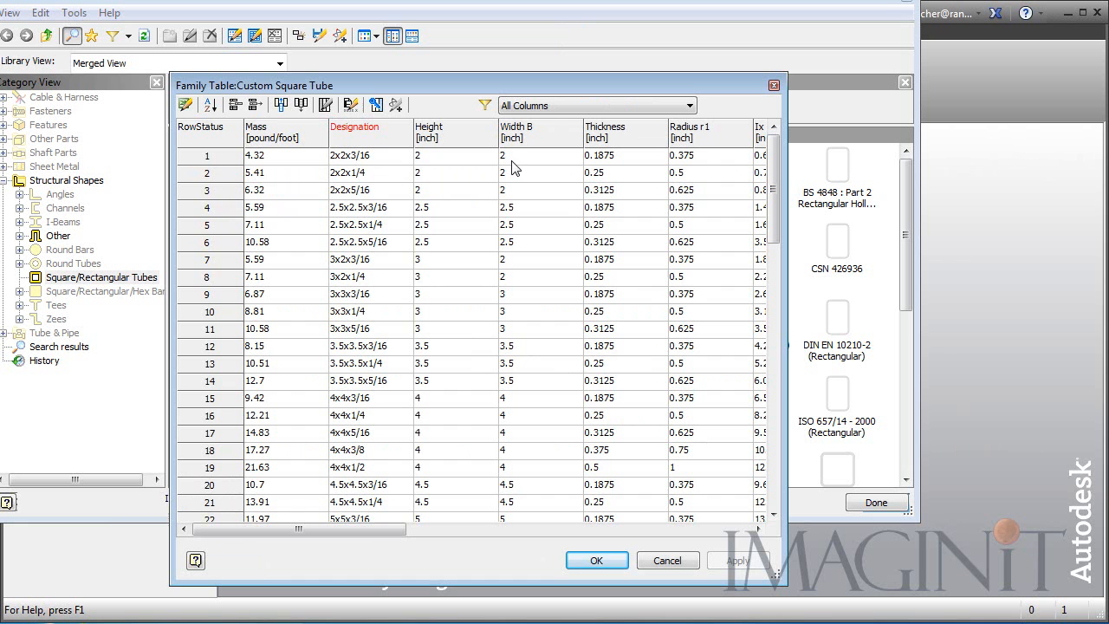
{"action": "left_click", "coordinate": [286, 173]}
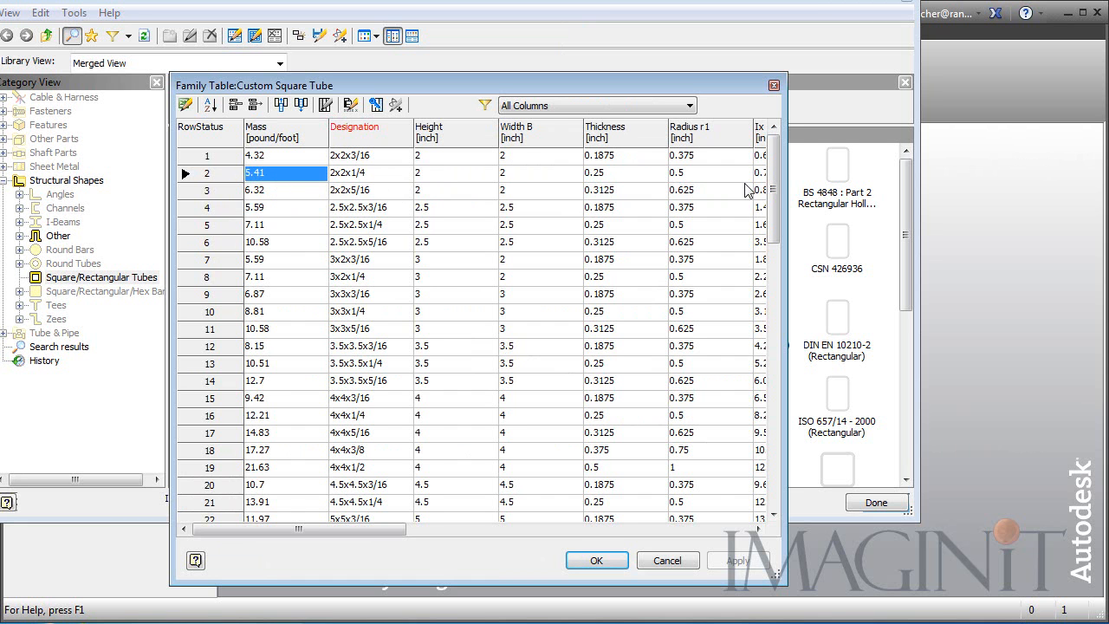
{"action": "scroll", "scroll_direction": "down", "scroll_amount": 3}
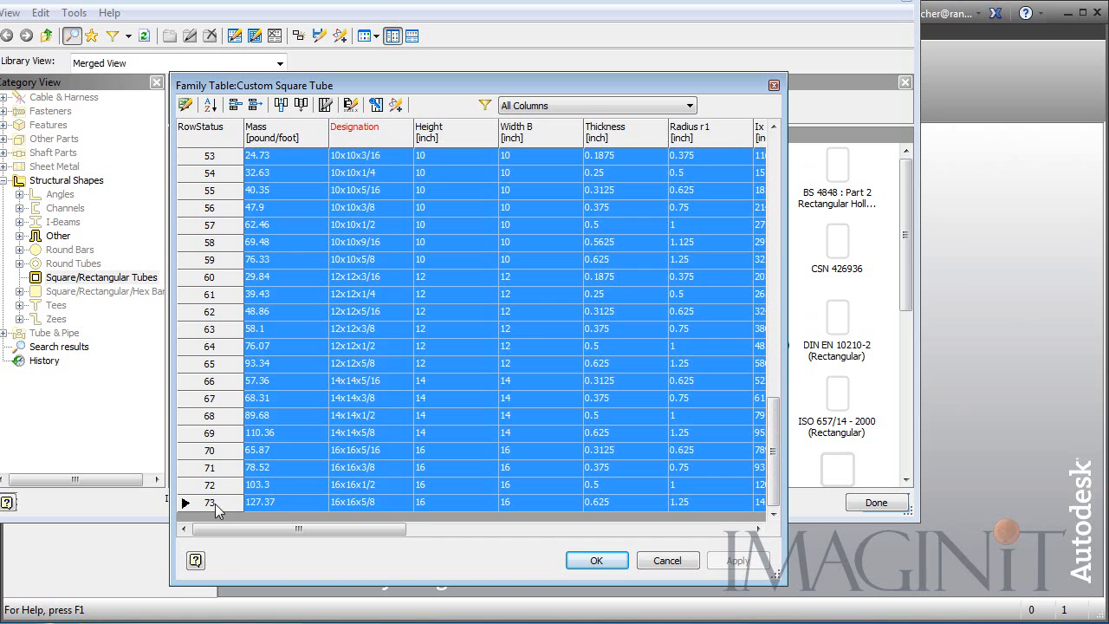
{"action": "left_click", "coordinate": [326, 104]}
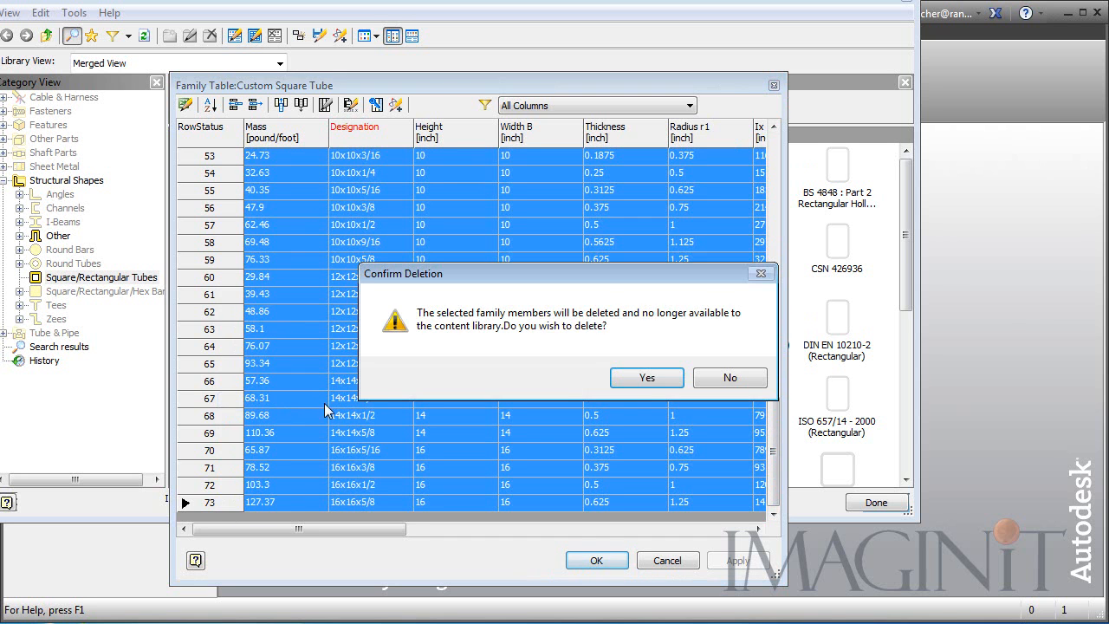
{"action": "left_click", "coordinate": [646, 378]}
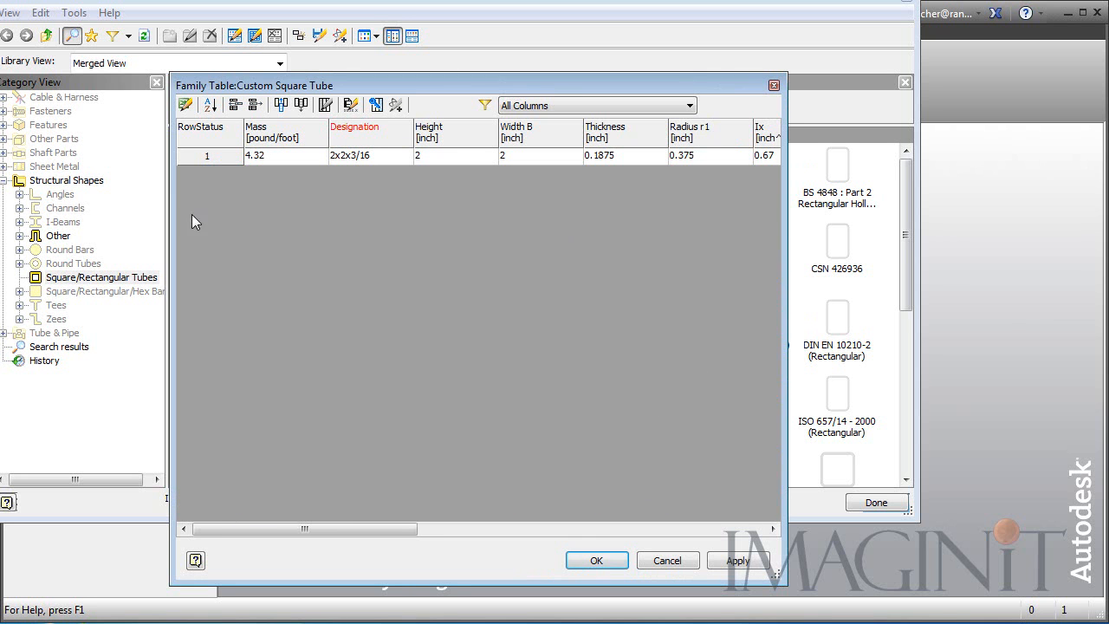
Change the remaining size's designation to 1x1x3/16 with height and width 1.
{"action": "double_click", "coordinate": [371, 156]}
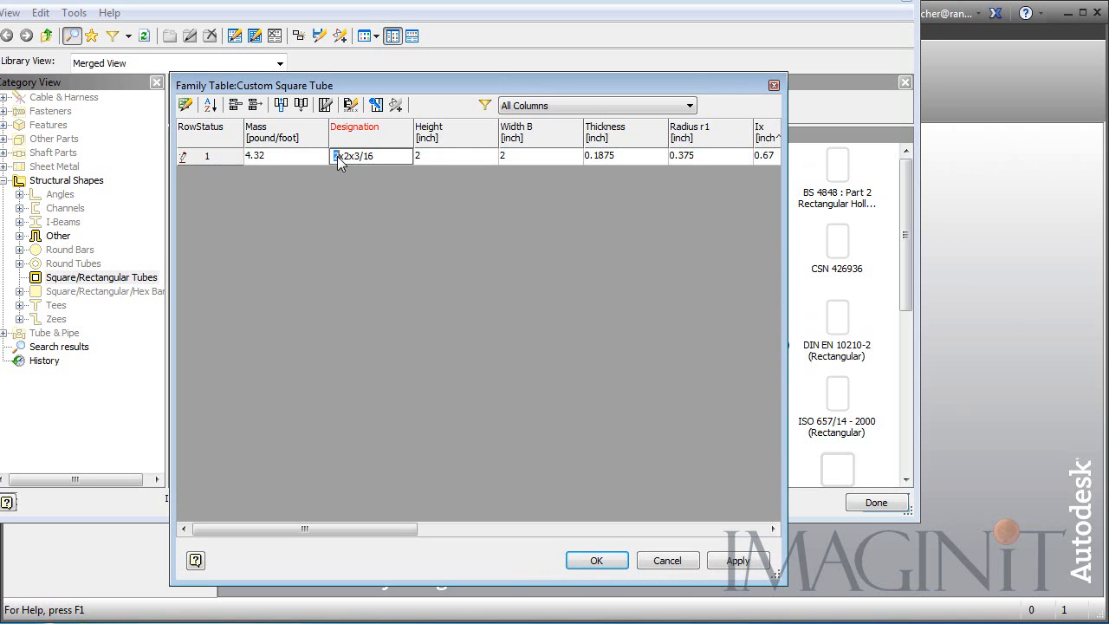
{"action": "type", "text": "1x1"}
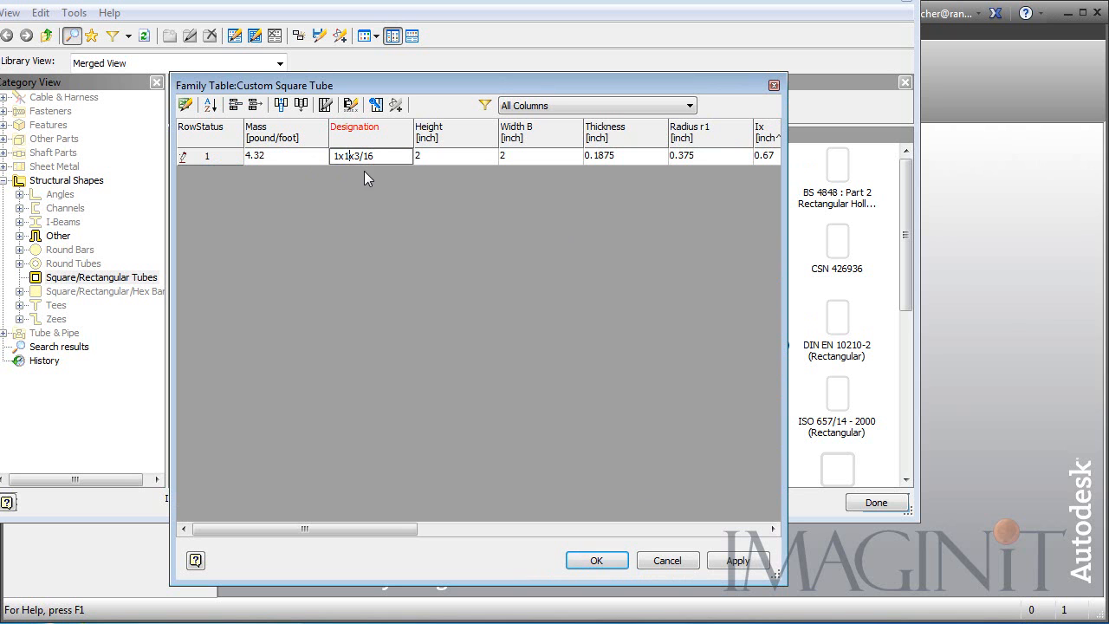
{"action": "mouse_move", "coordinate": [396, 177]}
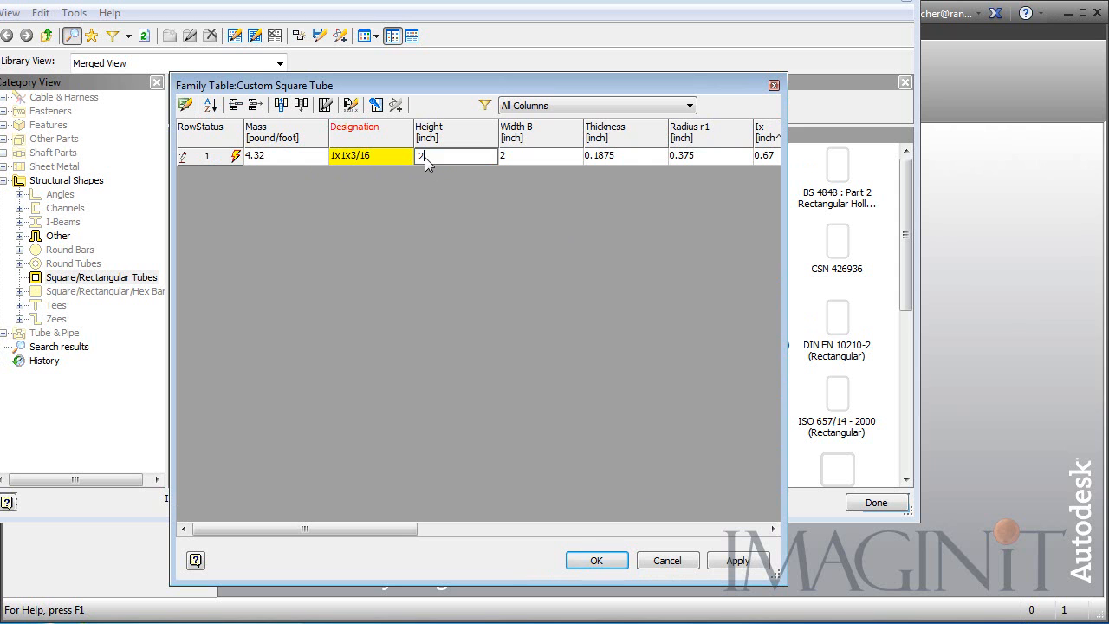
{"action": "left_click", "coordinate": [516, 156]}
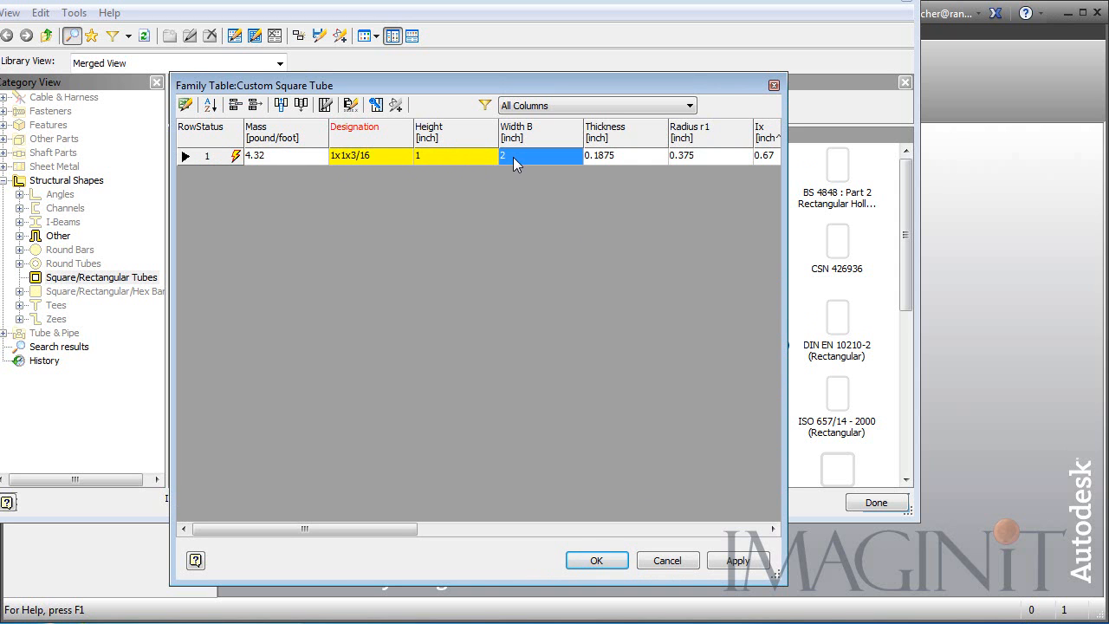
{"action": "type", "text": "1"}
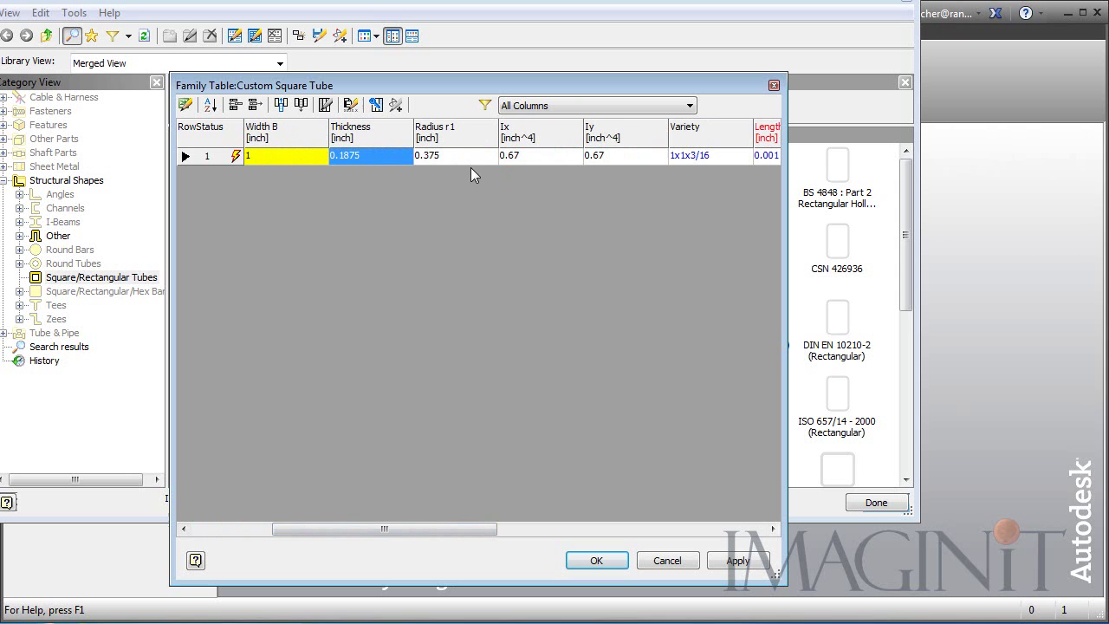
{"action": "mouse_move", "coordinate": [442, 165]}
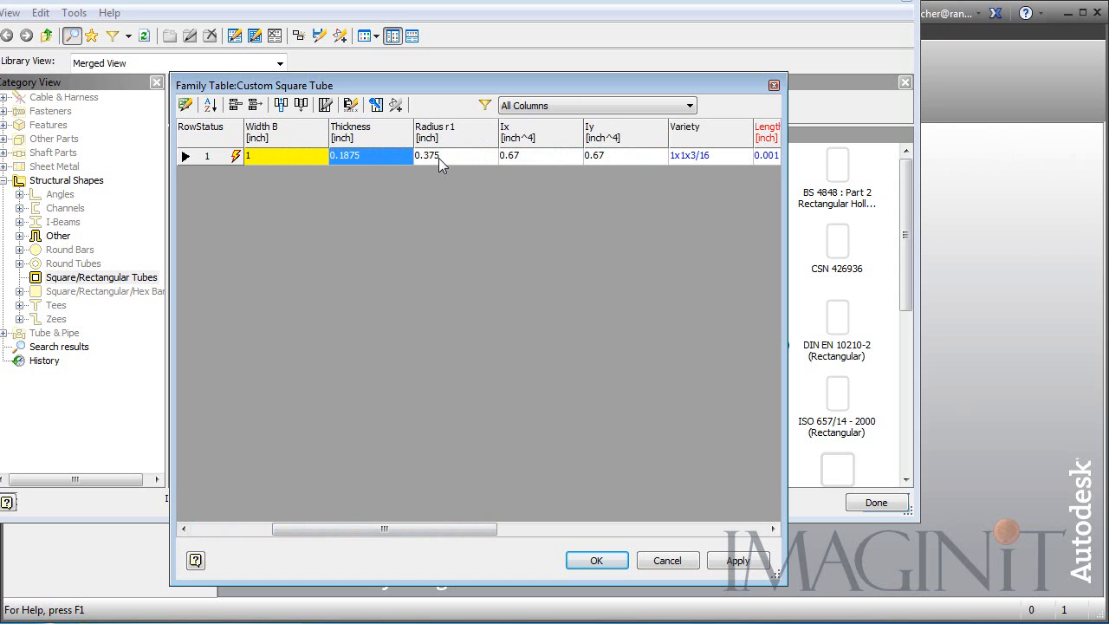
{"action": "mouse_move", "coordinate": [467, 544]}
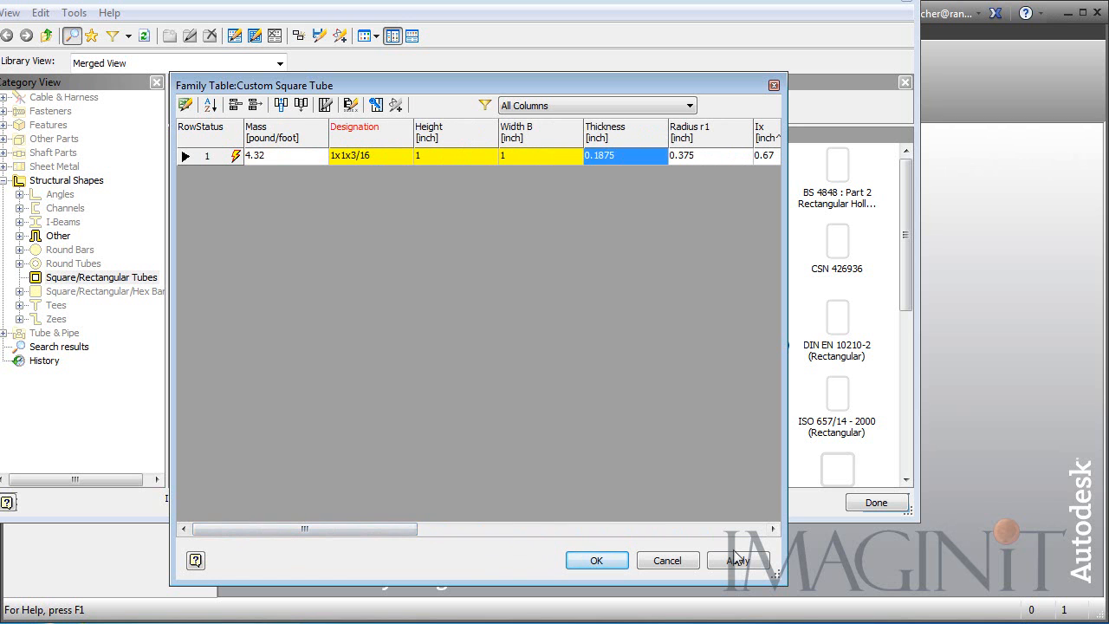
Publish the 1x1x3/16 size to the library and close the Custom Square Tube family table.
{"action": "left_click", "coordinate": [738, 559]}
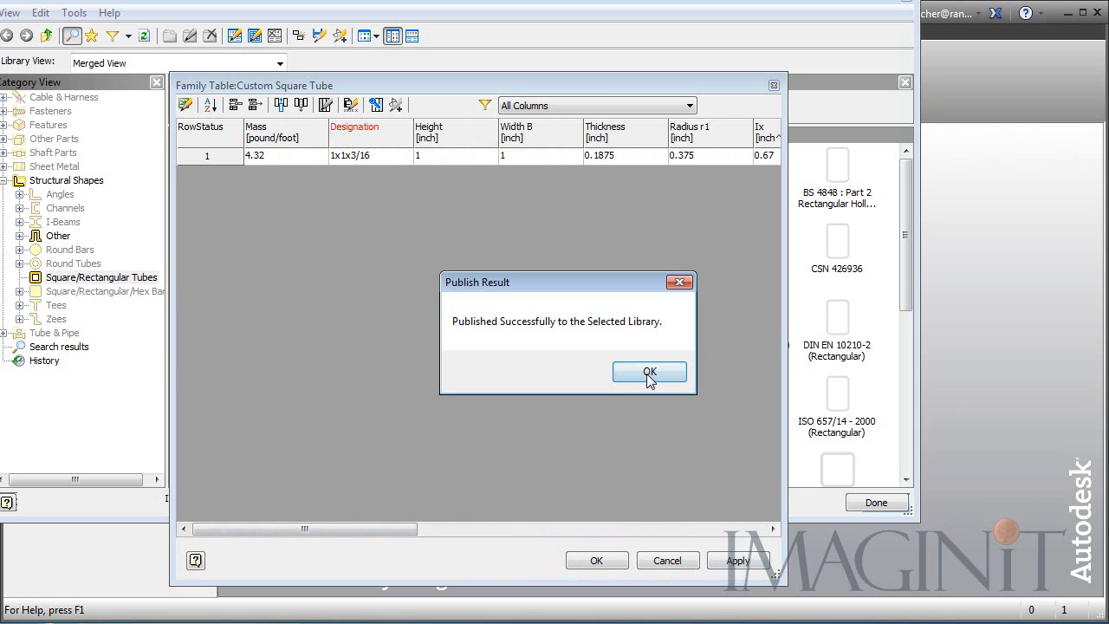
{"action": "left_click", "coordinate": [648, 371]}
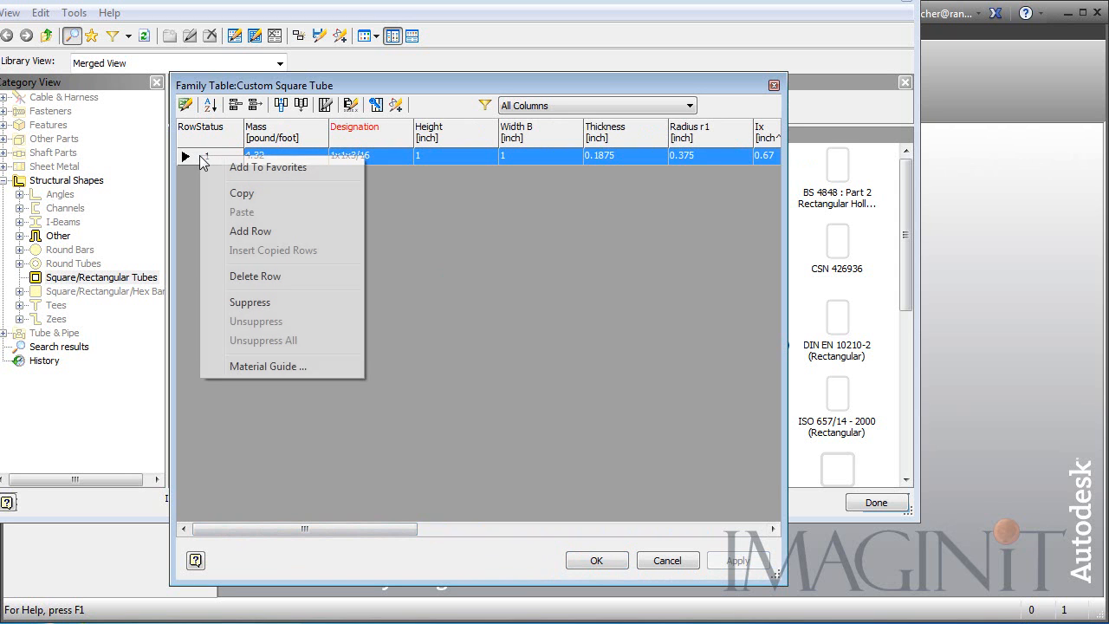
{"action": "mouse_move", "coordinate": [250, 232]}
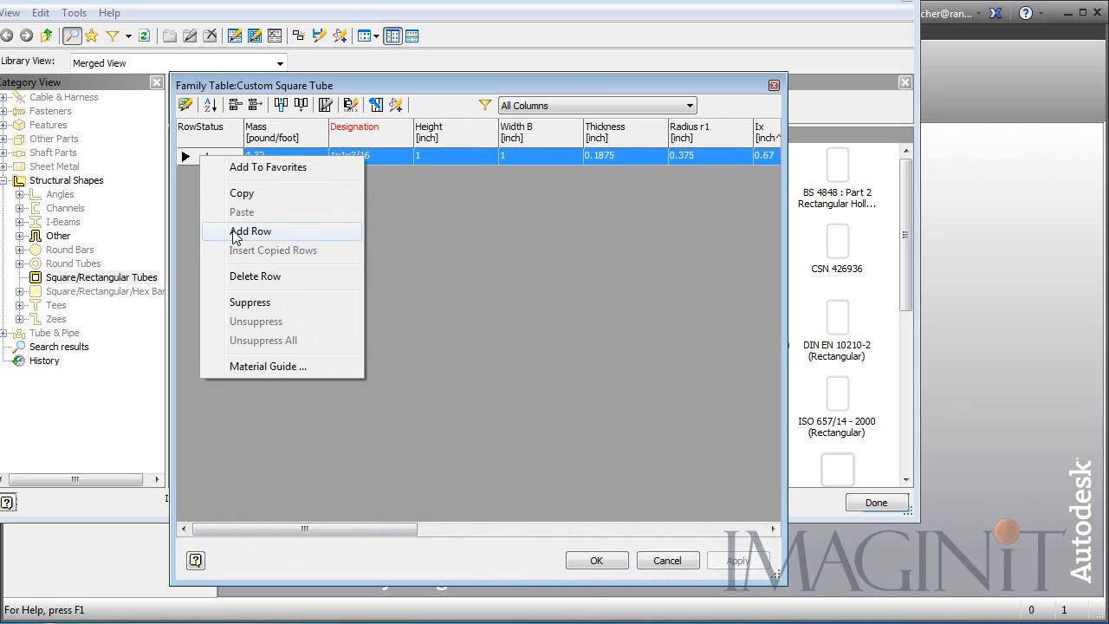
{"action": "left_click", "coordinate": [249, 232]}
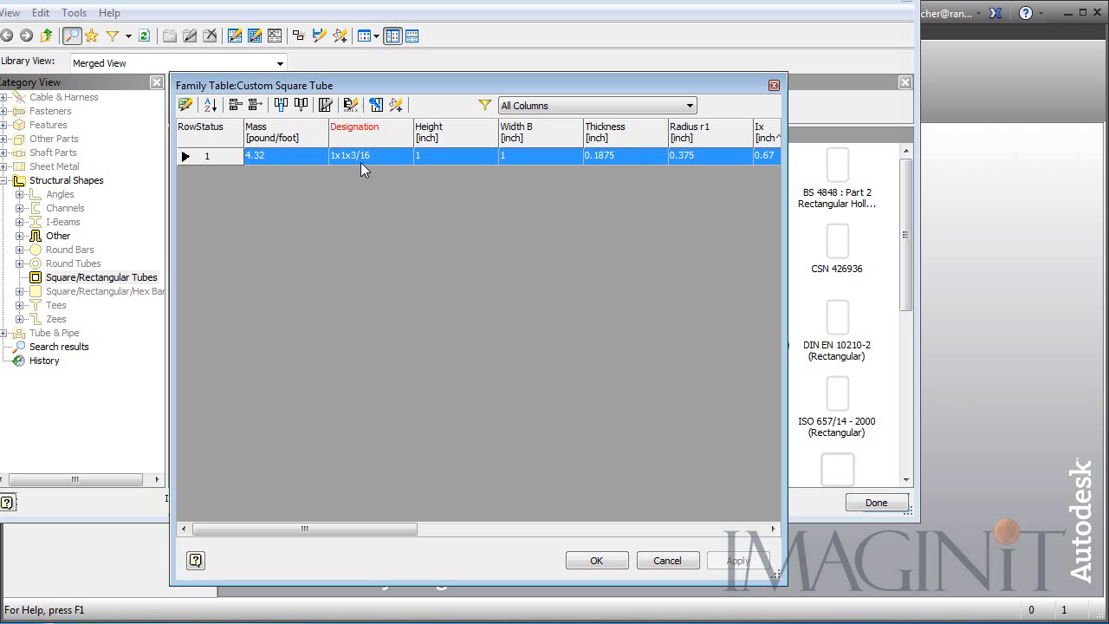
{"action": "left_click", "coordinate": [596, 560]}
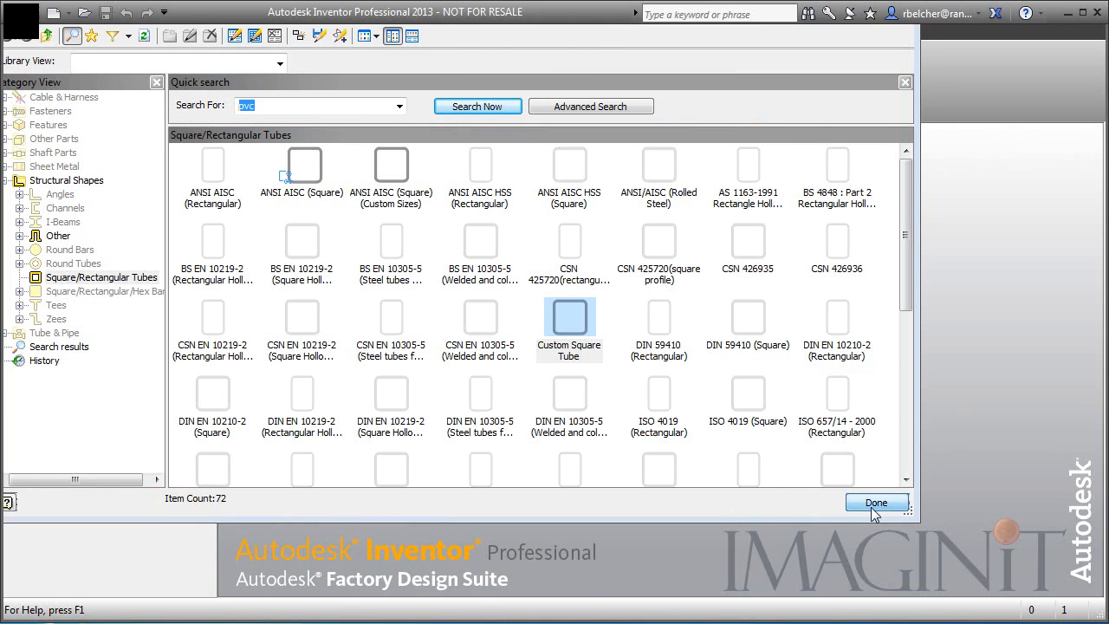
Leave the content editor and reopen Base Frame Custom without updating, showing the frame design tools.
{"action": "left_click", "coordinate": [875, 502]}
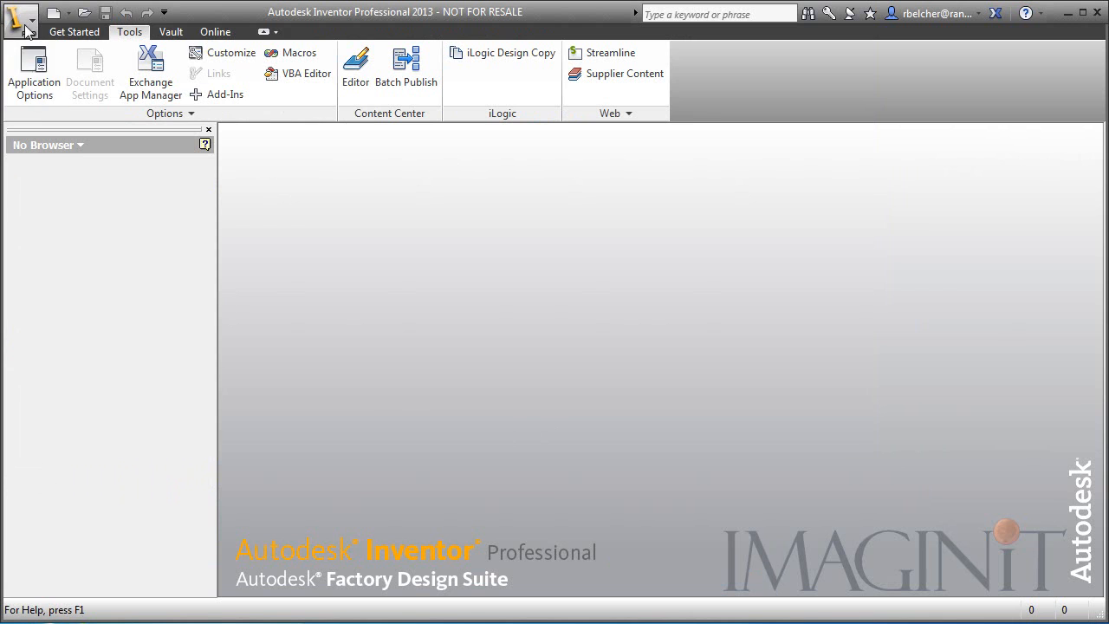
{"action": "left_click", "coordinate": [17, 15]}
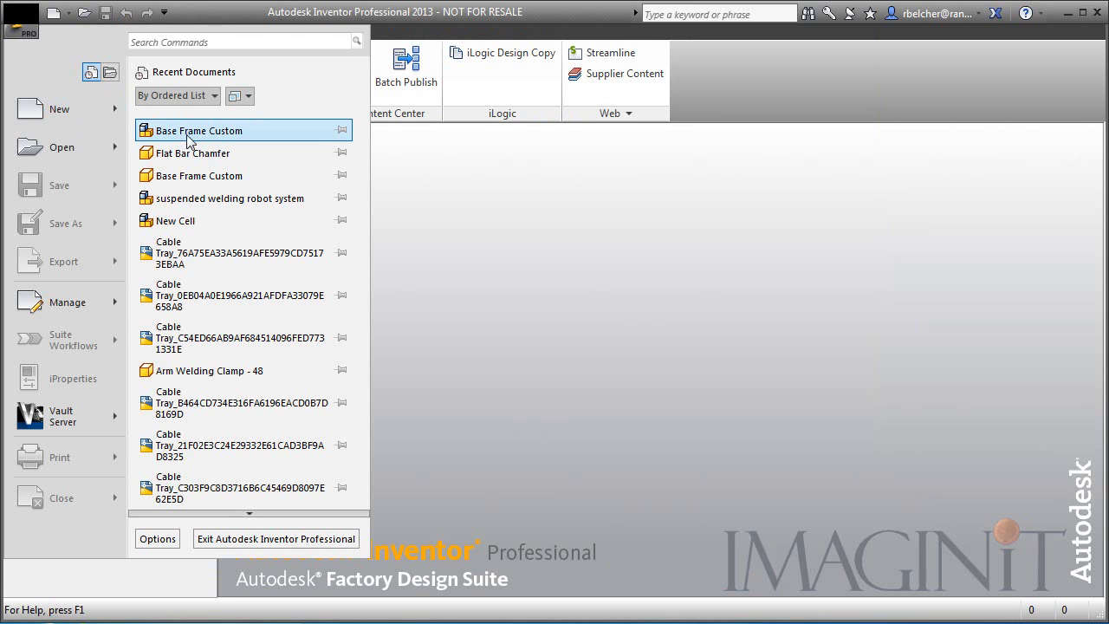
{"action": "left_click", "coordinate": [199, 130]}
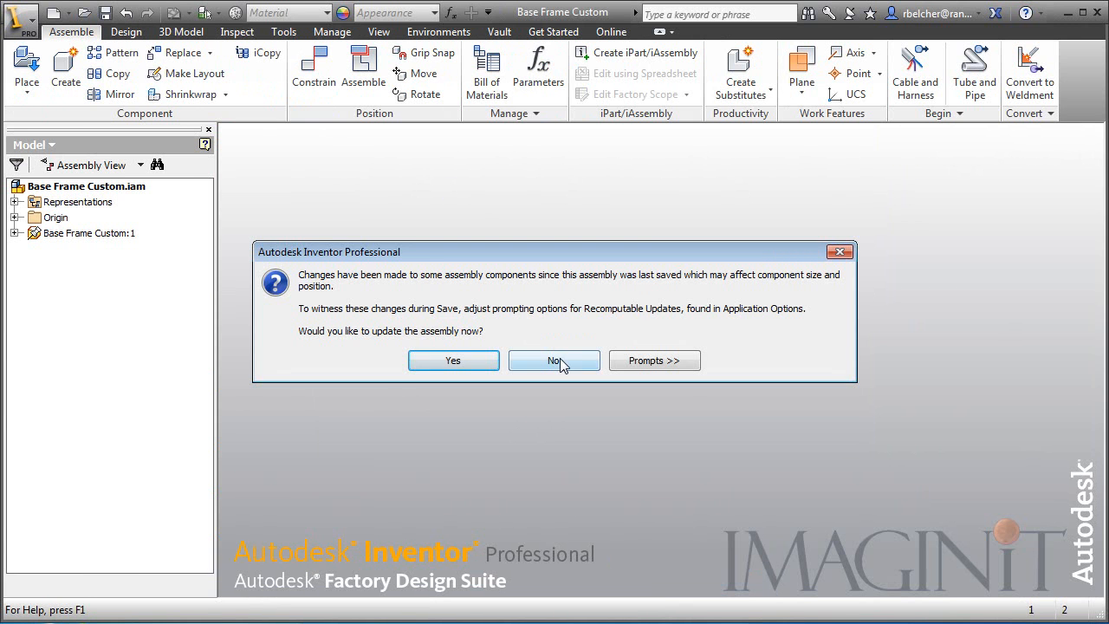
{"action": "left_click", "coordinate": [554, 360]}
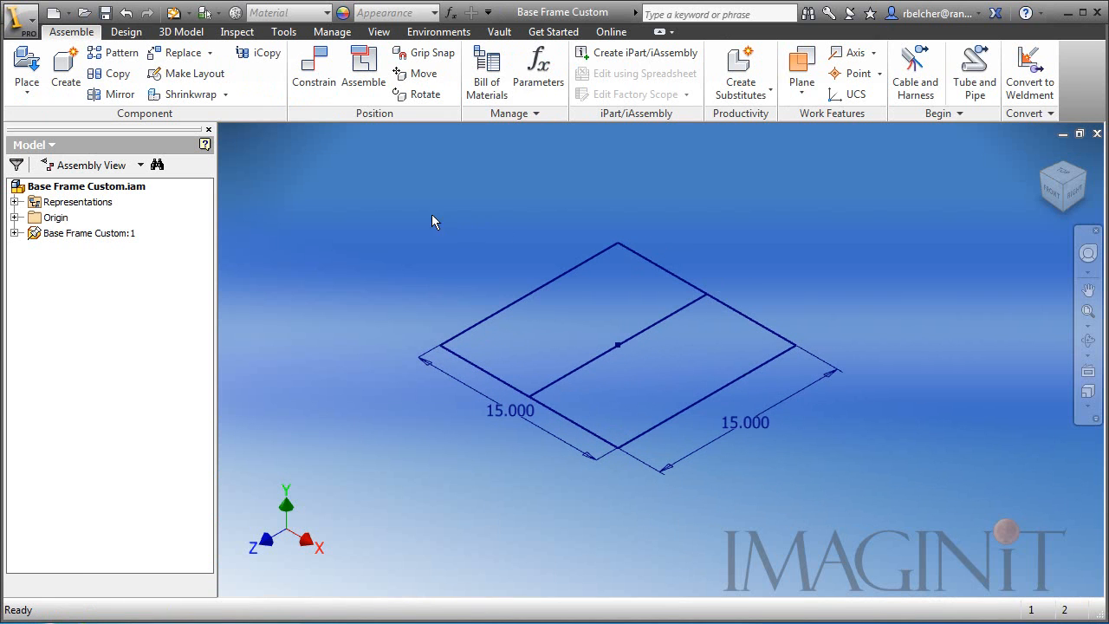
{"action": "left_click", "coordinate": [125, 31]}
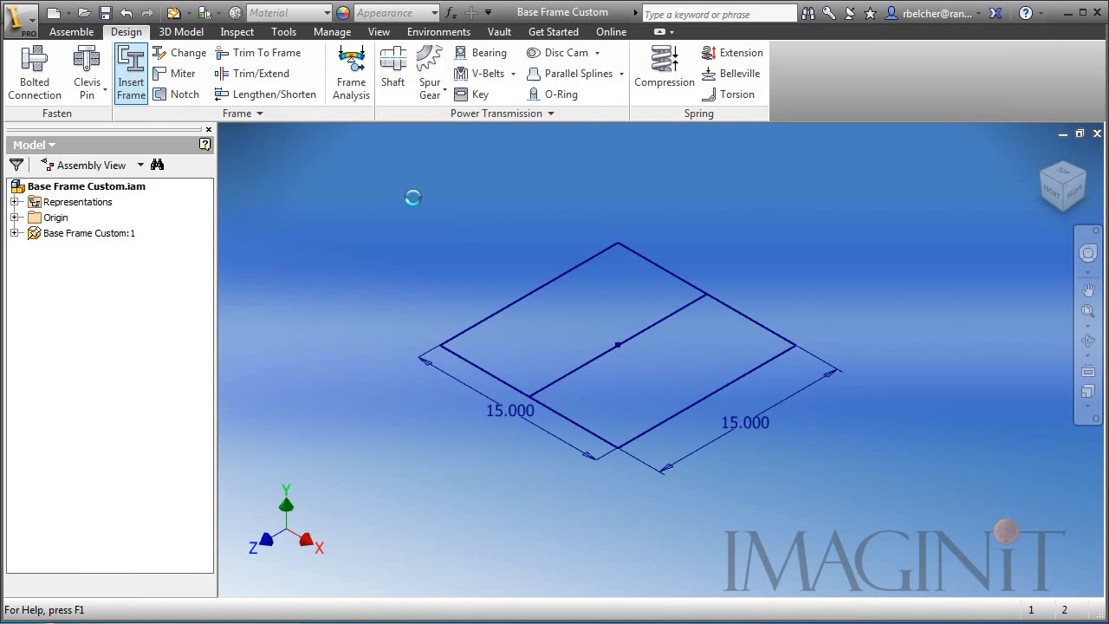
Insert Custom Square Tube 1x1x3/16 frame members on the five sketch lines, accepting default file and member names.
{"action": "left_click", "coordinate": [131, 73]}
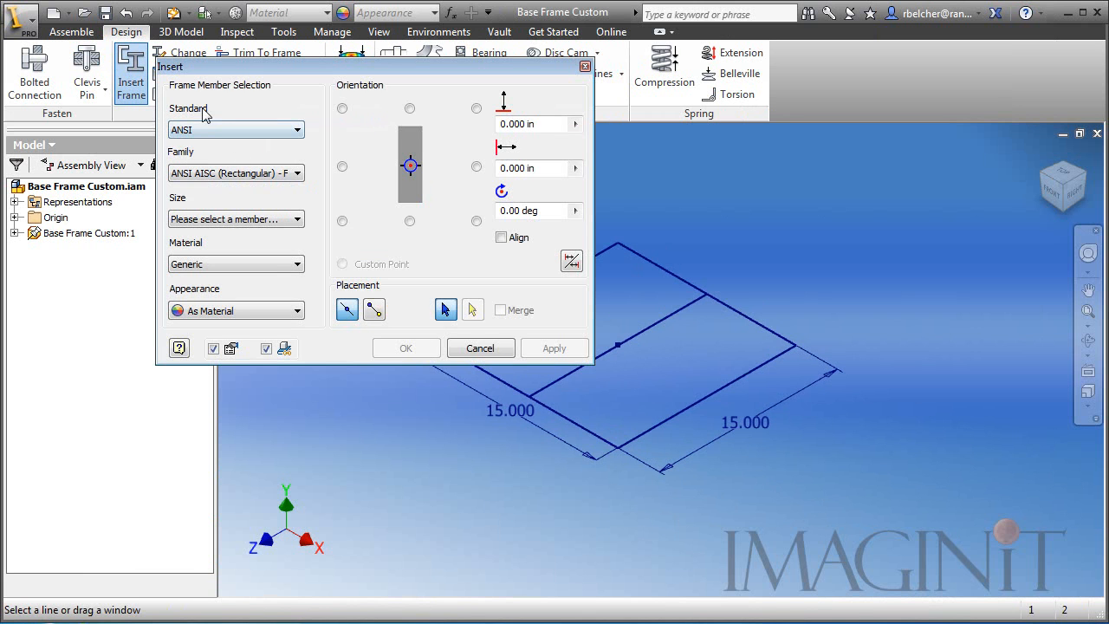
{"action": "mouse_move", "coordinate": [207, 135]}
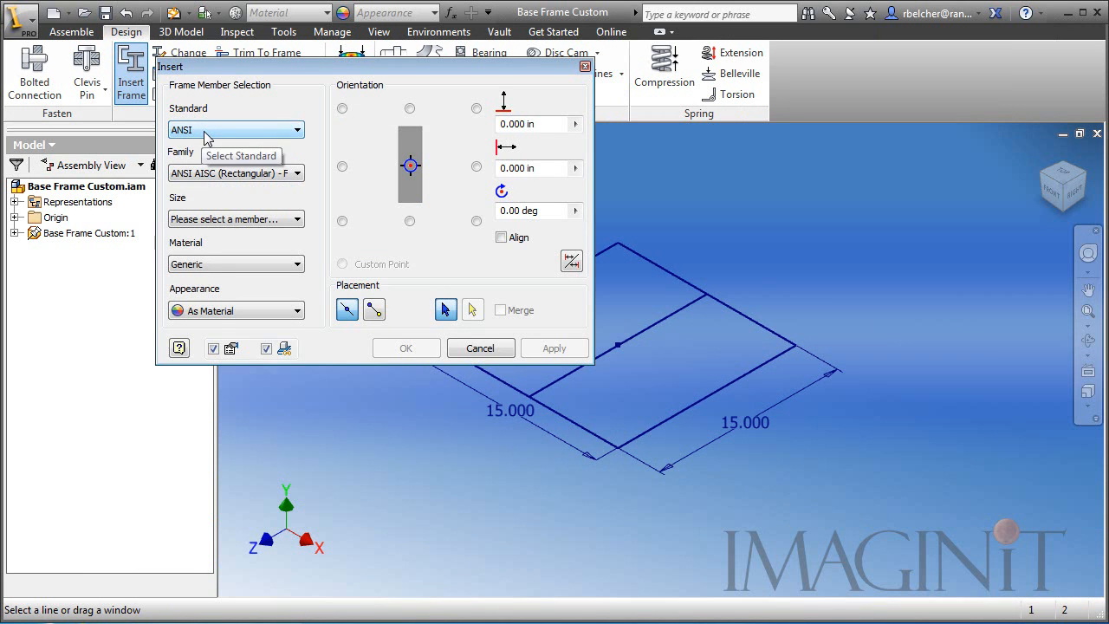
{"action": "mouse_move", "coordinate": [212, 163]}
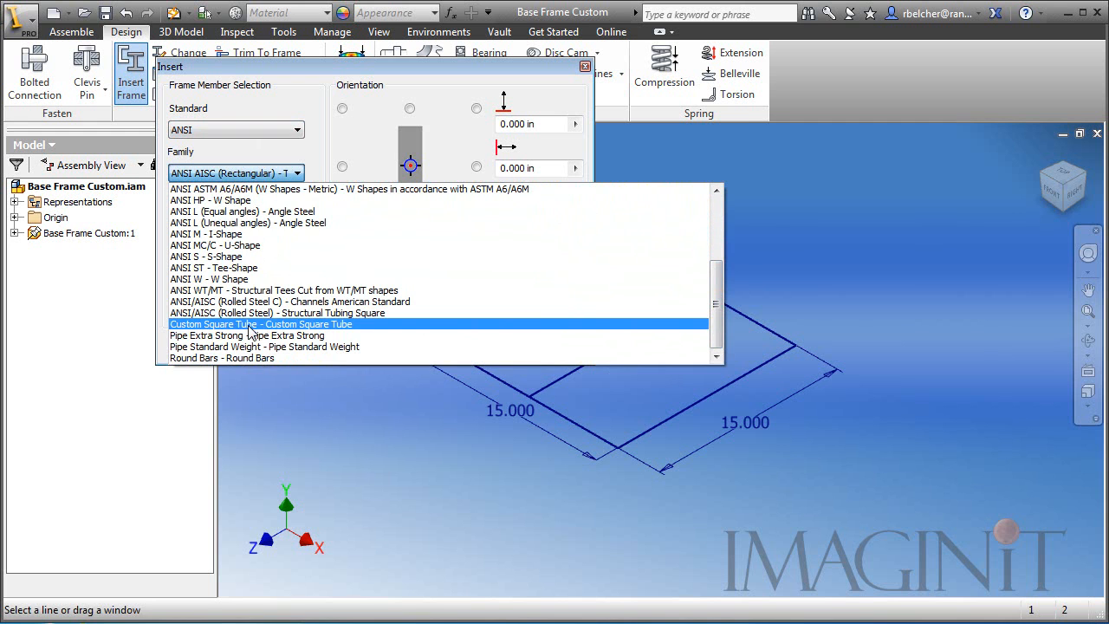
{"action": "left_click", "coordinate": [260, 324]}
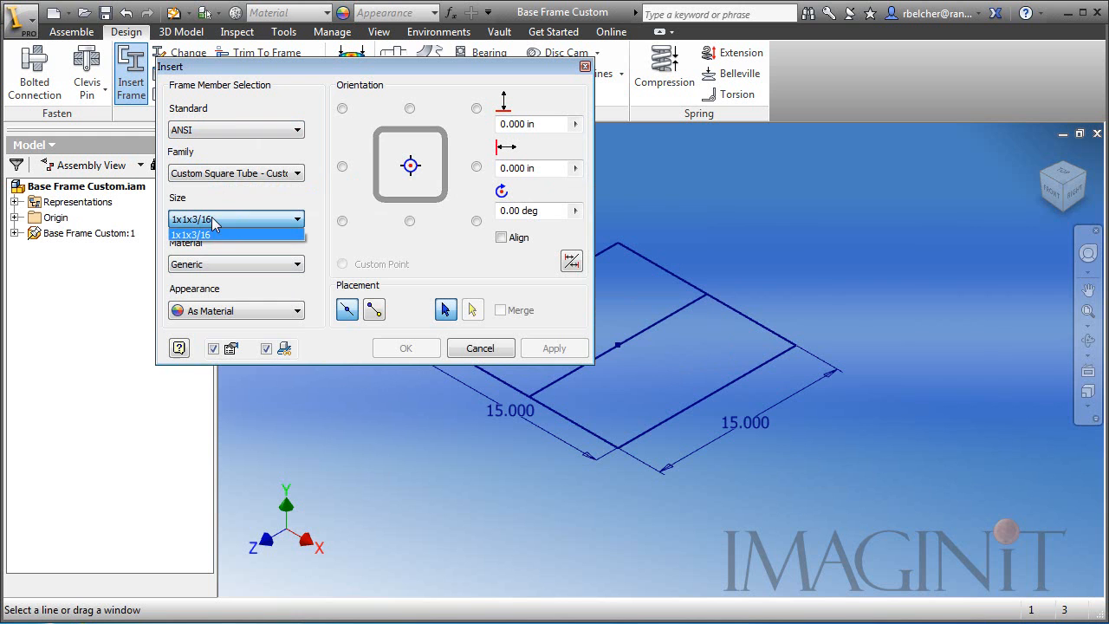
{"action": "left_click", "coordinate": [190, 235]}
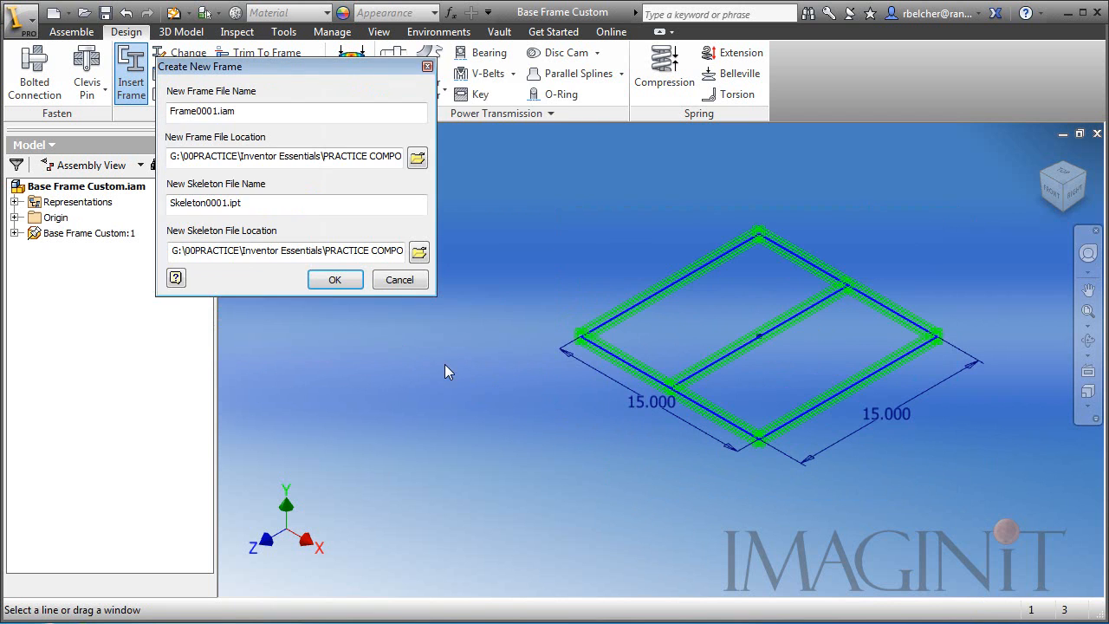
{"action": "left_click", "coordinate": [334, 279]}
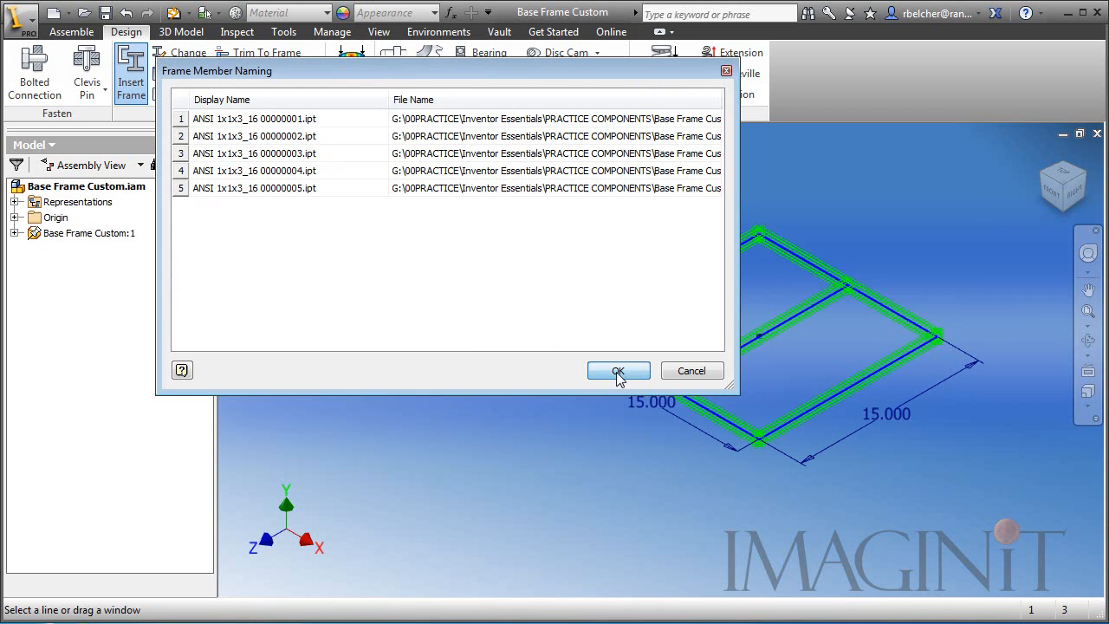
{"action": "left_click", "coordinate": [617, 370]}
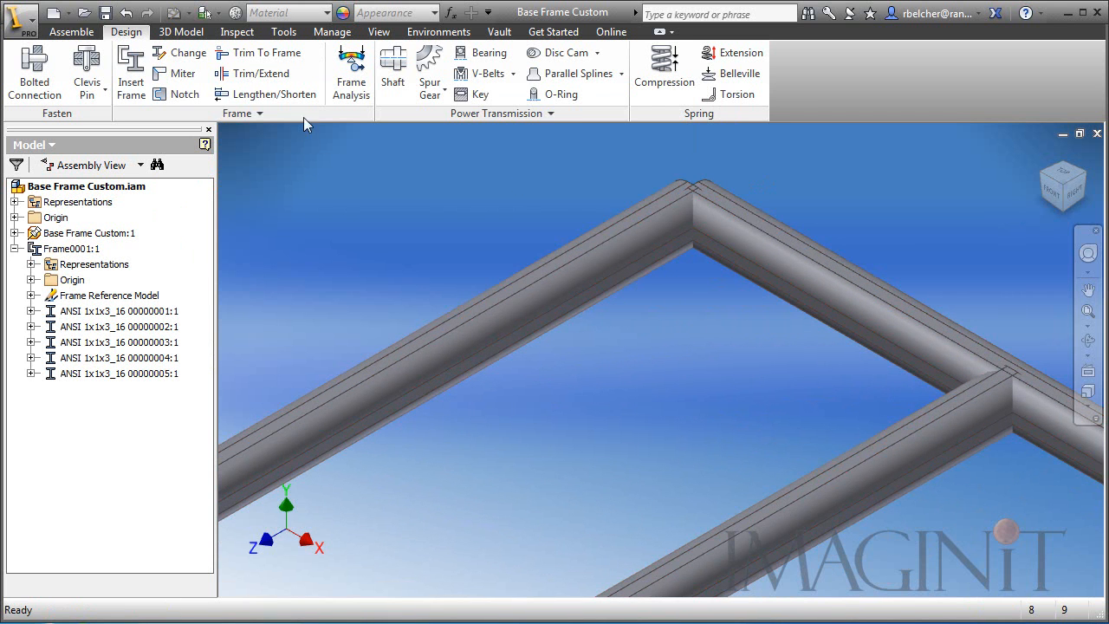
Notch the middle crossbar against the outer frame member it meets.
{"action": "left_click", "coordinate": [182, 72]}
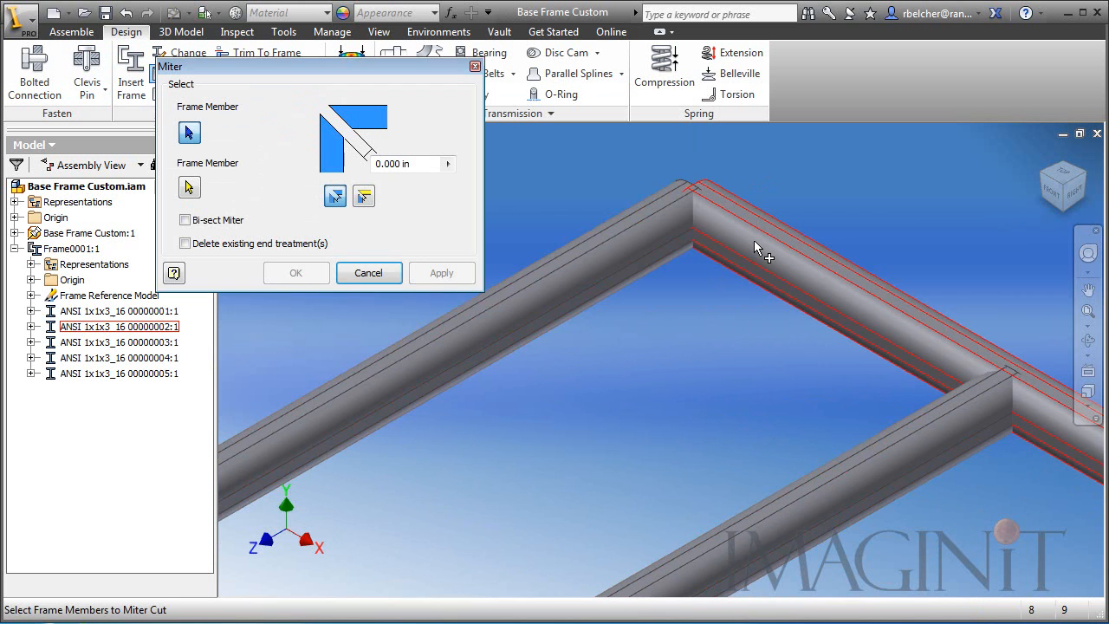
{"action": "left_click", "coordinate": [440, 272]}
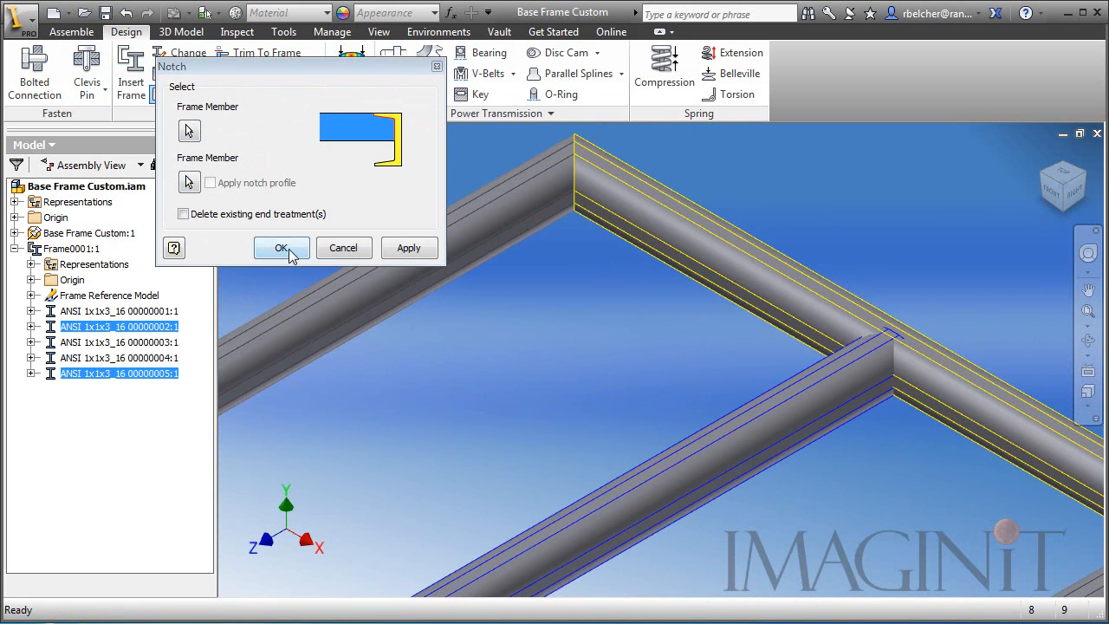
{"action": "left_click", "coordinate": [281, 248]}
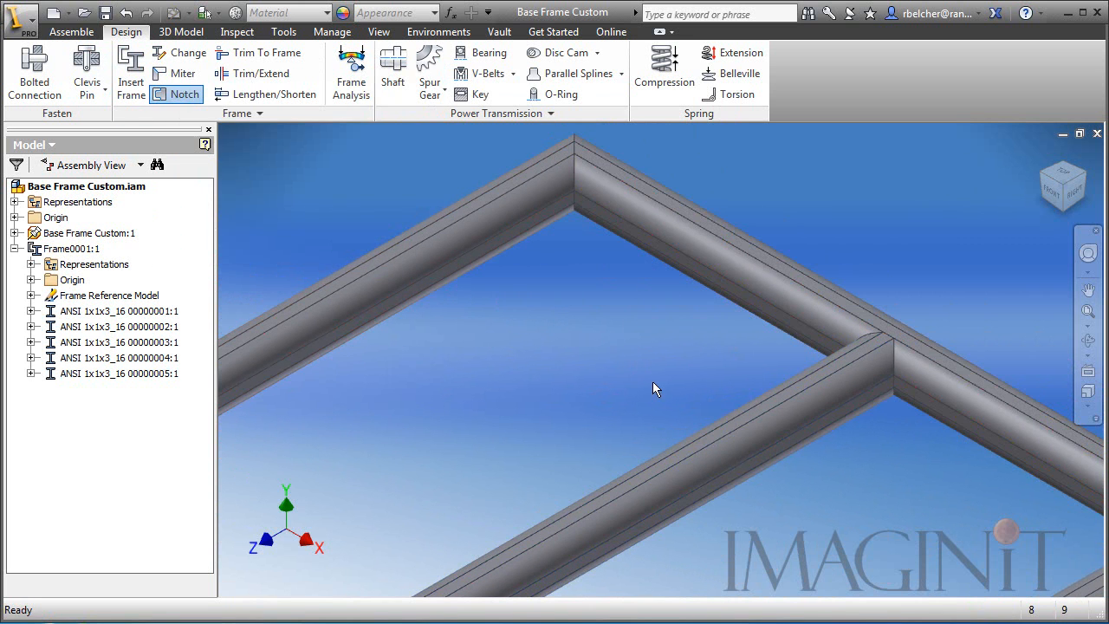